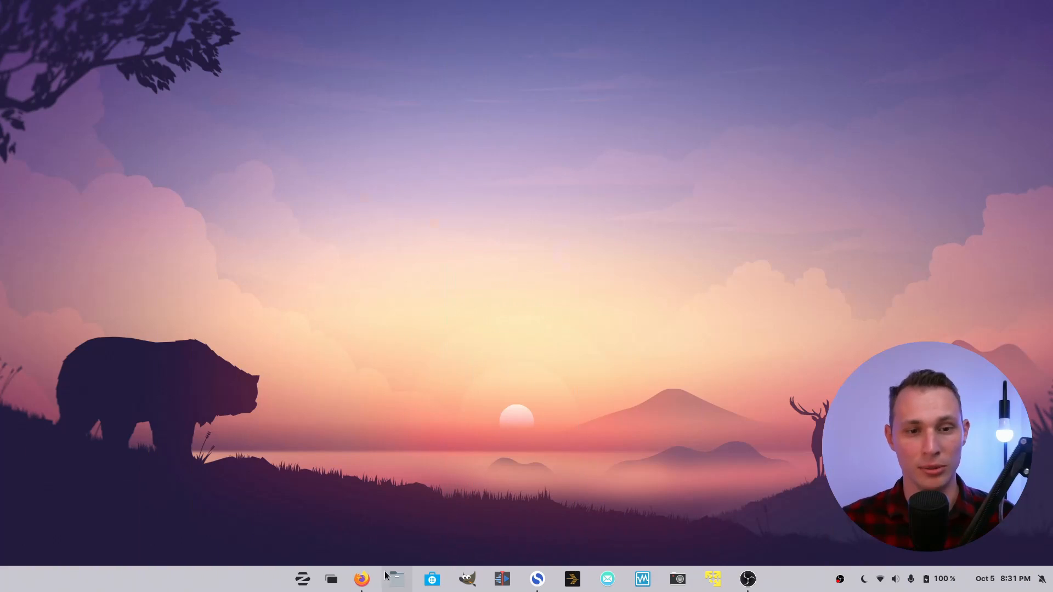
Bring the Firefox window with the Voyager Linux site to the front.
{"action": "left_click", "coordinate": [361, 578]}
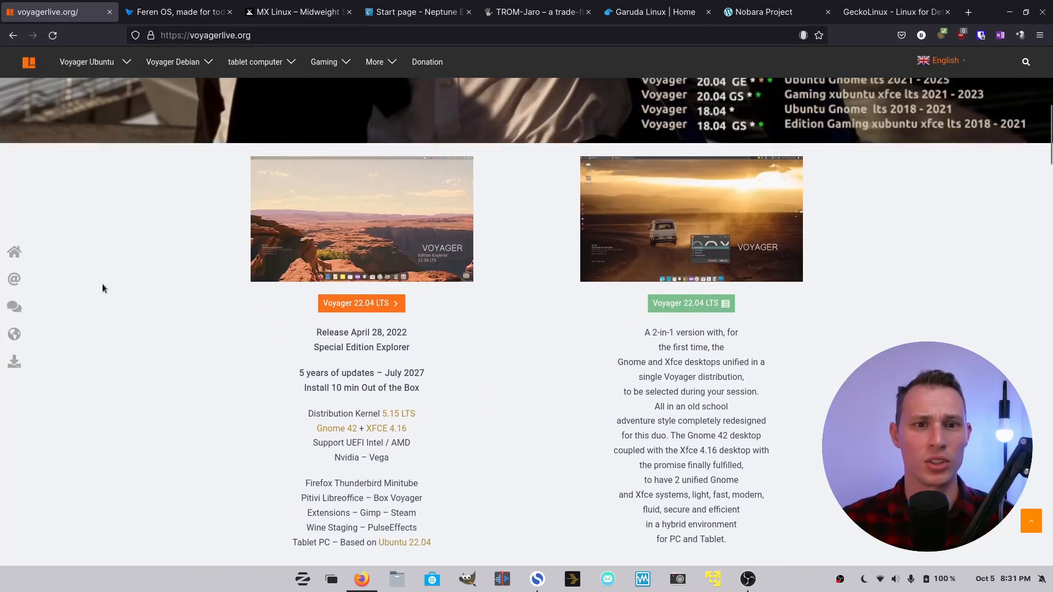
{"action": "scroll", "scroll_direction": "down", "scroll_amount": 3}
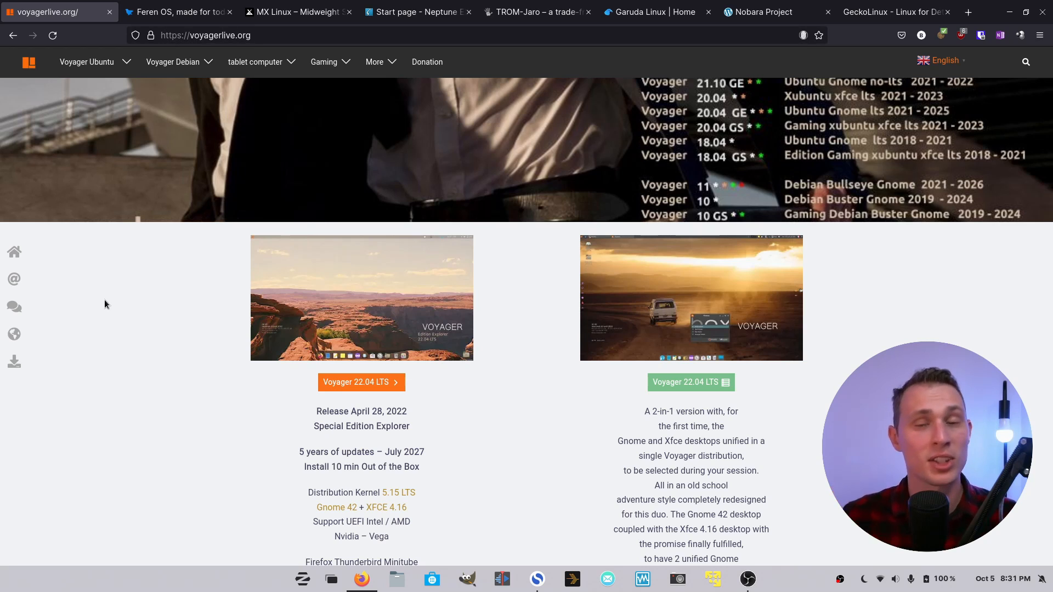
{"action": "scroll", "scroll_direction": "down", "scroll_amount": 3}
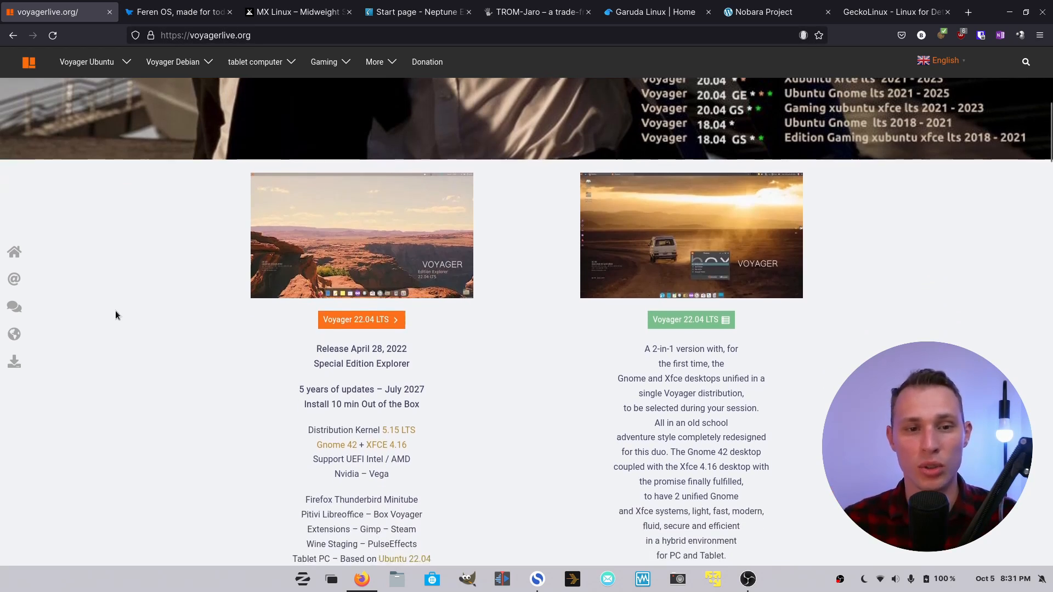
{"action": "scroll", "scroll_direction": "down", "scroll_amount": 3}
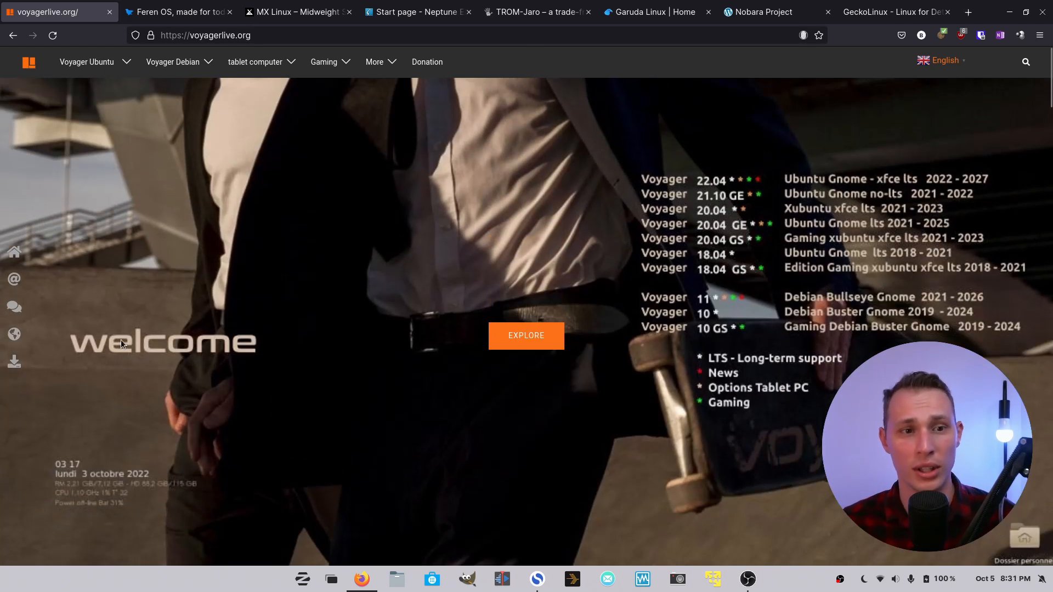
{"action": "scroll", "scroll_direction": "down", "scroll_amount": 3}
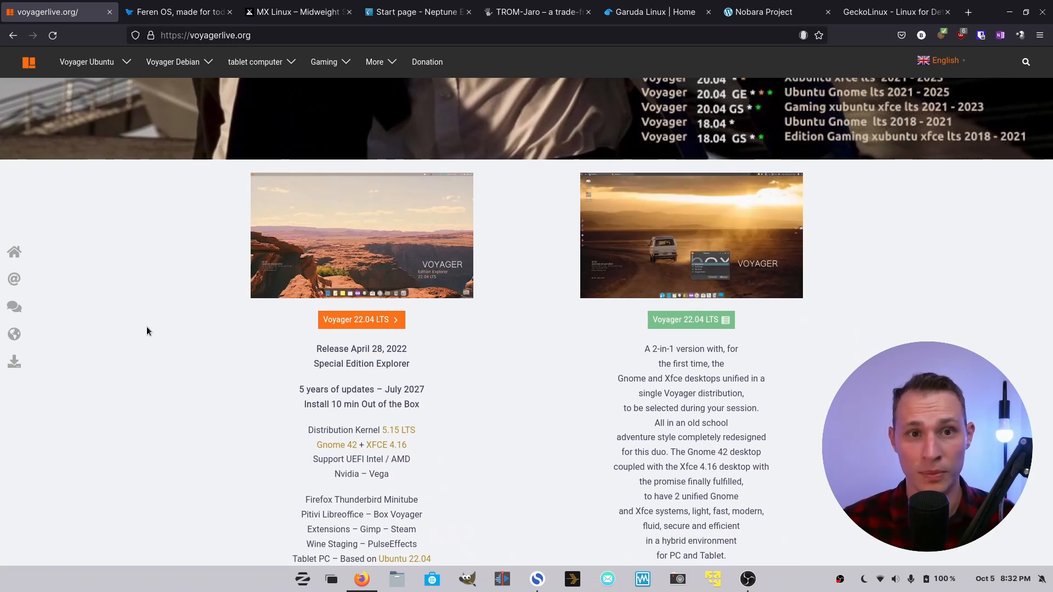
{"action": "scroll", "scroll_direction": "down", "scroll_amount": 3}
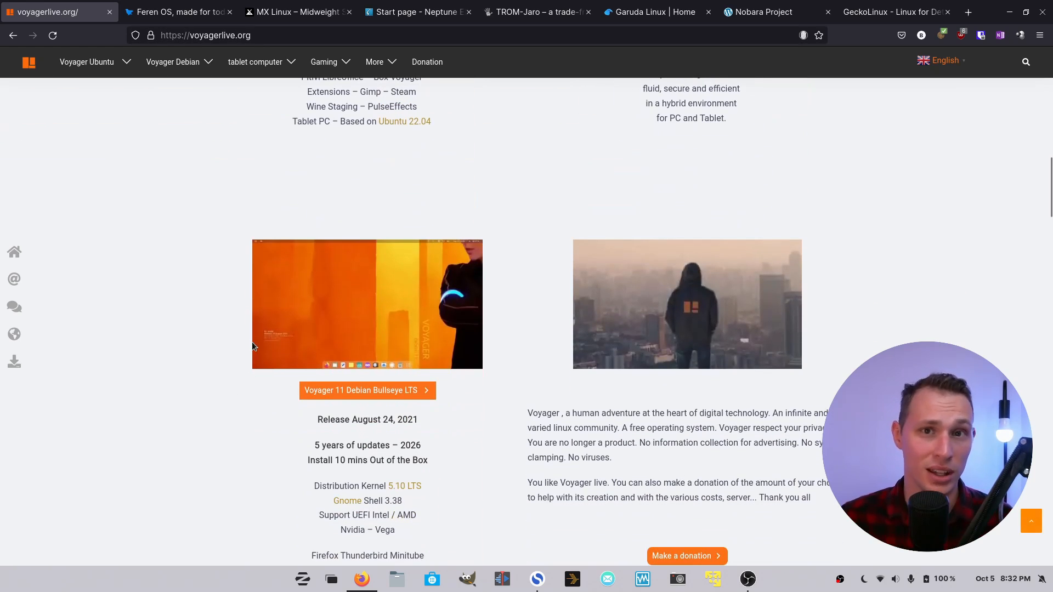
{"action": "scroll", "scroll_direction": "down", "scroll_amount": 3}
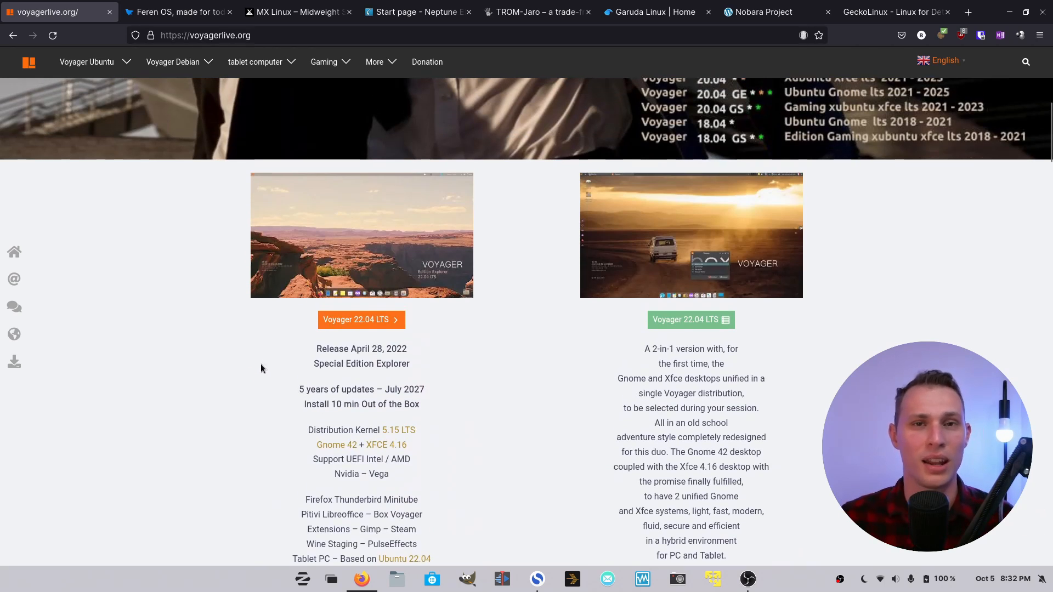
{"action": "scroll", "scroll_direction": "down", "scroll_amount": 3}
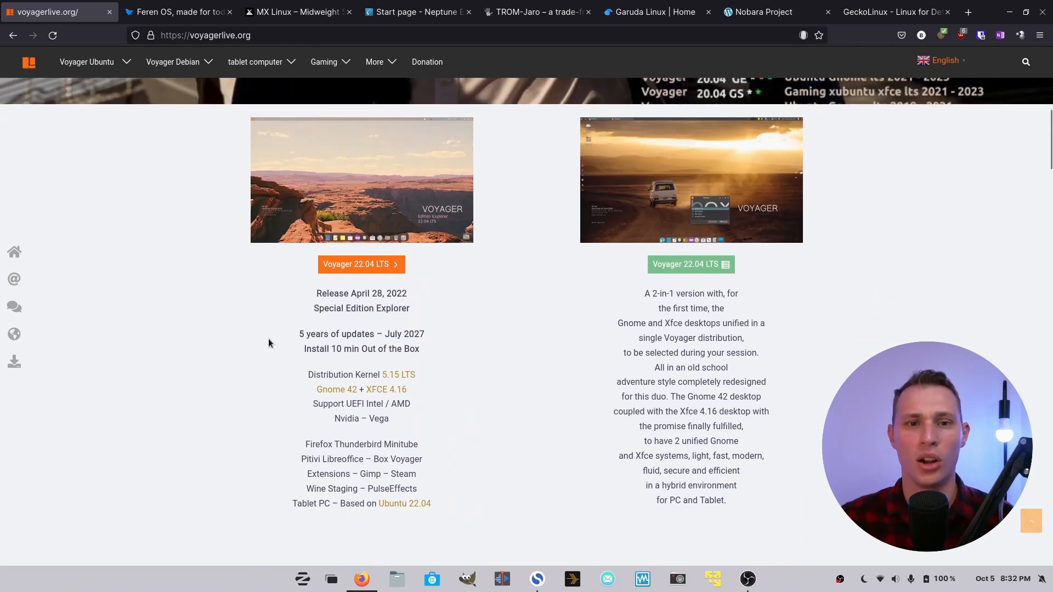
{"action": "scroll", "scroll_direction": "down", "scroll_amount": 3}
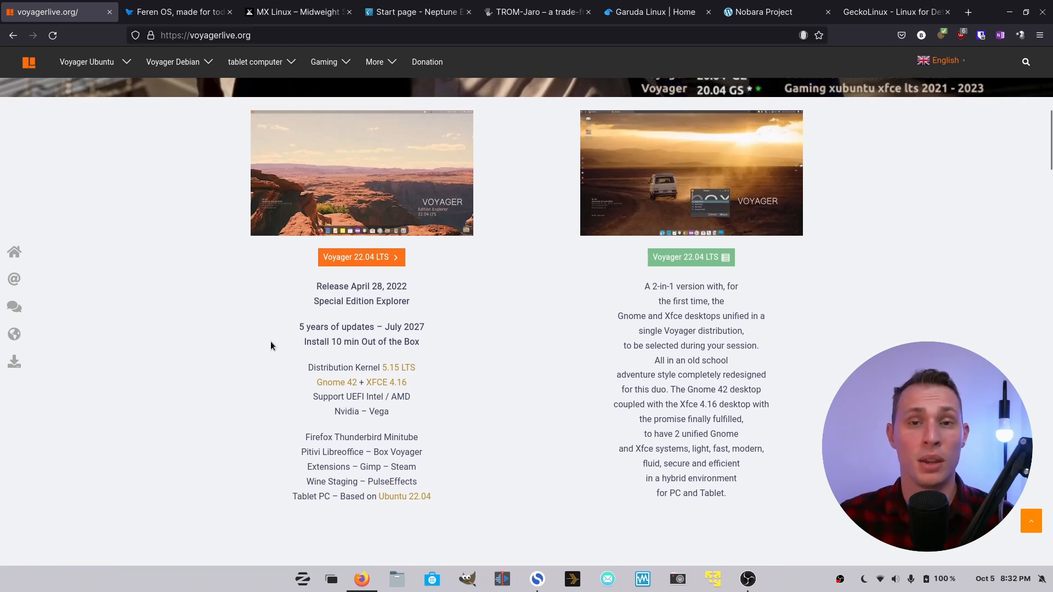
{"action": "mouse_move", "coordinate": [299, 340]}
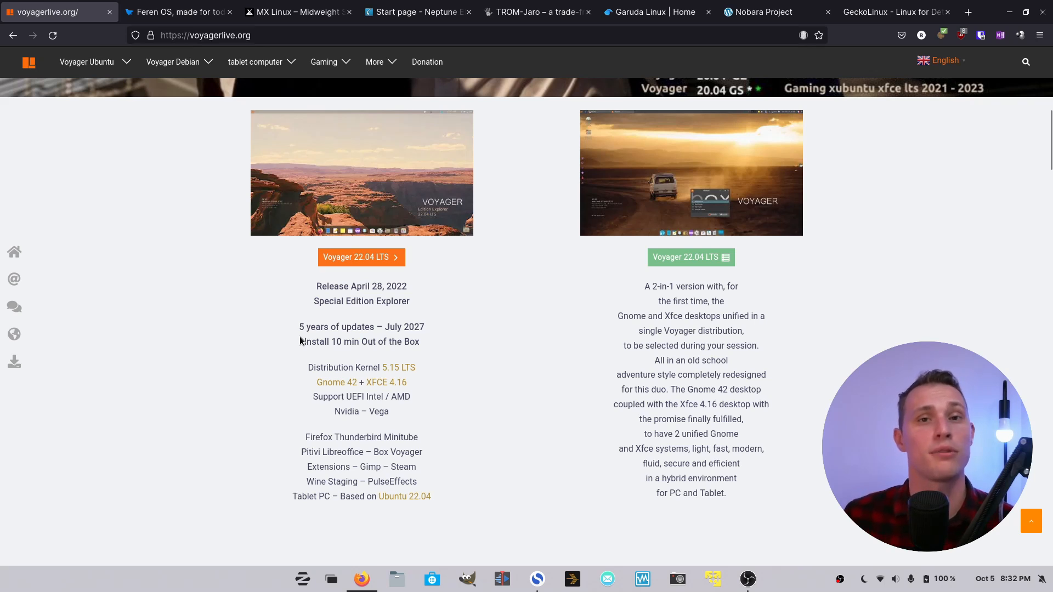
{"action": "scroll", "scroll_direction": "down", "scroll_amount": 3}
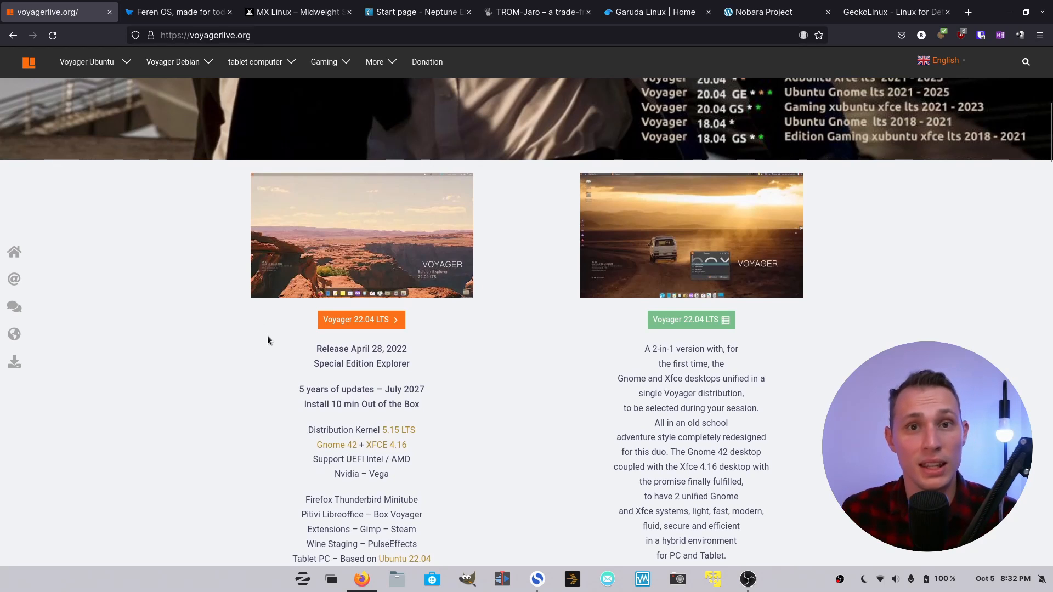
{"action": "scroll", "scroll_direction": "down", "scroll_amount": 3}
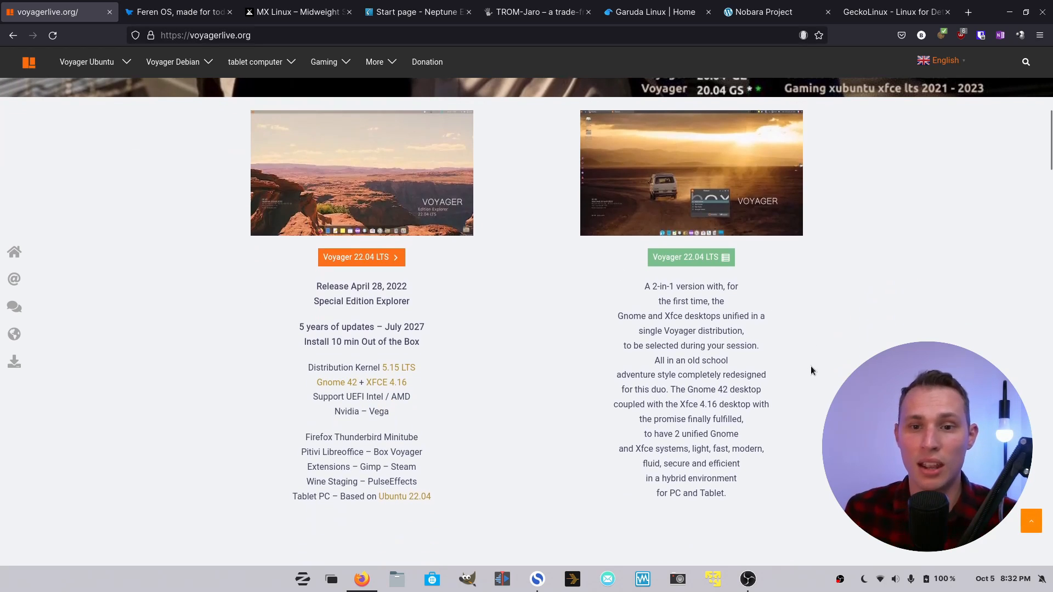
{"action": "scroll", "scroll_direction": "down", "scroll_amount": 3}
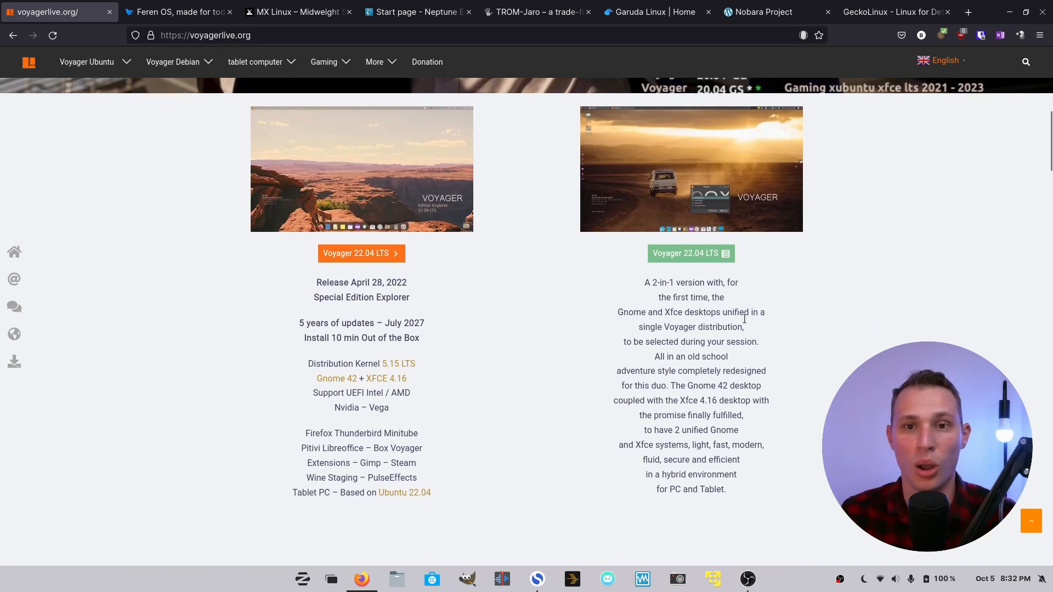
{"action": "scroll", "scroll_direction": "down", "scroll_amount": 3}
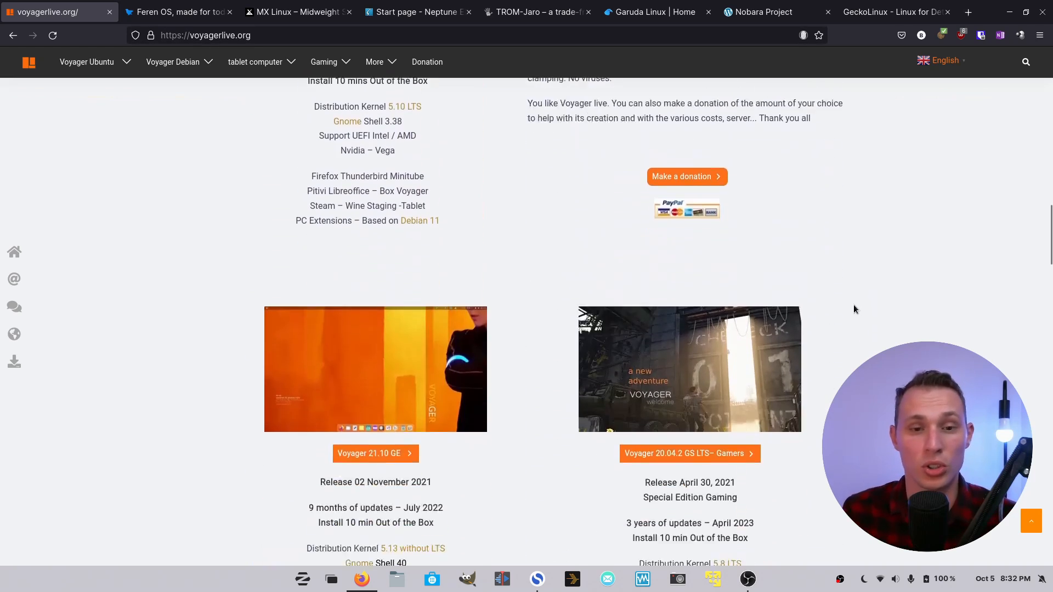
{"action": "scroll", "scroll_direction": "down", "scroll_amount": 3}
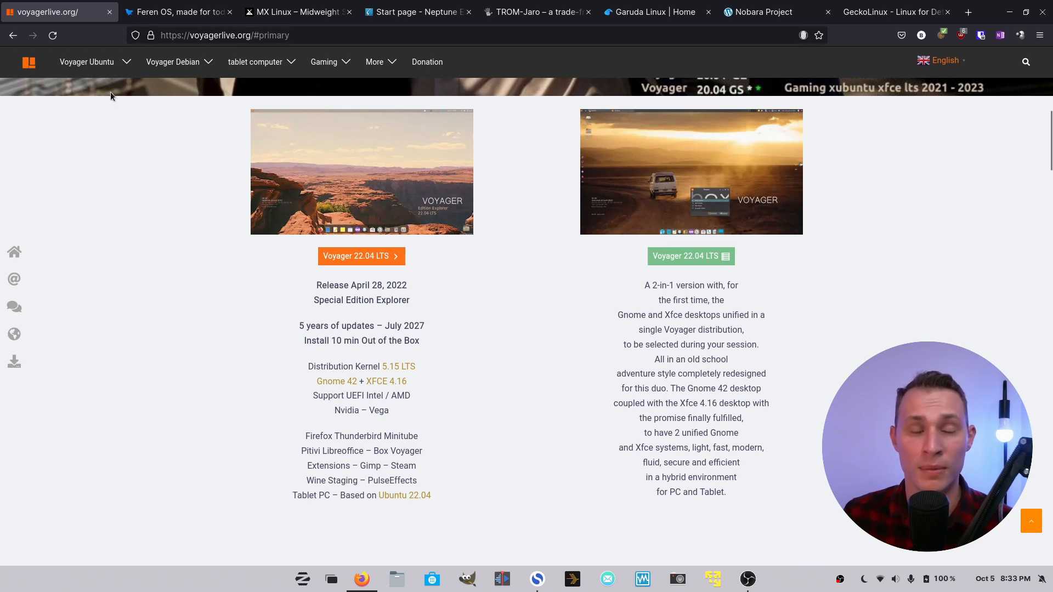
{"action": "left_click", "coordinate": [172, 62]}
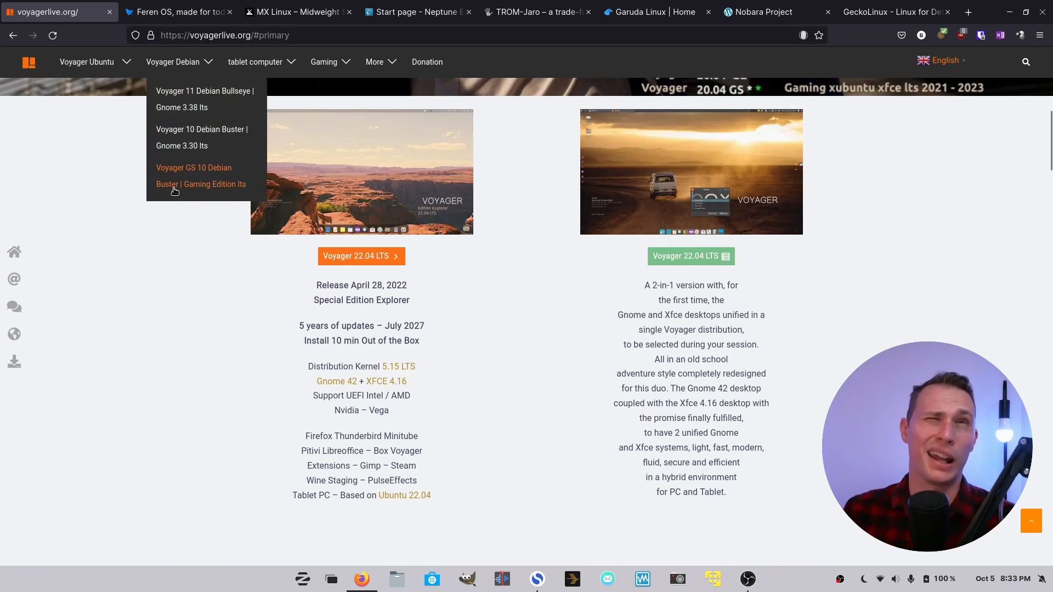
{"action": "mouse_move", "coordinate": [170, 215]}
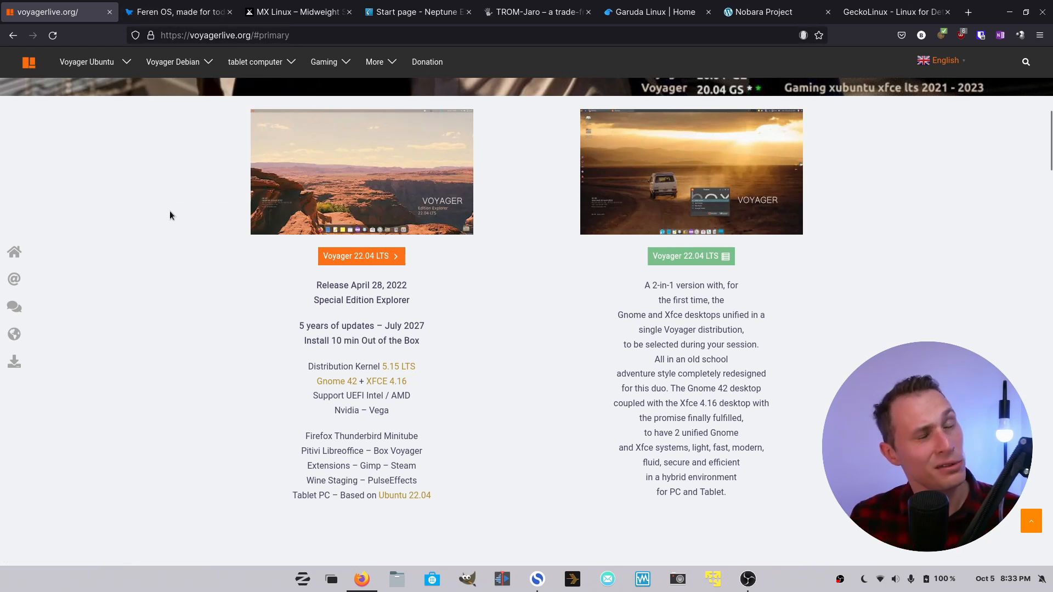
{"action": "mouse_move", "coordinate": [179, 299]}
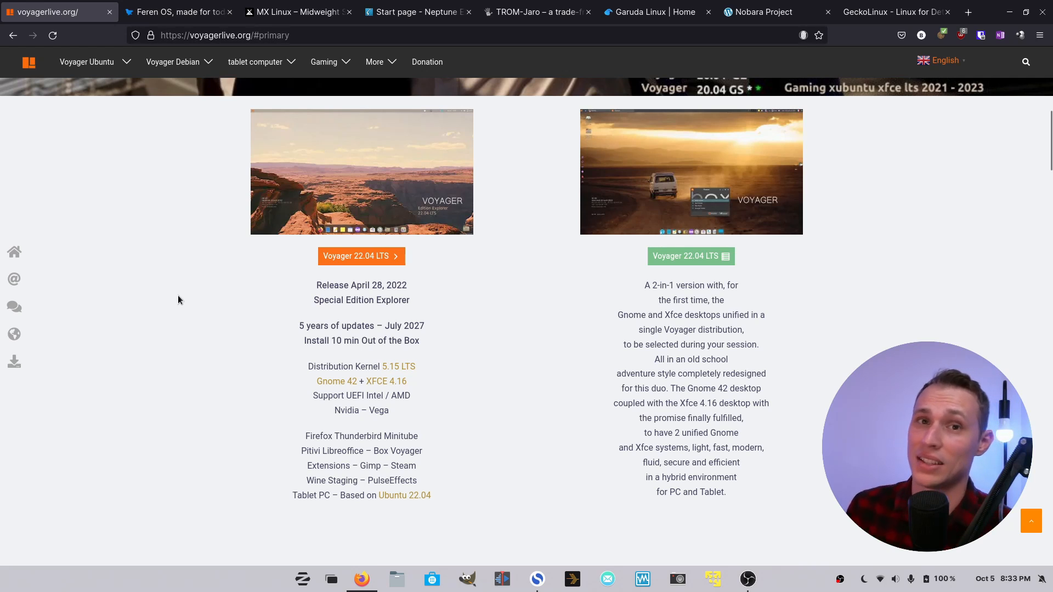
{"action": "mouse_move", "coordinate": [167, 283]}
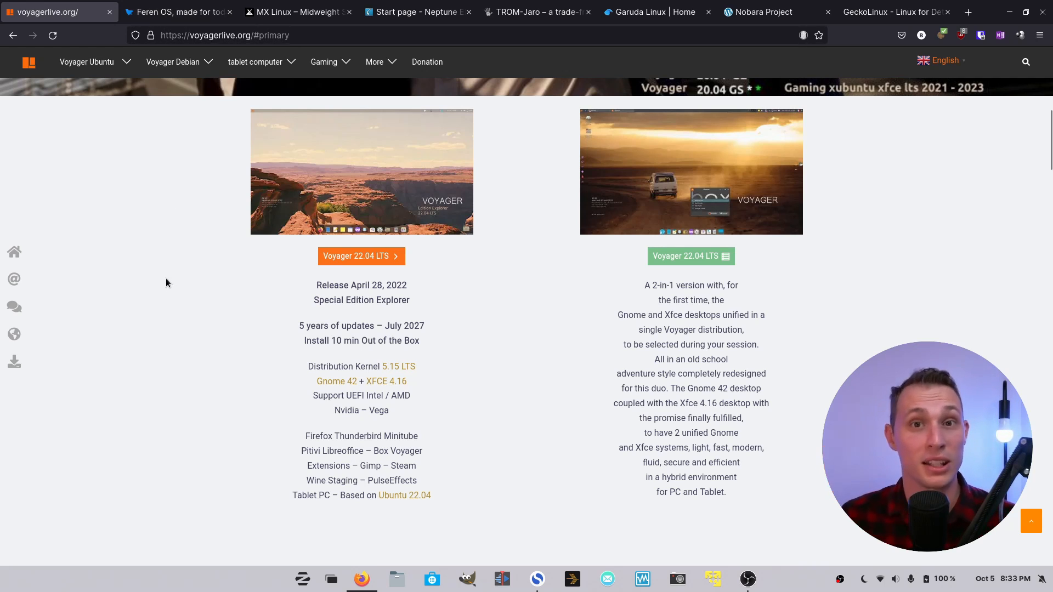
Switch to the Feren OS tab showing its homepage and 2022.07 release.
{"action": "left_click", "coordinate": [176, 12]}
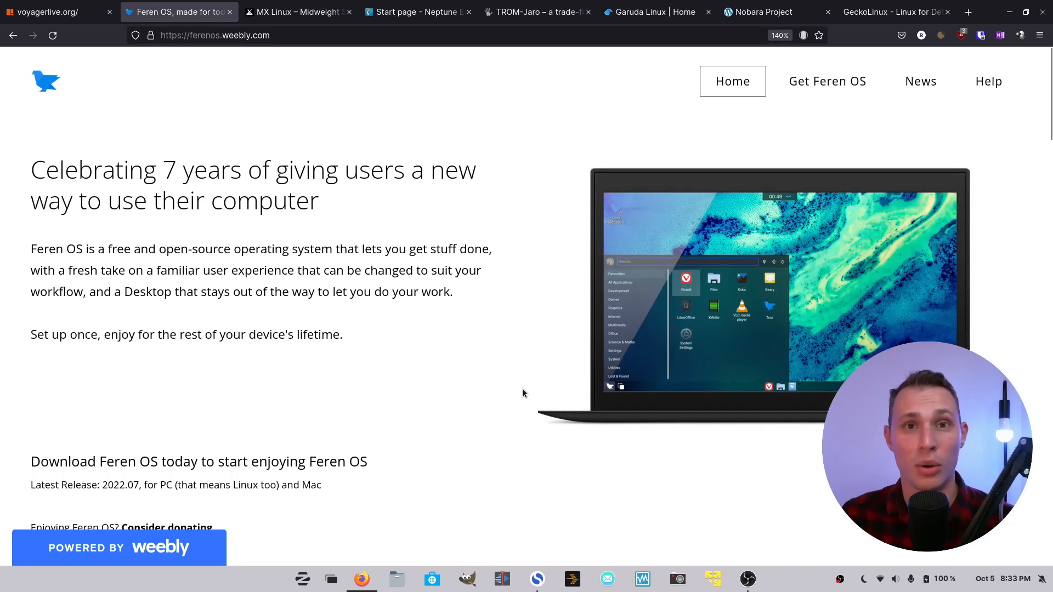
{"action": "mouse_move", "coordinate": [456, 369]}
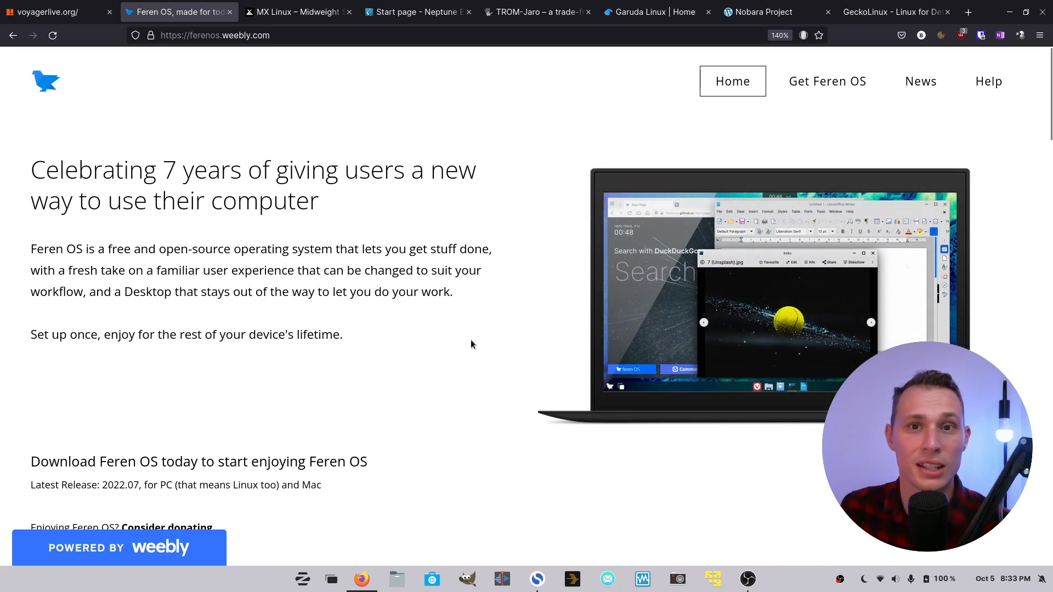
{"action": "mouse_move", "coordinate": [415, 291]}
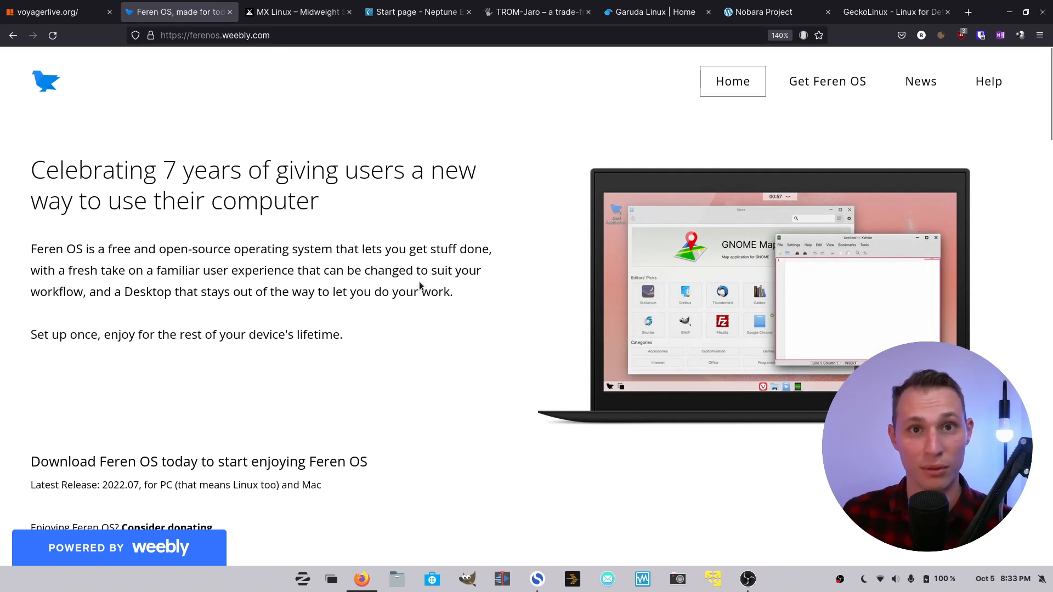
{"action": "scroll", "scroll_direction": "down", "scroll_amount": 3}
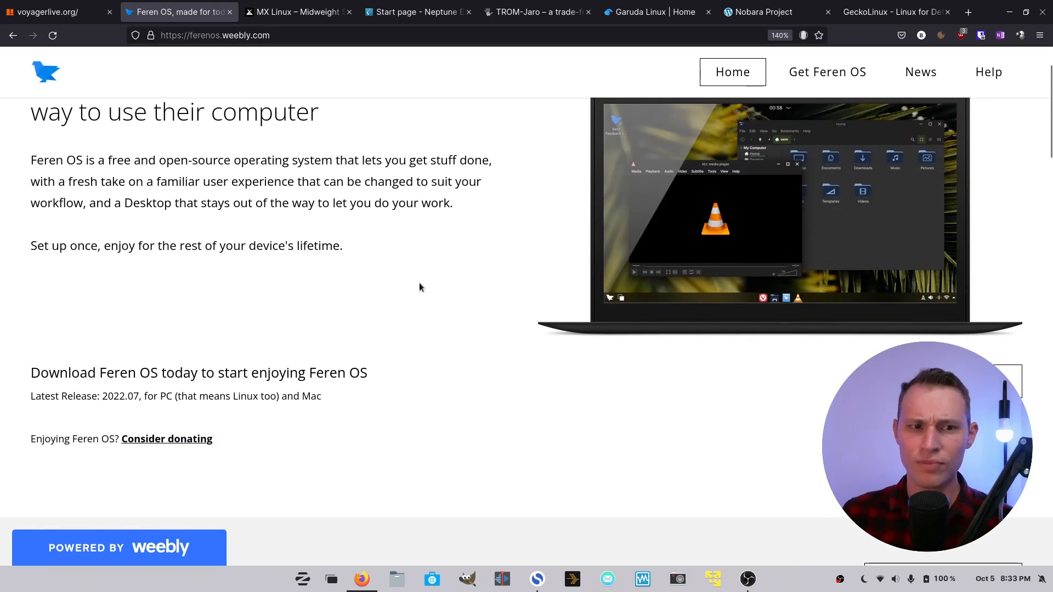
{"action": "scroll", "scroll_direction": "down", "scroll_amount": 3}
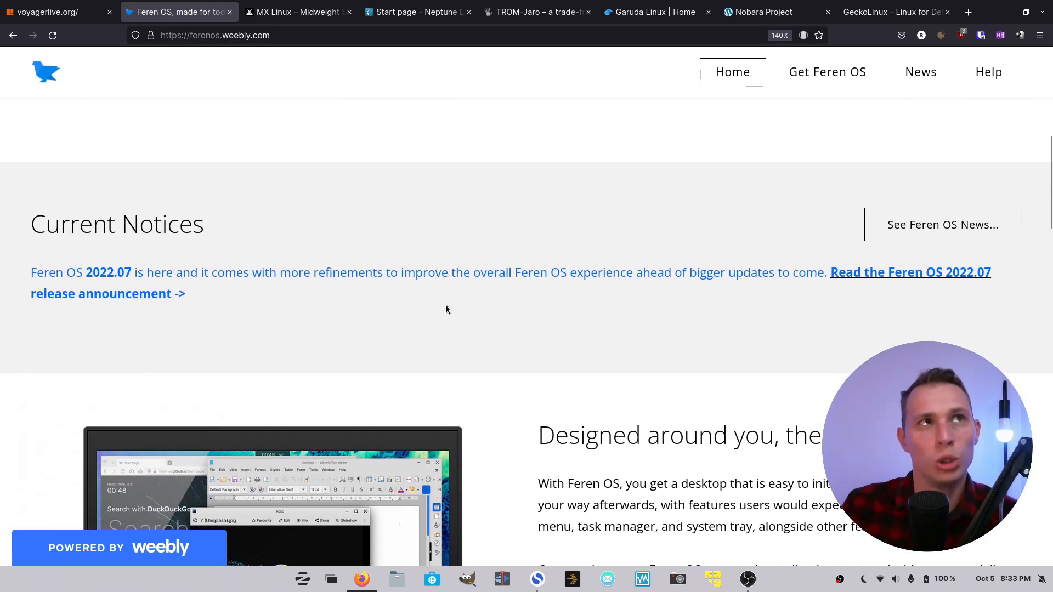
{"action": "scroll", "scroll_direction": "down", "scroll_amount": 3}
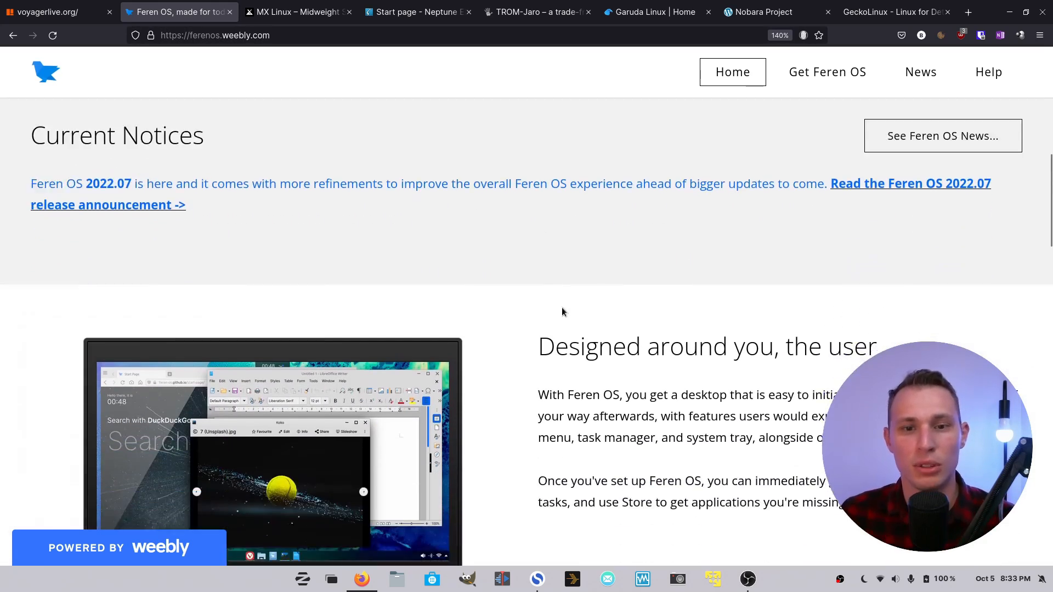
{"action": "scroll", "scroll_direction": "down", "scroll_amount": 3}
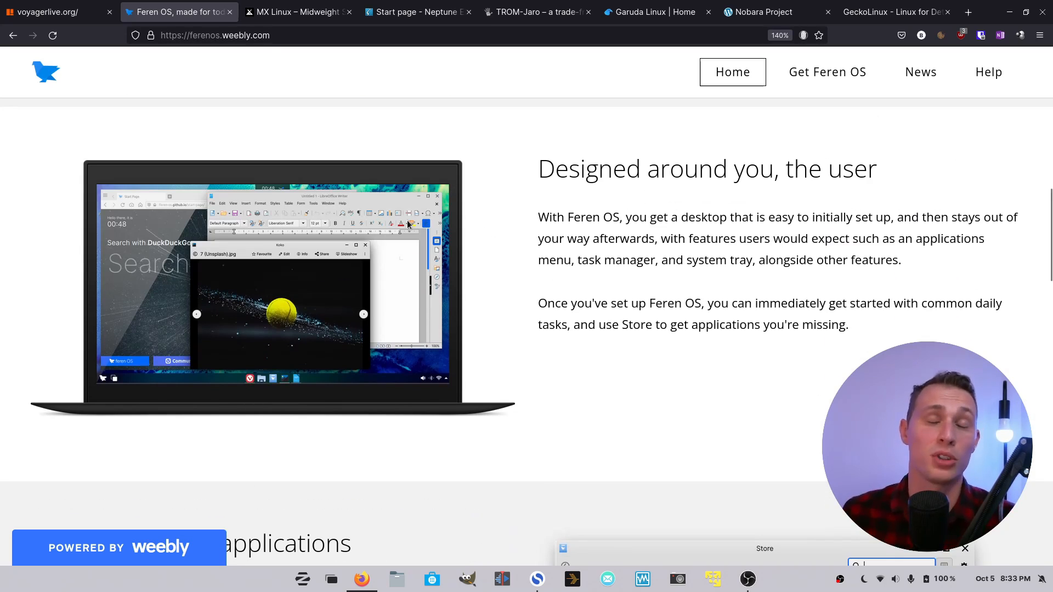
{"action": "scroll", "scroll_direction": "down", "scroll_amount": 3}
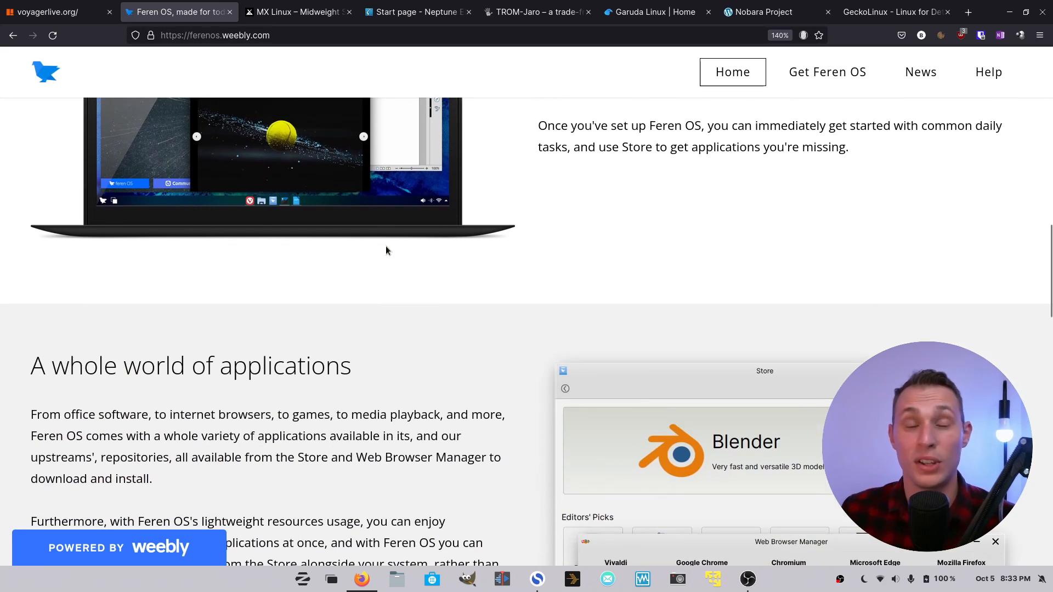
{"action": "scroll", "scroll_direction": "down", "scroll_amount": 3}
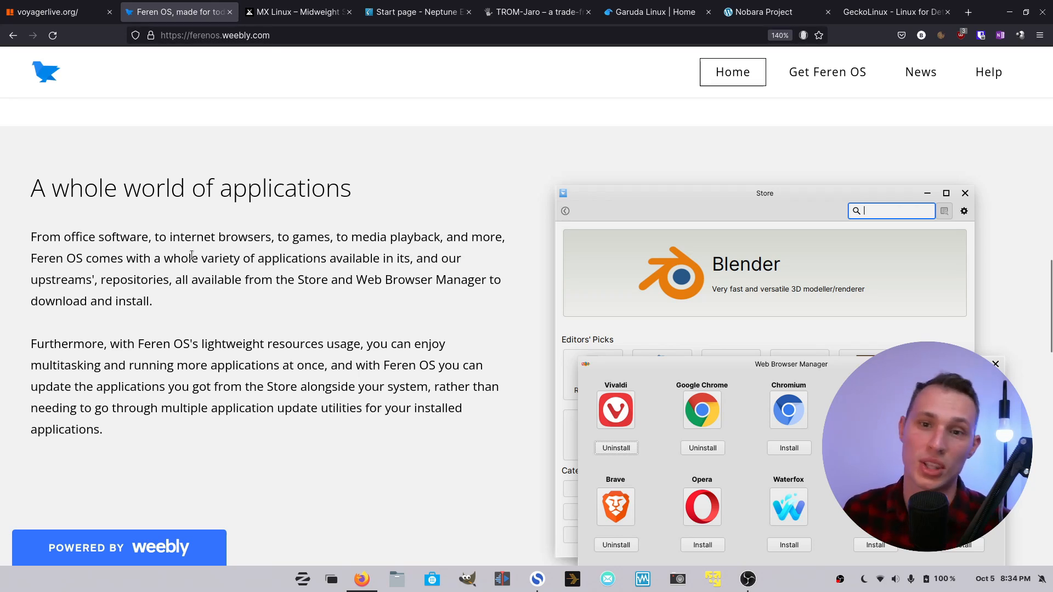
{"action": "scroll", "scroll_direction": "down", "scroll_amount": 3}
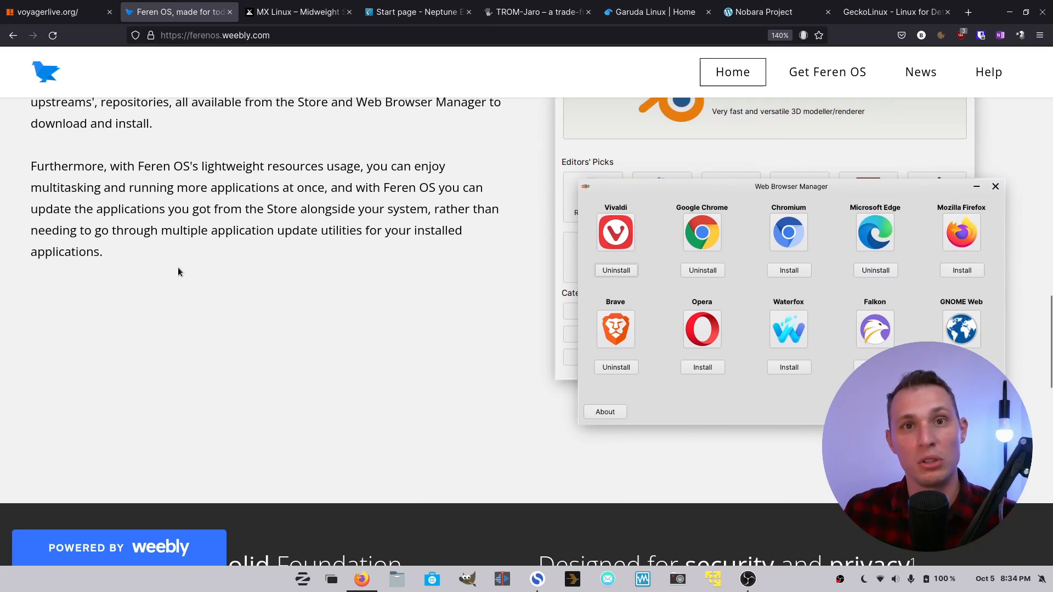
{"action": "left_click", "coordinate": [995, 186]}
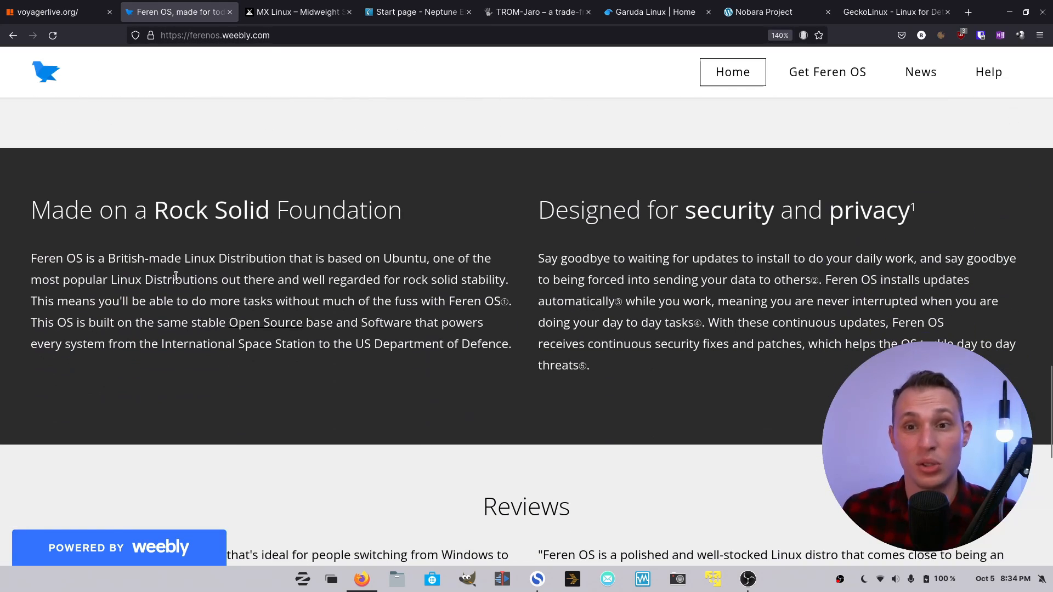
{"action": "scroll", "scroll_direction": "down", "scroll_amount": 3}
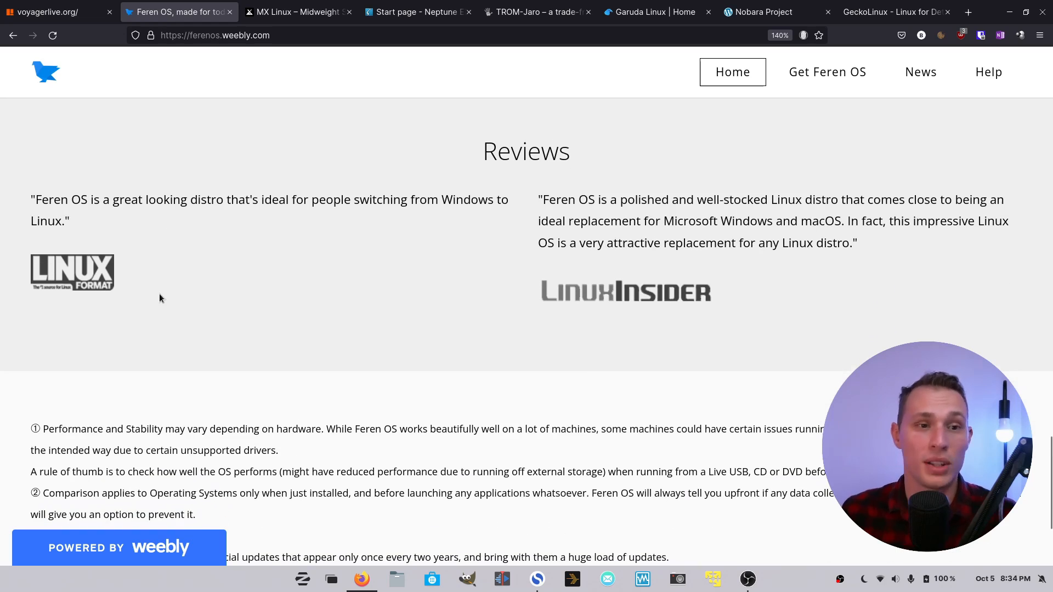
{"action": "scroll", "scroll_direction": "down", "scroll_amount": 3}
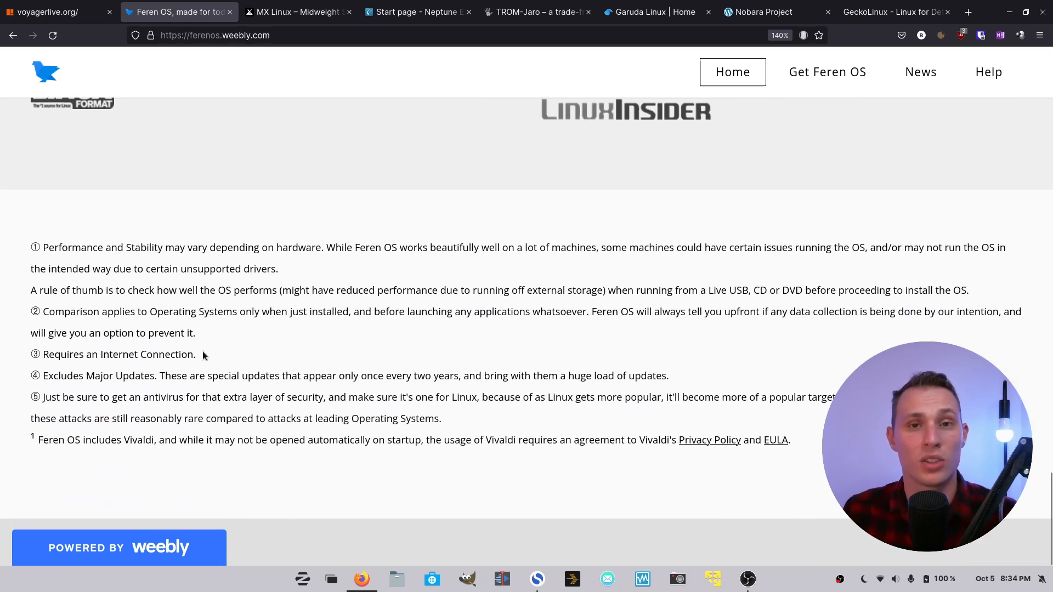
{"action": "scroll", "scroll_direction": "up", "scroll_amount": 3}
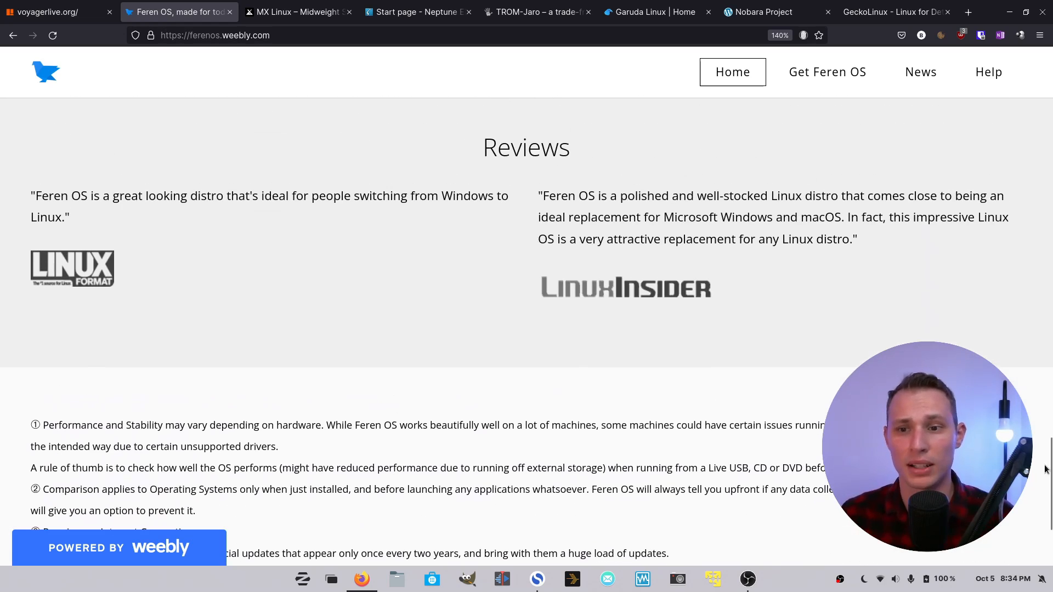
{"action": "scroll", "scroll_direction": "up", "scroll_amount": 3}
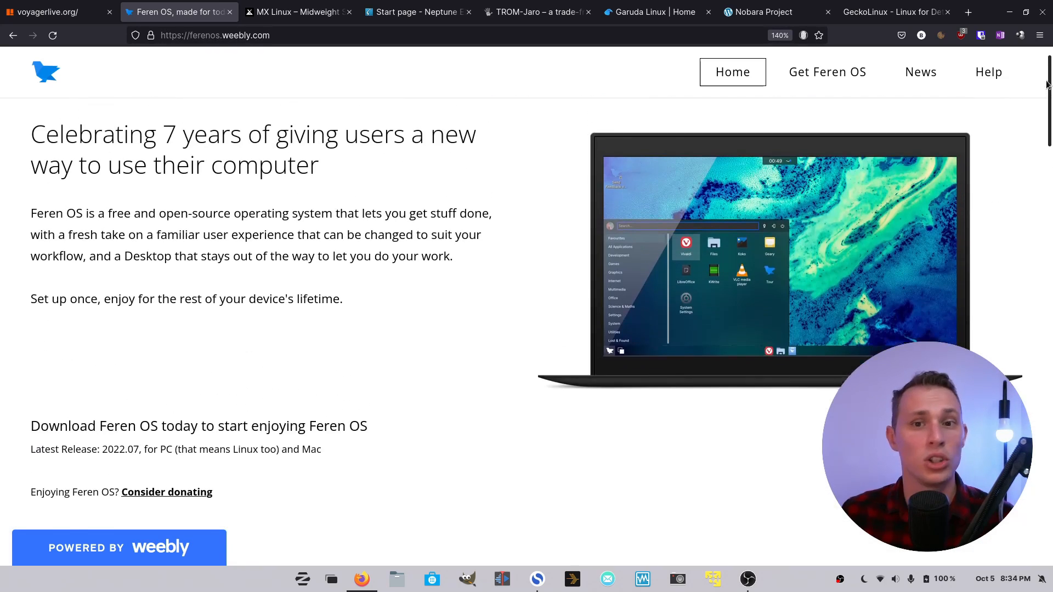
{"action": "scroll", "scroll_direction": "down", "scroll_amount": 3}
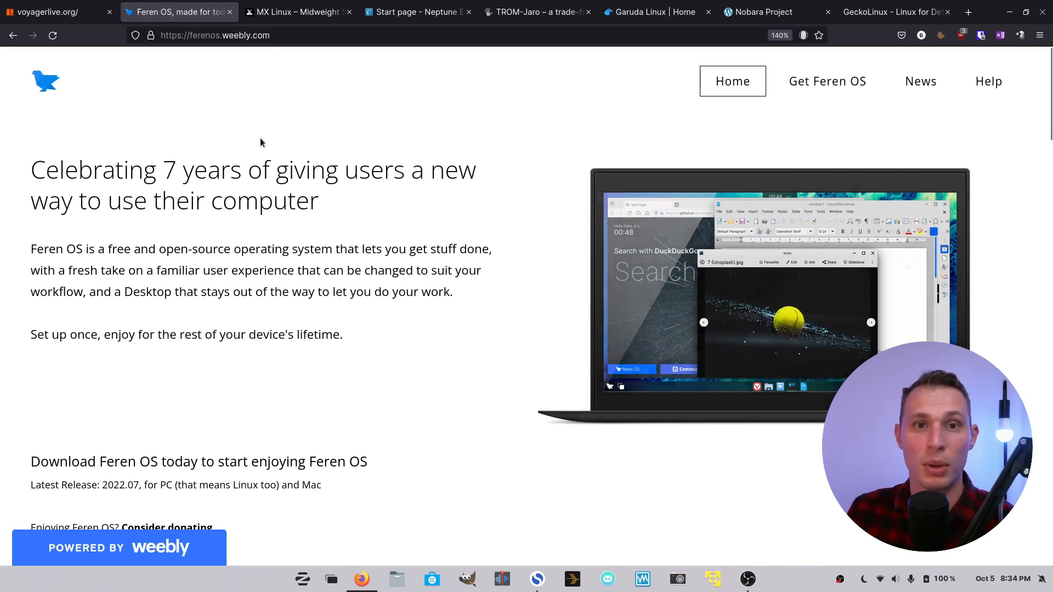
Switch to the MX Linux tab, zoom to 130% and read down its XFCE, KDE and Fluxbox introduction.
{"action": "left_click", "coordinate": [295, 11]}
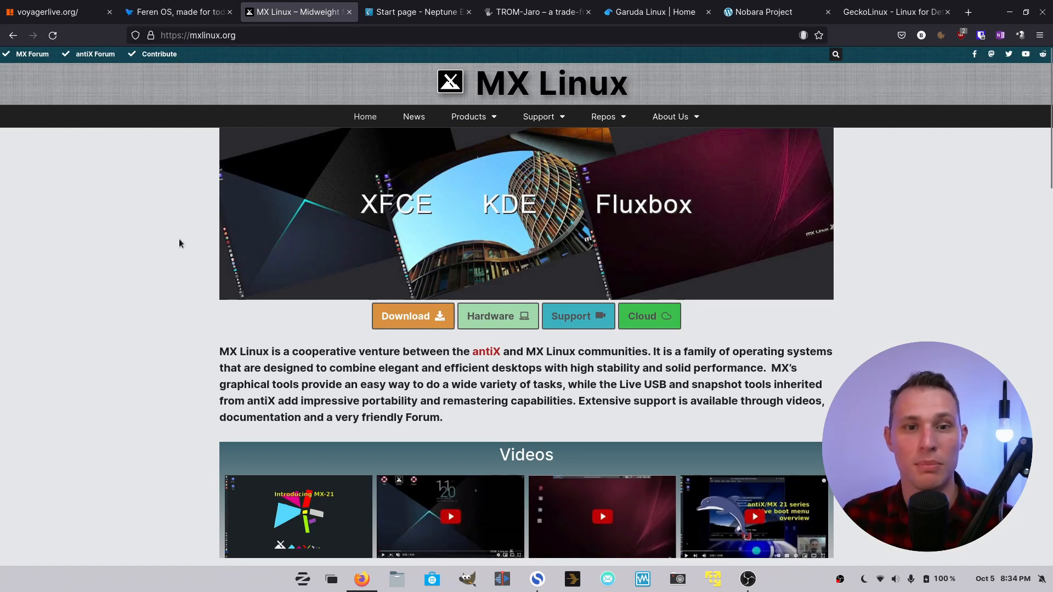
{"action": "key", "text": "ctrl+plus"}
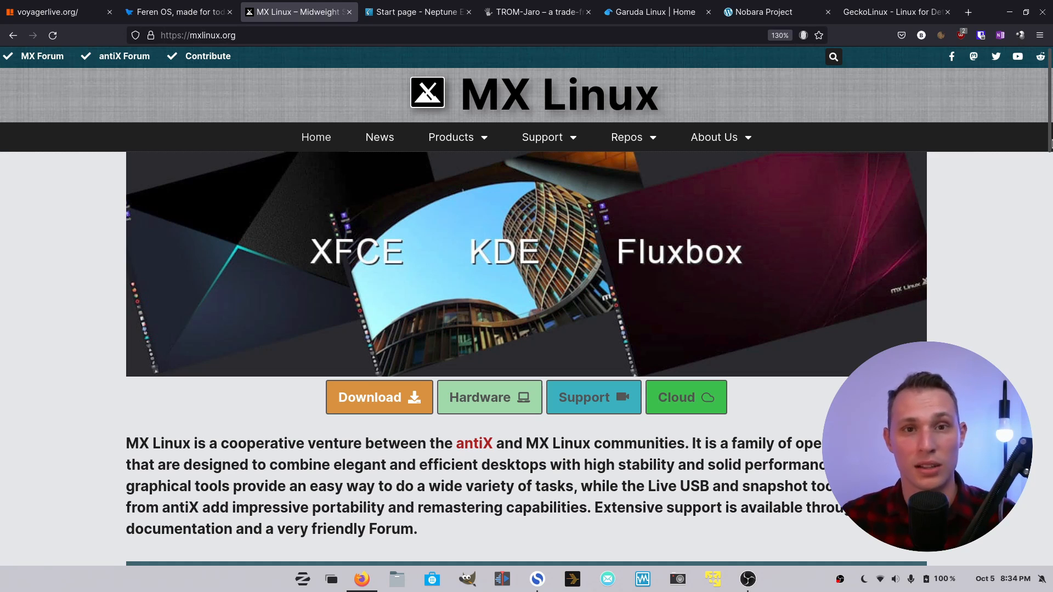
{"action": "scroll", "scroll_direction": "down", "scroll_amount": 3}
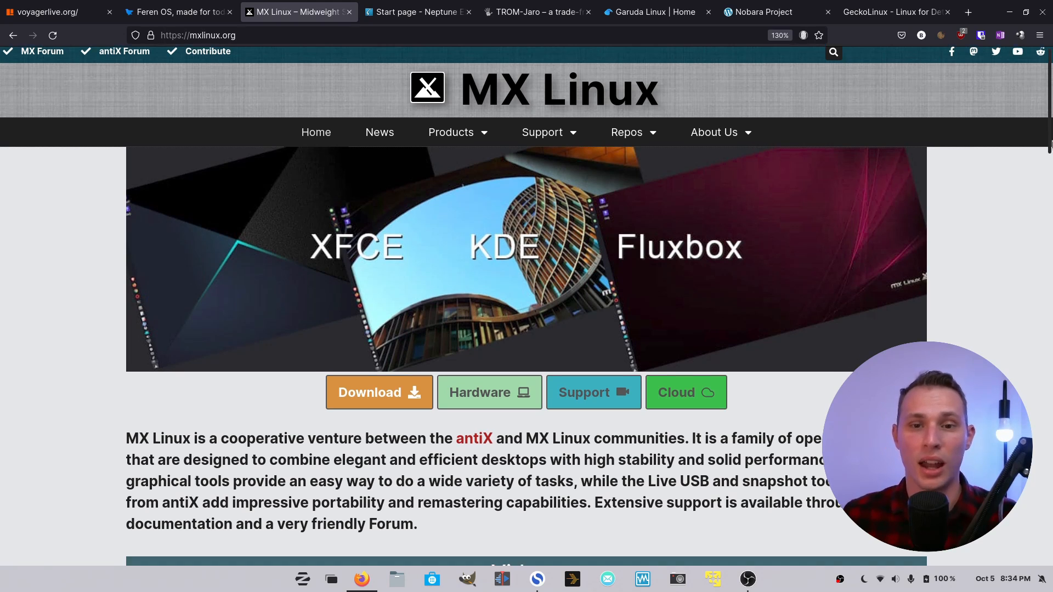
{"action": "scroll", "scroll_direction": "down", "scroll_amount": 3}
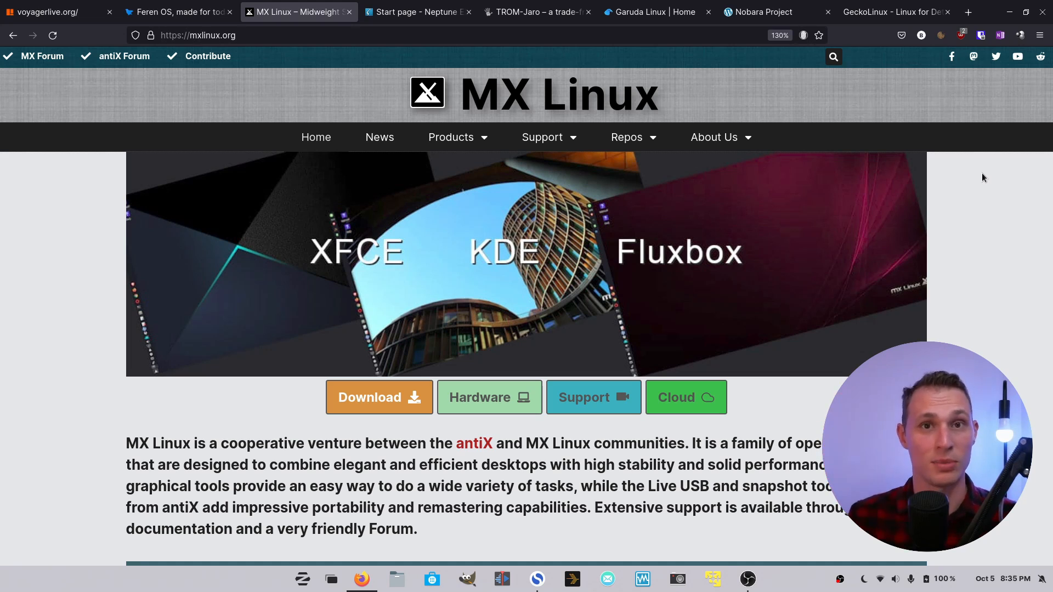
{"action": "mouse_move", "coordinate": [1007, 183]}
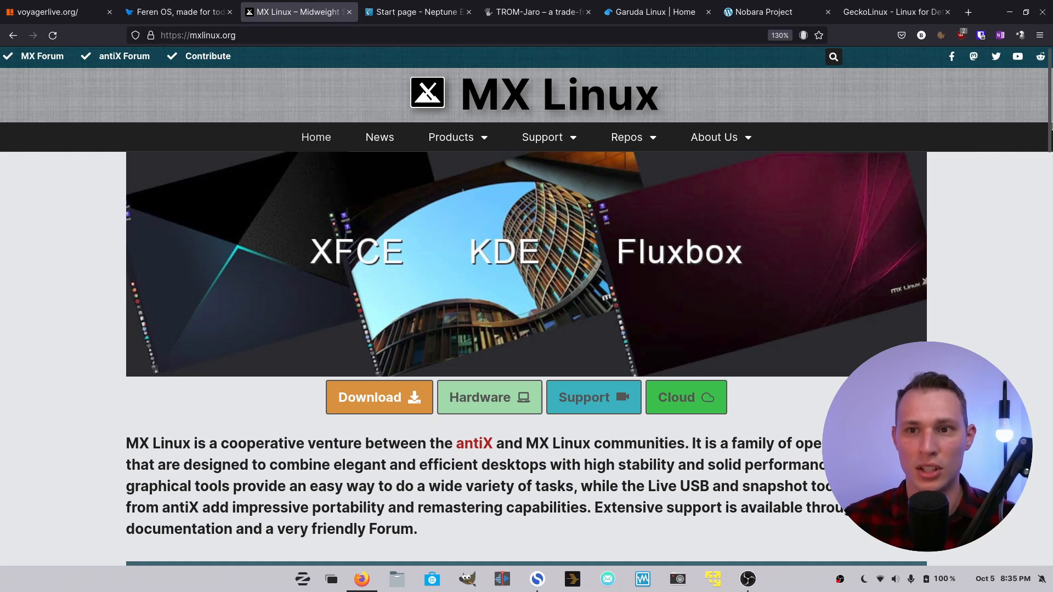
{"action": "scroll", "scroll_direction": "down", "scroll_amount": 3}
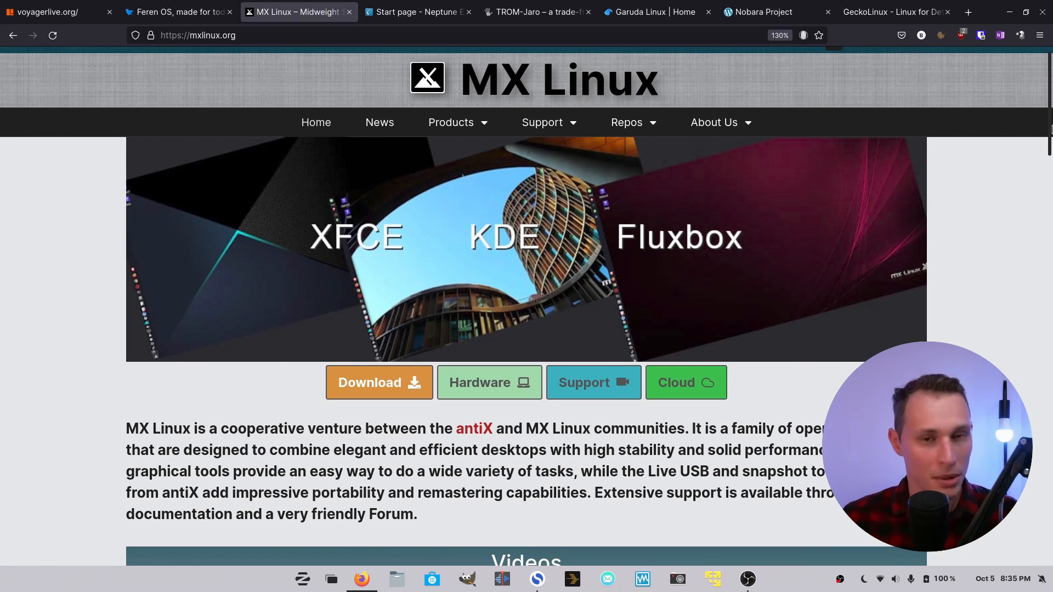
{"action": "scroll", "scroll_direction": "down", "scroll_amount": 3}
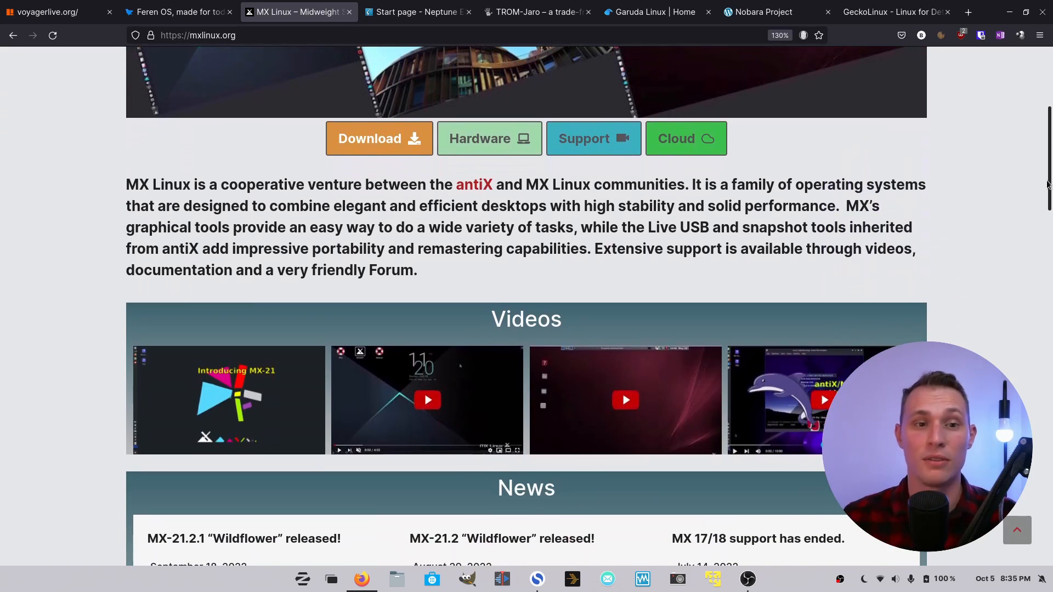
{"action": "scroll", "scroll_direction": "down", "scroll_amount": 3}
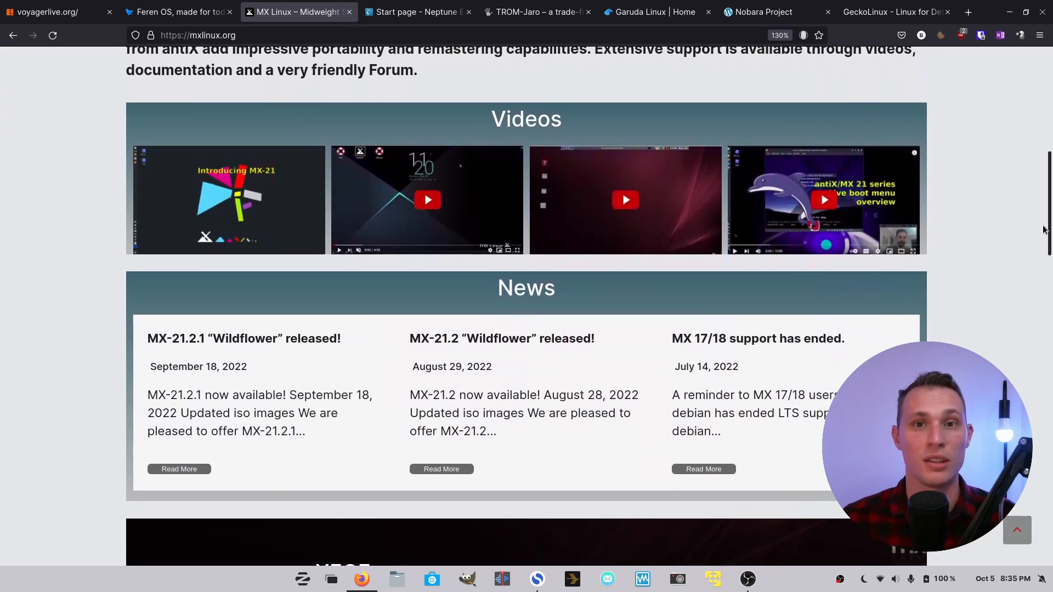
{"action": "scroll", "scroll_direction": "down", "scroll_amount": 3}
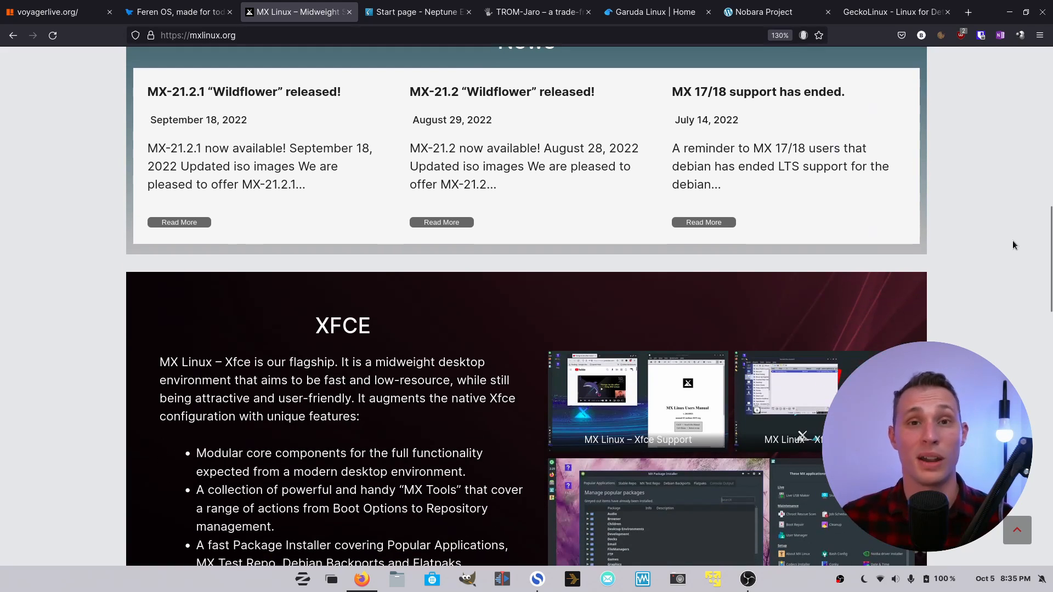
{"action": "scroll", "scroll_direction": "down", "scroll_amount": 3}
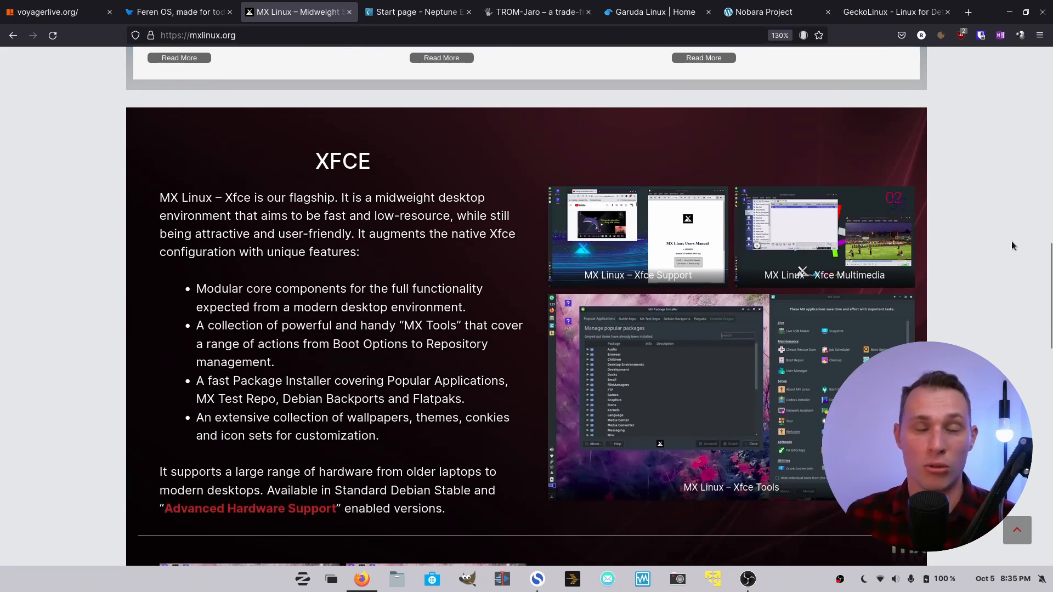
{"action": "mouse_move", "coordinate": [1008, 248]}
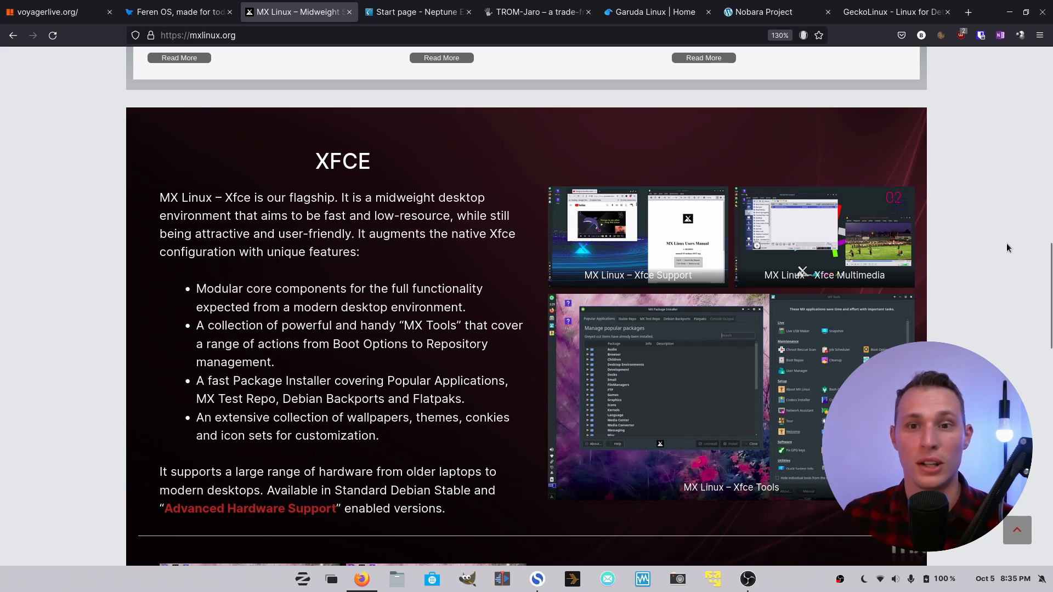
{"action": "scroll", "scroll_direction": "down", "scroll_amount": 3}
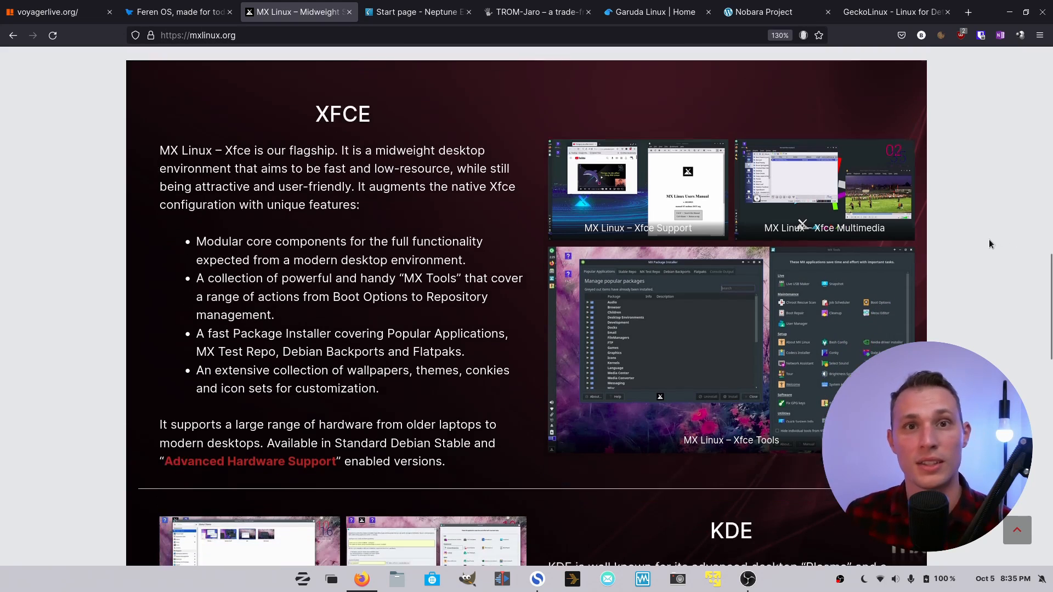
{"action": "scroll", "scroll_direction": "down", "scroll_amount": 3}
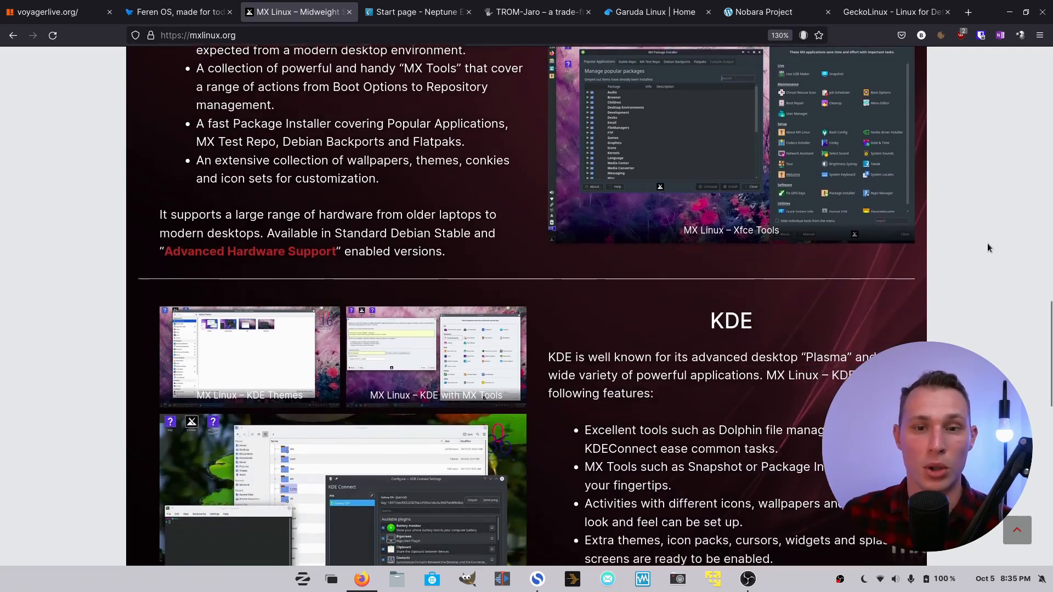
{"action": "scroll", "scroll_direction": "down", "scroll_amount": 3}
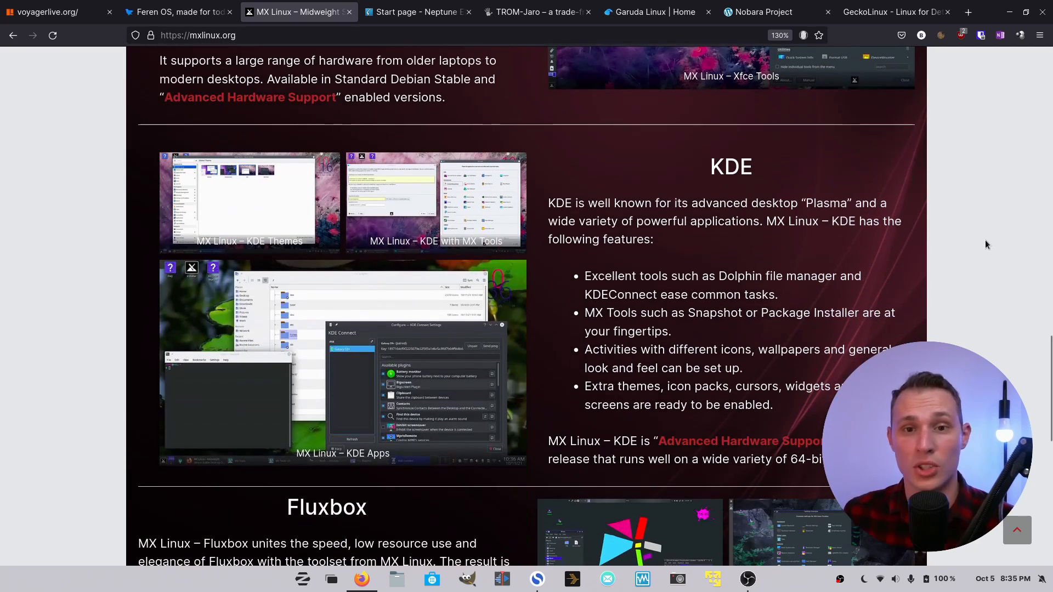
{"action": "scroll", "scroll_direction": "down", "scroll_amount": 3}
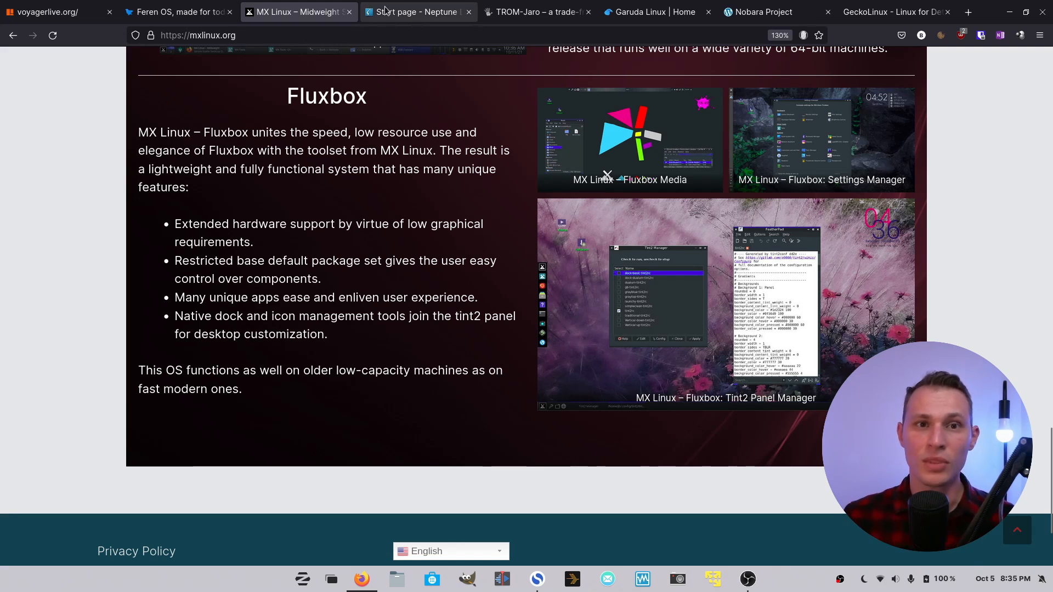
Switch to the Neptune start page and read its 7.5 Ada download banner and release news.
{"action": "left_click", "coordinate": [417, 11]}
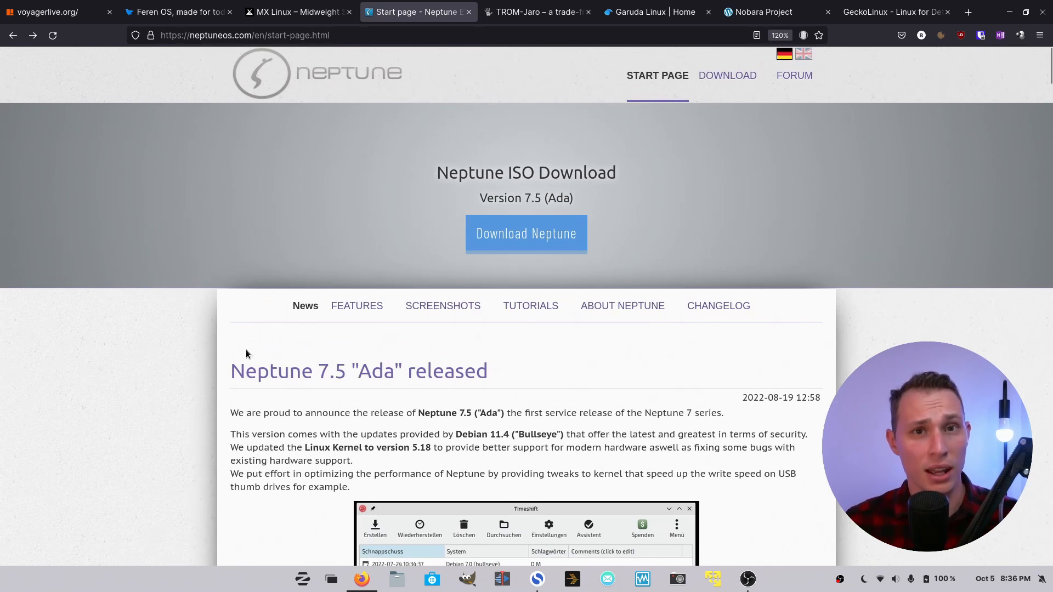
{"action": "scroll", "scroll_direction": "down", "scroll_amount": 3}
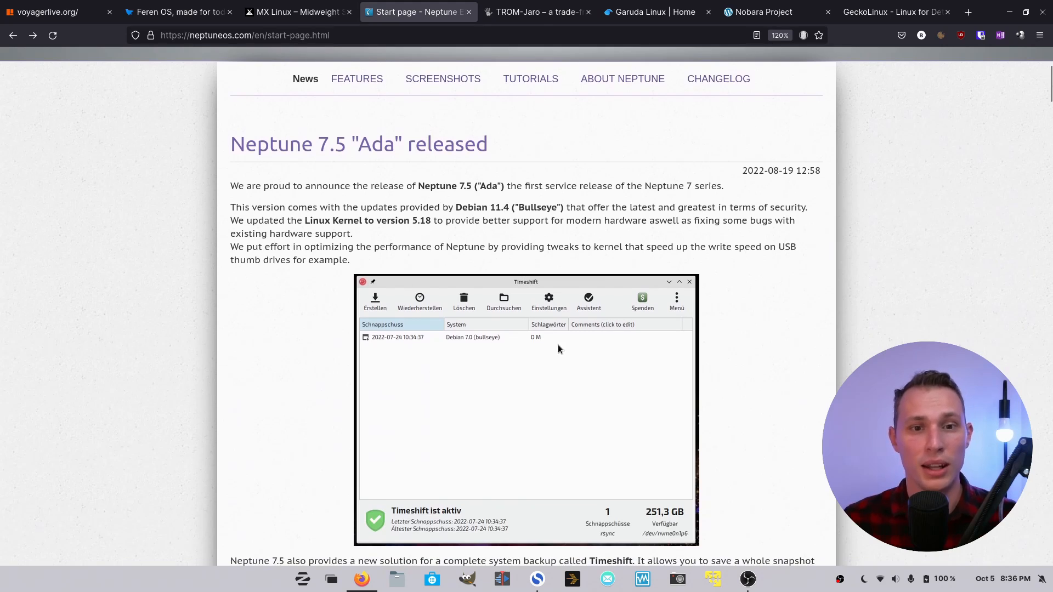
{"action": "mouse_move", "coordinate": [801, 304]}
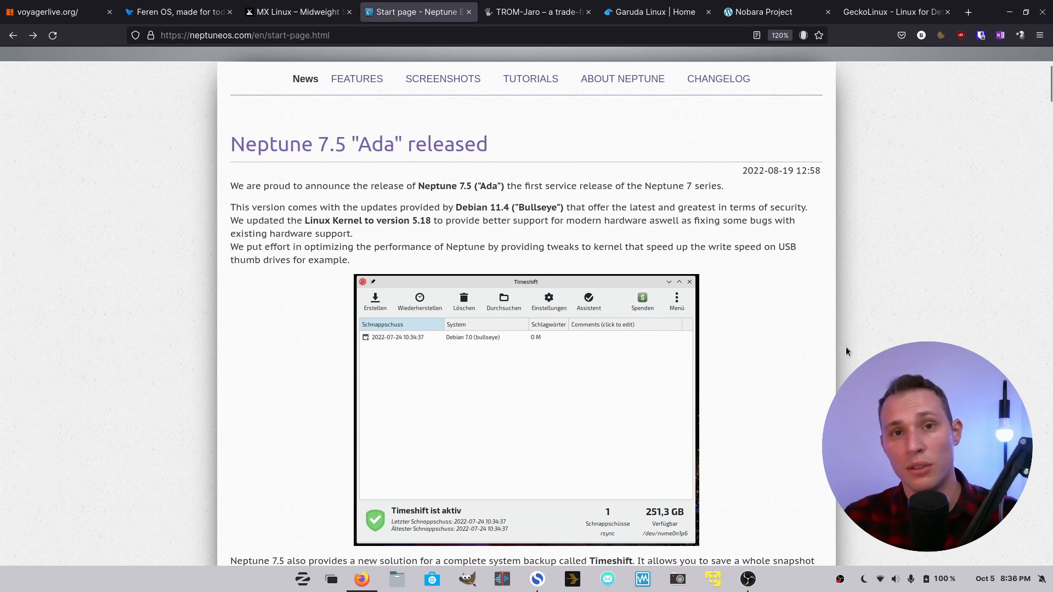
{"action": "scroll", "scroll_direction": "down", "scroll_amount": 3}
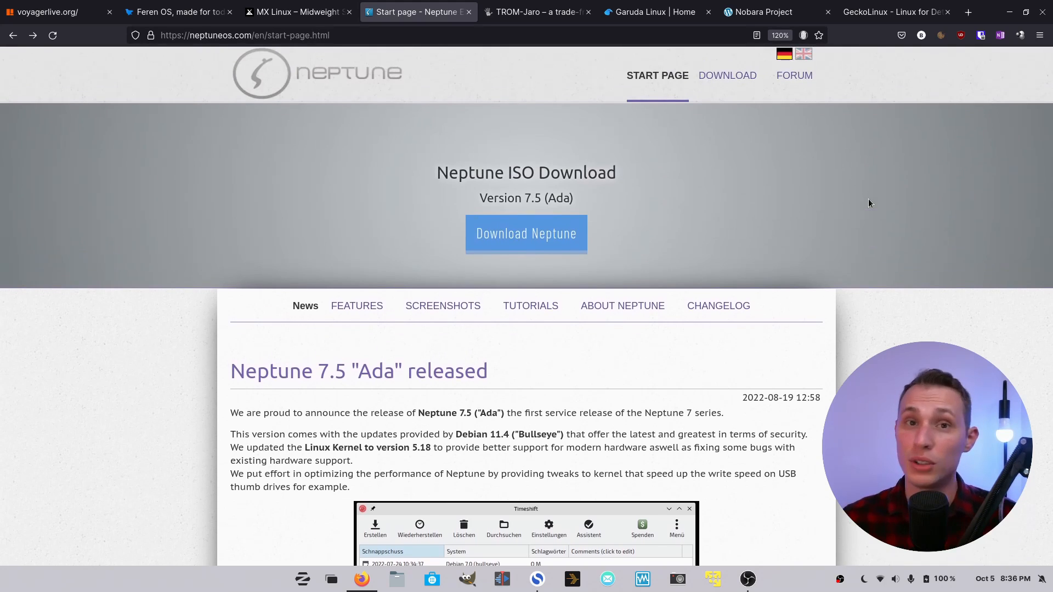
{"action": "mouse_move", "coordinate": [622, 212]}
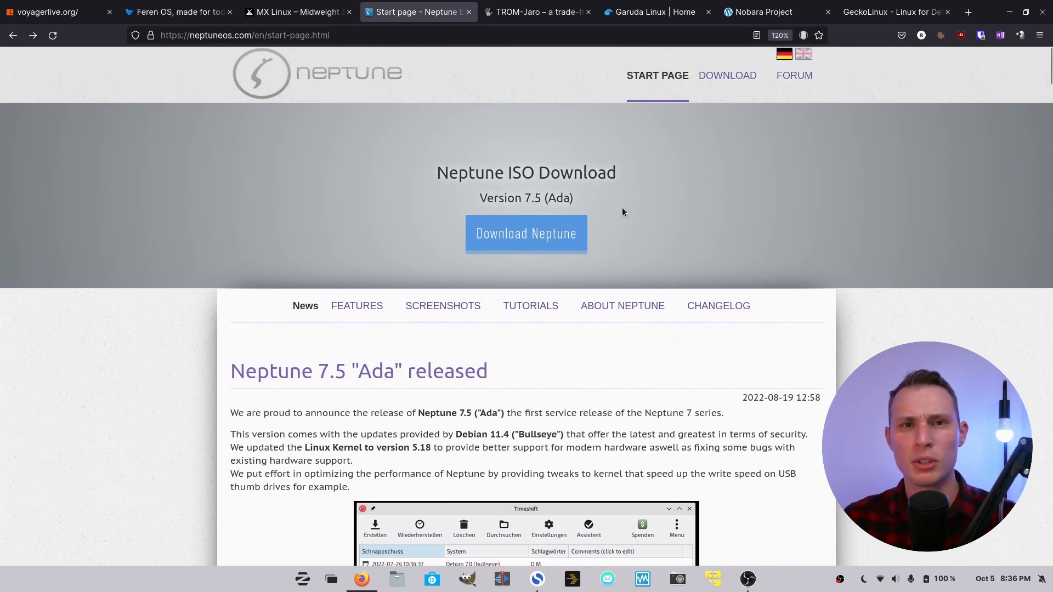
{"action": "mouse_move", "coordinate": [621, 306]}
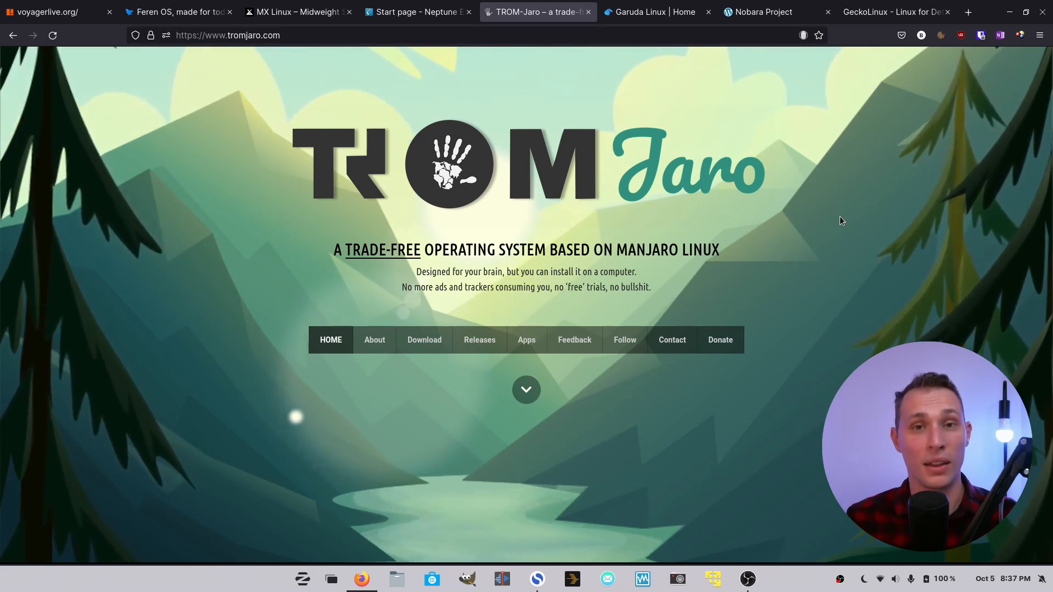
{"action": "mouse_move", "coordinate": [936, 170]}
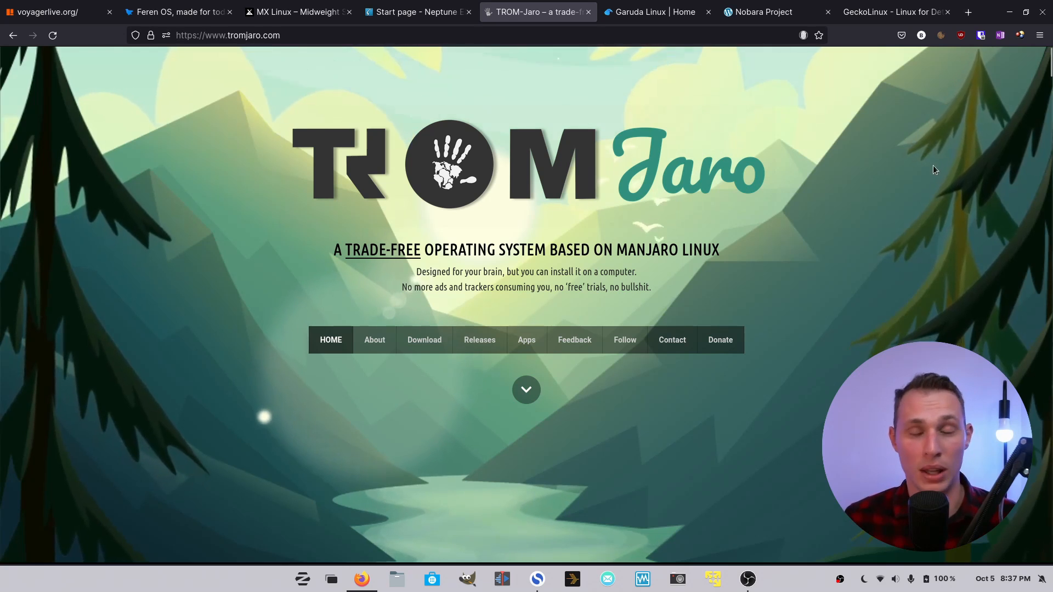
Scroll the TROMjaro home page below its trade-free Manjaro banner.
{"action": "scroll", "scroll_direction": "down", "scroll_amount": 3}
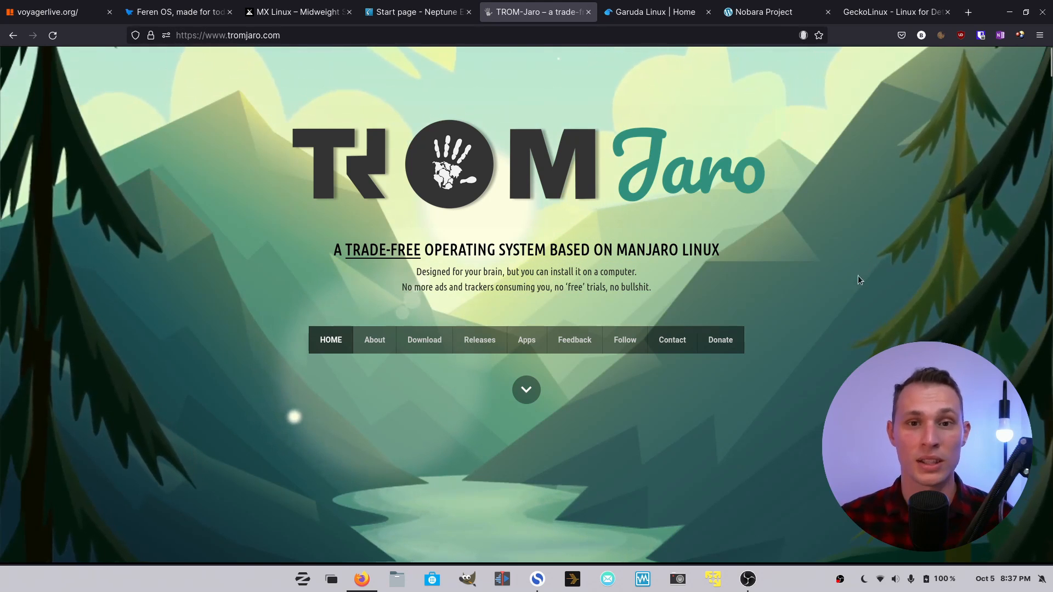
Scroll through the Choose a Layout and Choose a Background showcases.
{"action": "scroll", "scroll_direction": "down", "scroll_amount": 3}
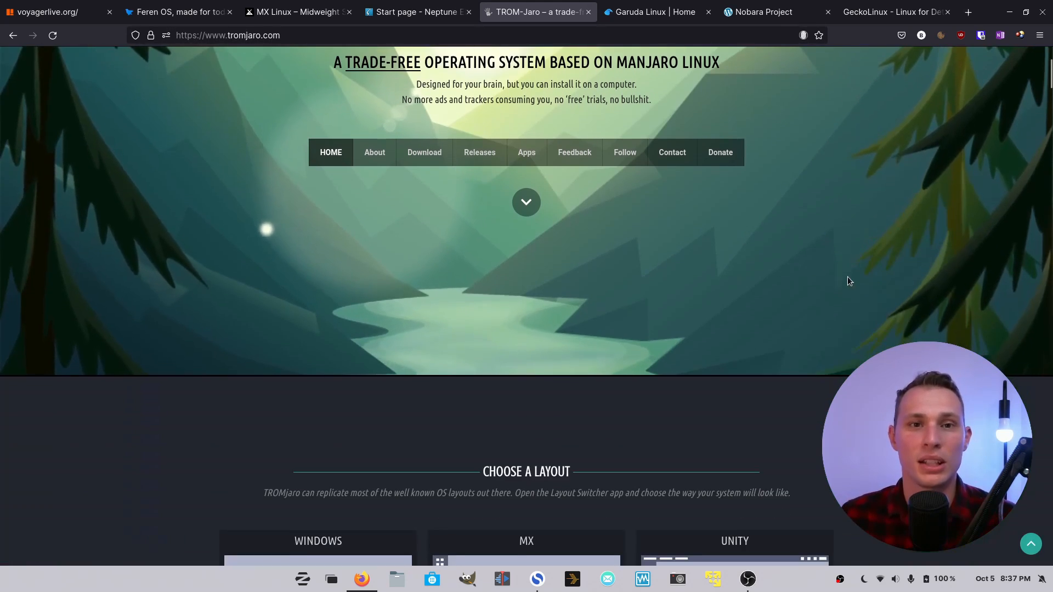
{"action": "scroll", "scroll_direction": "down", "scroll_amount": 3}
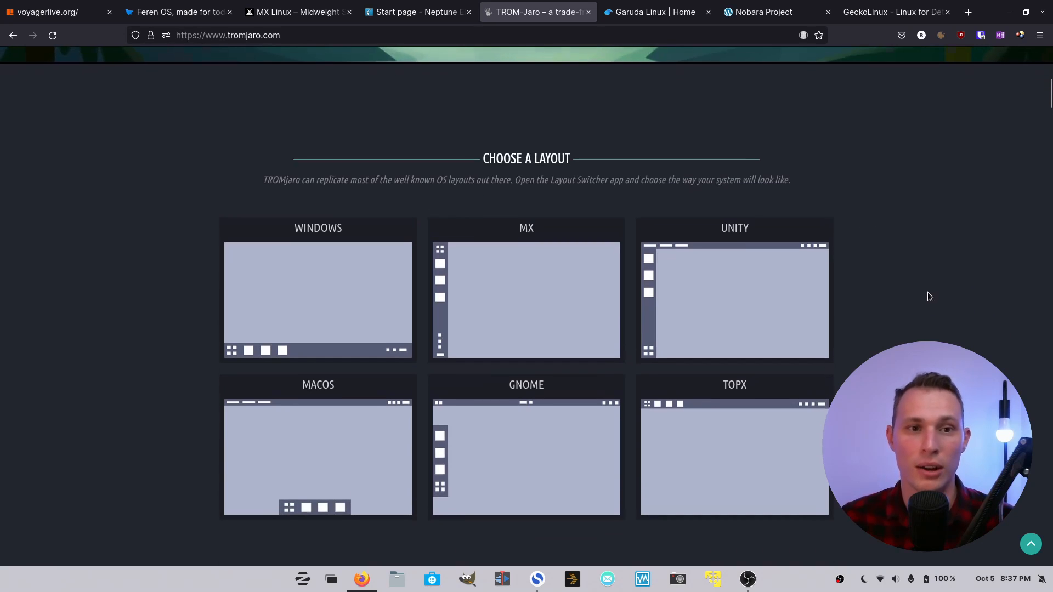
{"action": "scroll", "scroll_direction": "down", "scroll_amount": 3}
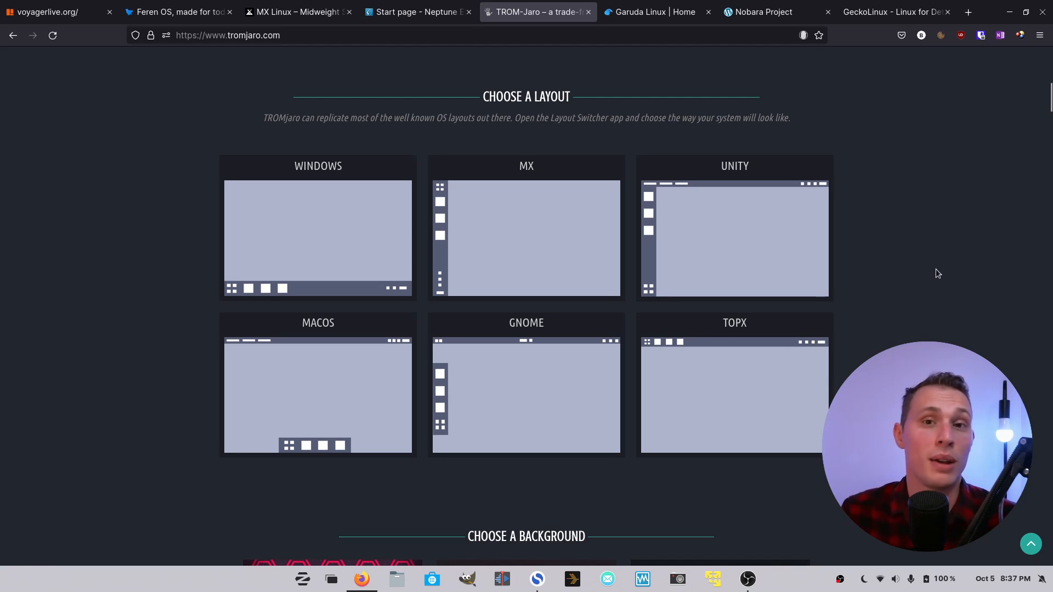
{"action": "mouse_move", "coordinate": [947, 289]}
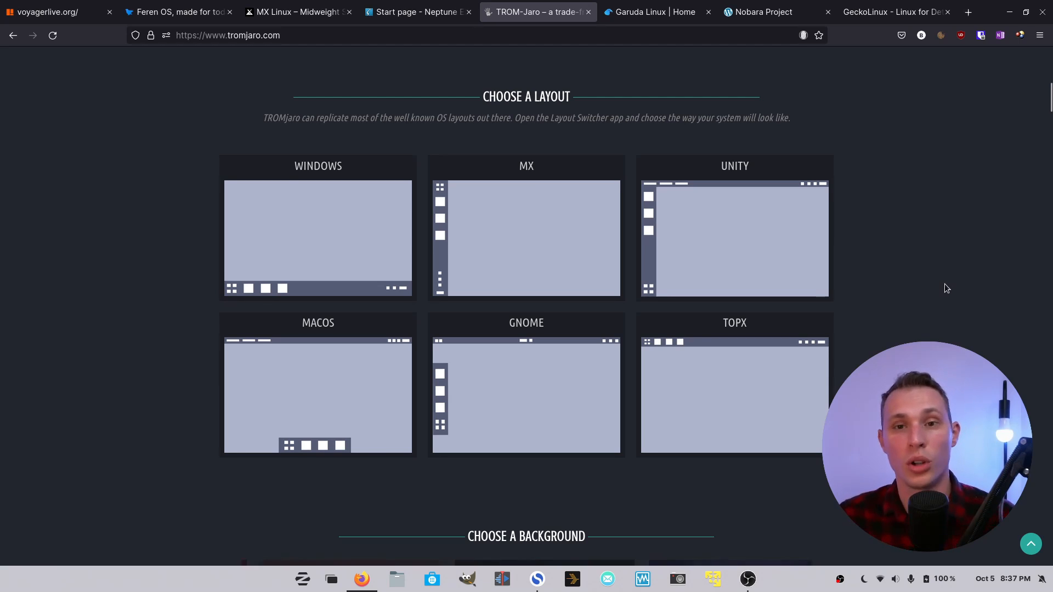
{"action": "scroll", "scroll_direction": "down", "scroll_amount": 3}
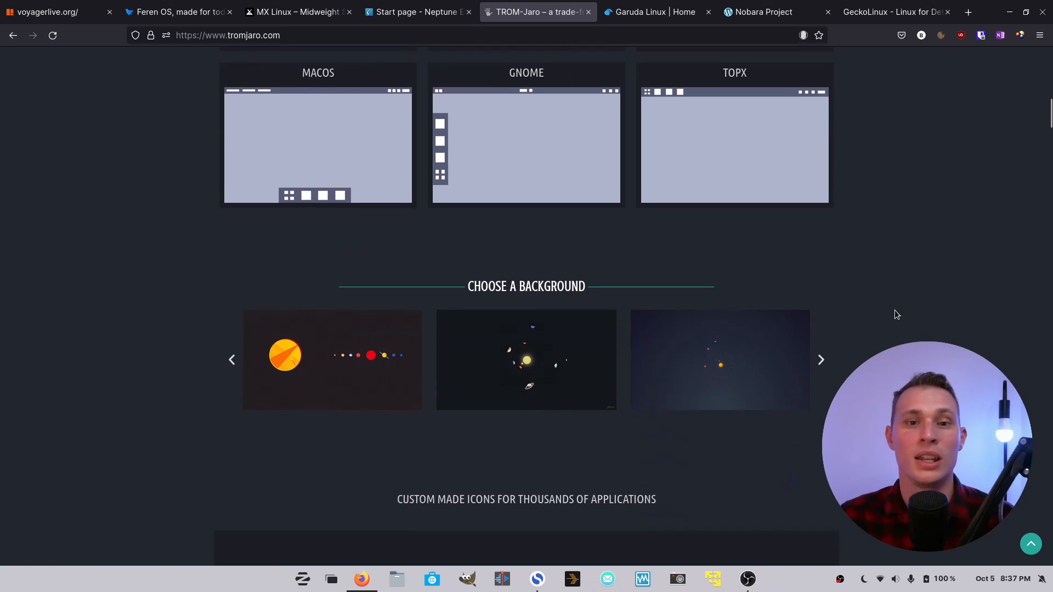
{"action": "scroll", "scroll_direction": "down", "scroll_amount": 3}
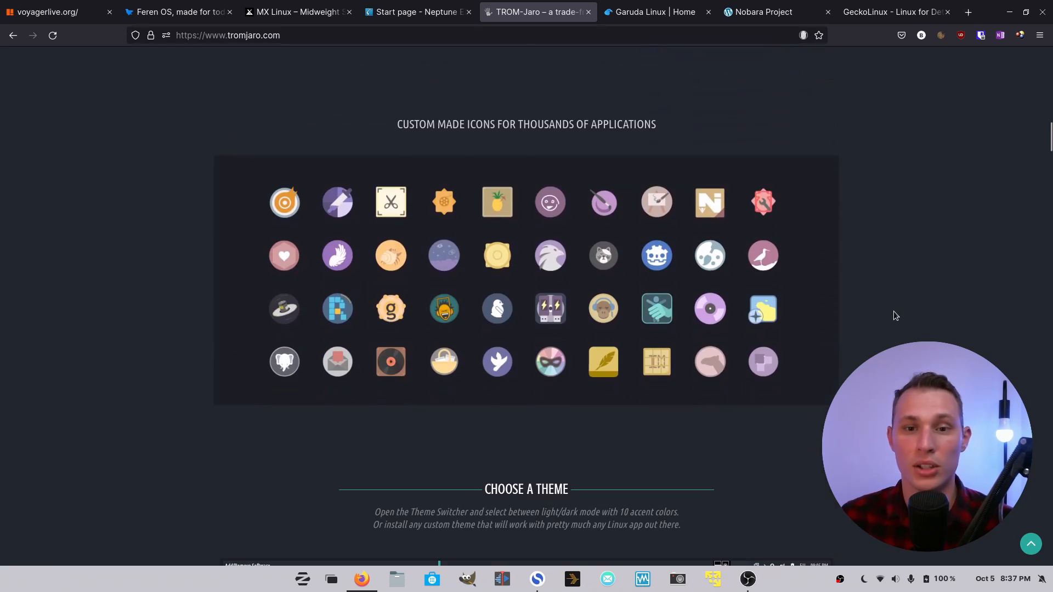
{"action": "scroll", "scroll_direction": "down", "scroll_amount": 3}
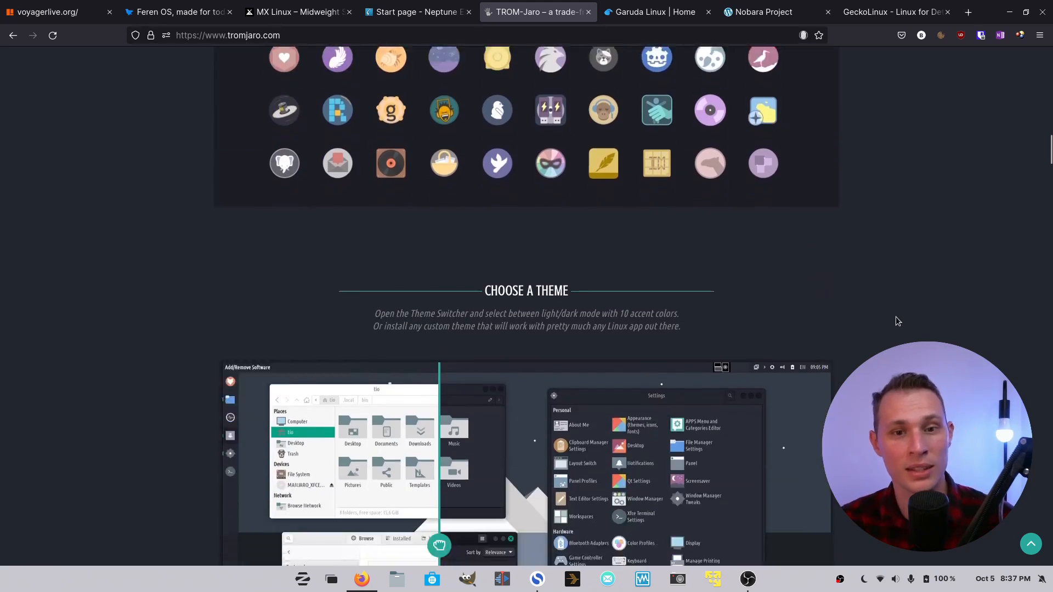
Continue through the custom icons and Choose a Theme showcases.
{"action": "scroll", "scroll_direction": "down", "scroll_amount": 3}
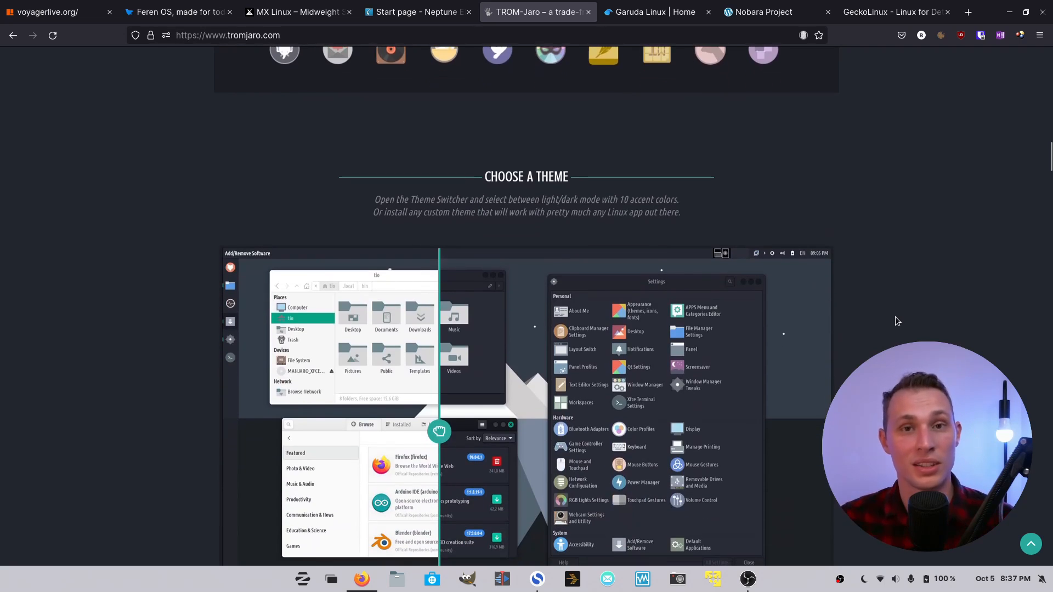
{"action": "mouse_move", "coordinate": [886, 333]}
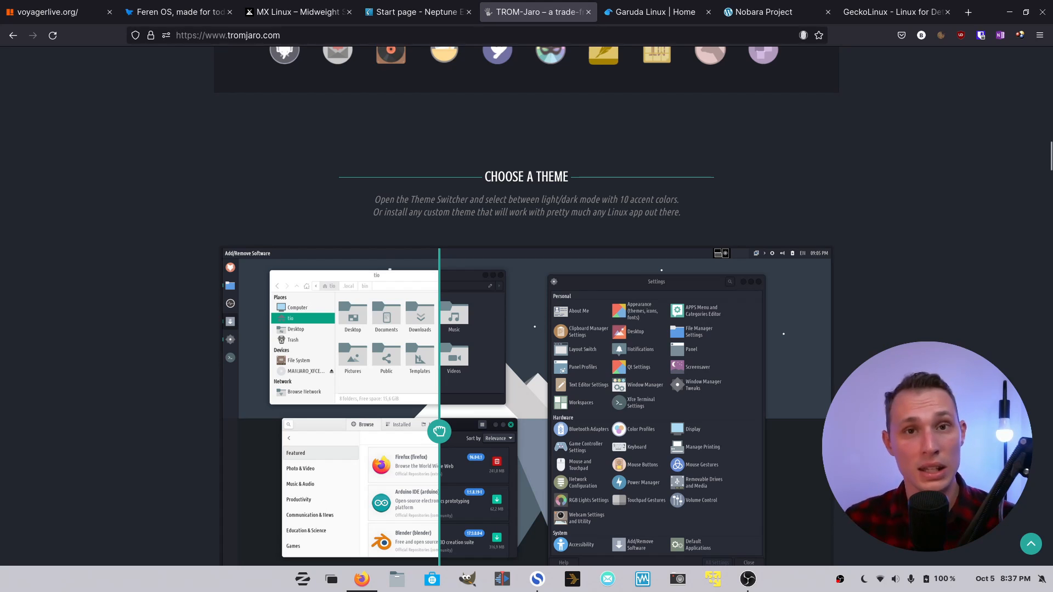
{"action": "scroll", "scroll_direction": "down", "scroll_amount": 3}
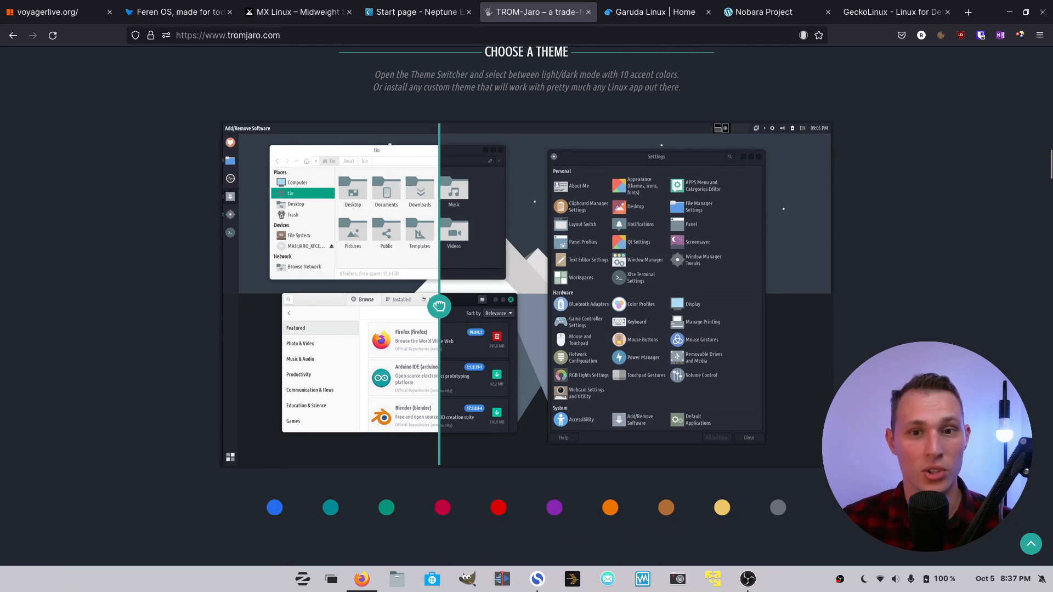
{"action": "scroll", "scroll_direction": "down", "scroll_amount": 3}
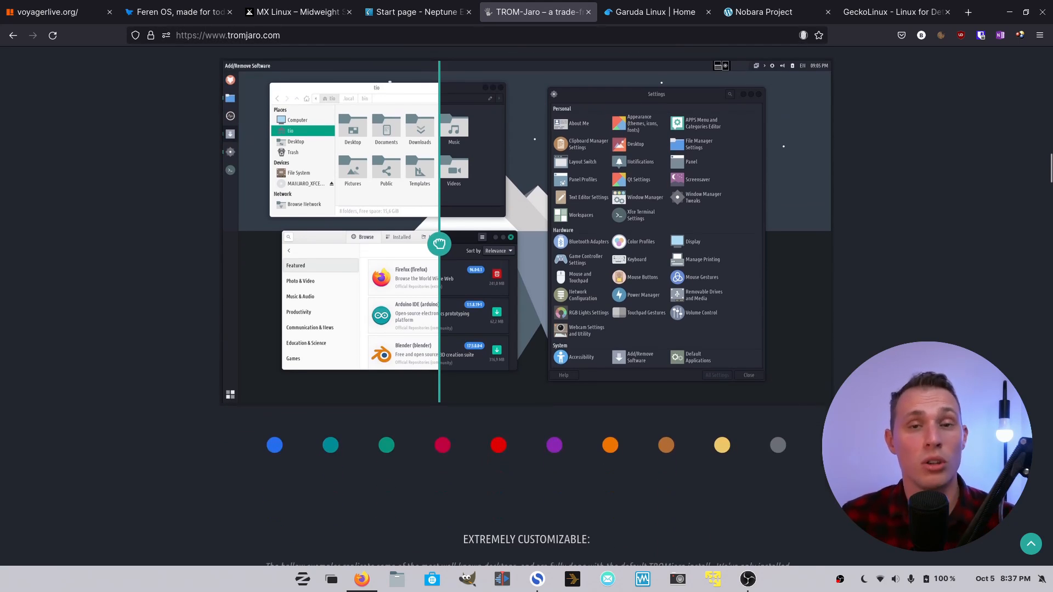
{"action": "scroll", "scroll_direction": "down", "scroll_amount": 3}
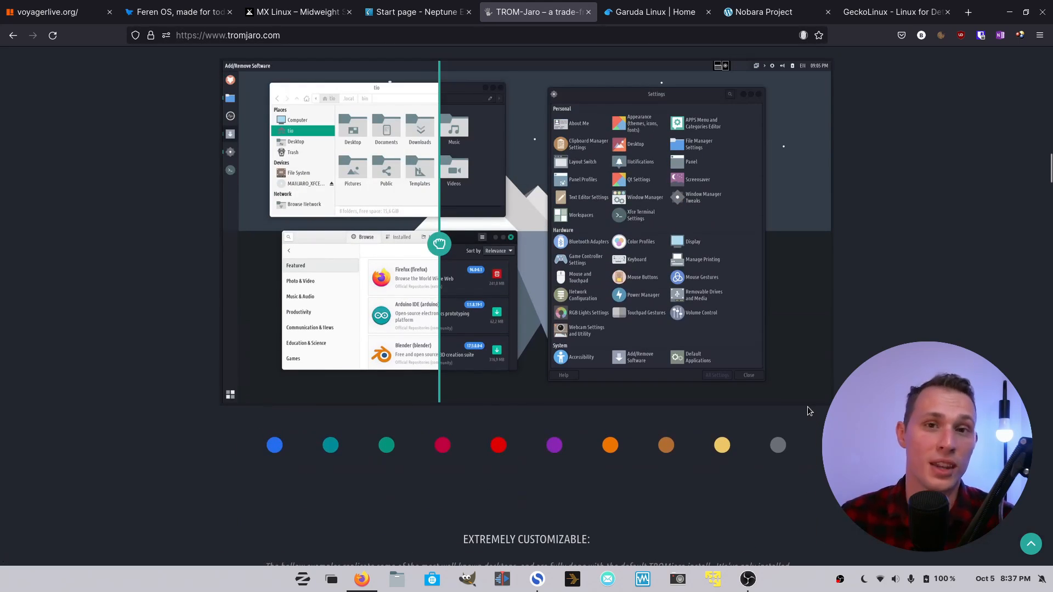
{"action": "scroll", "scroll_direction": "down", "scroll_amount": 3}
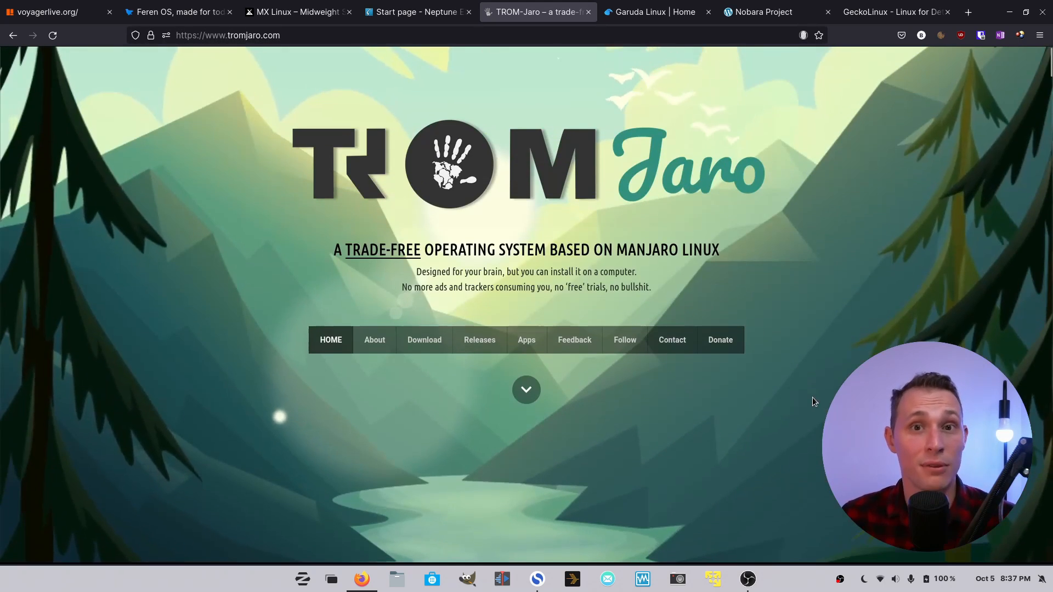
{"action": "mouse_move", "coordinate": [526, 340]}
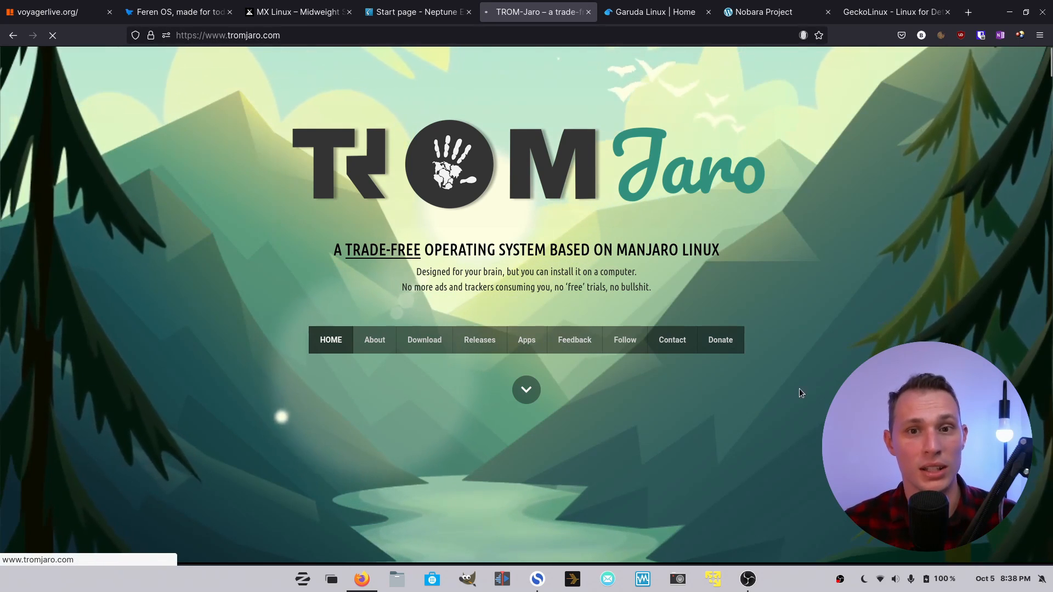
Open the Apps catalogue from the site navigation and scroll its Featured apps.
{"action": "left_click", "coordinate": [526, 340]}
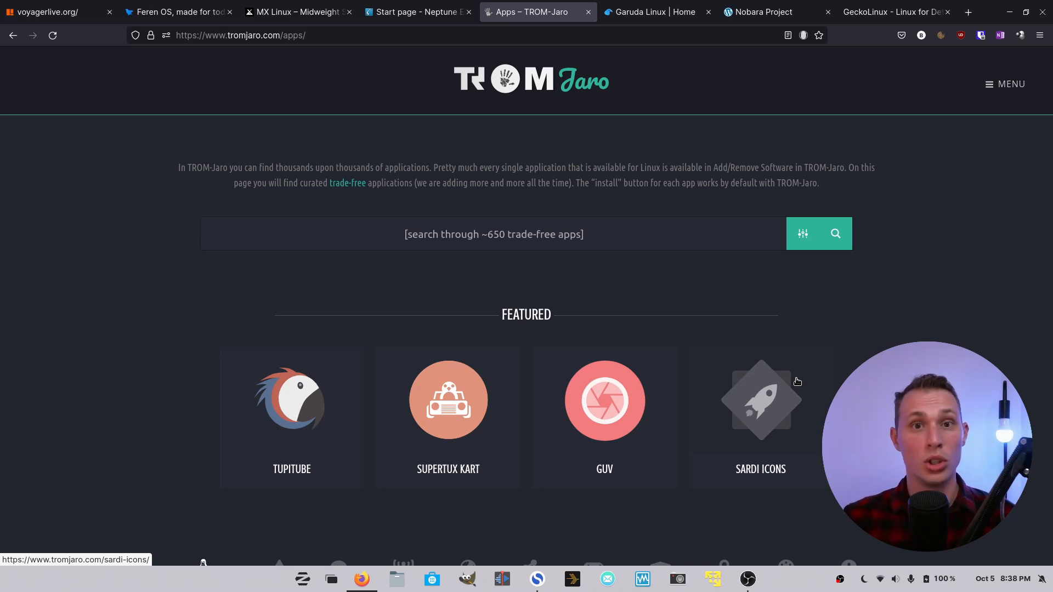
{"action": "mouse_move", "coordinate": [1025, 196]}
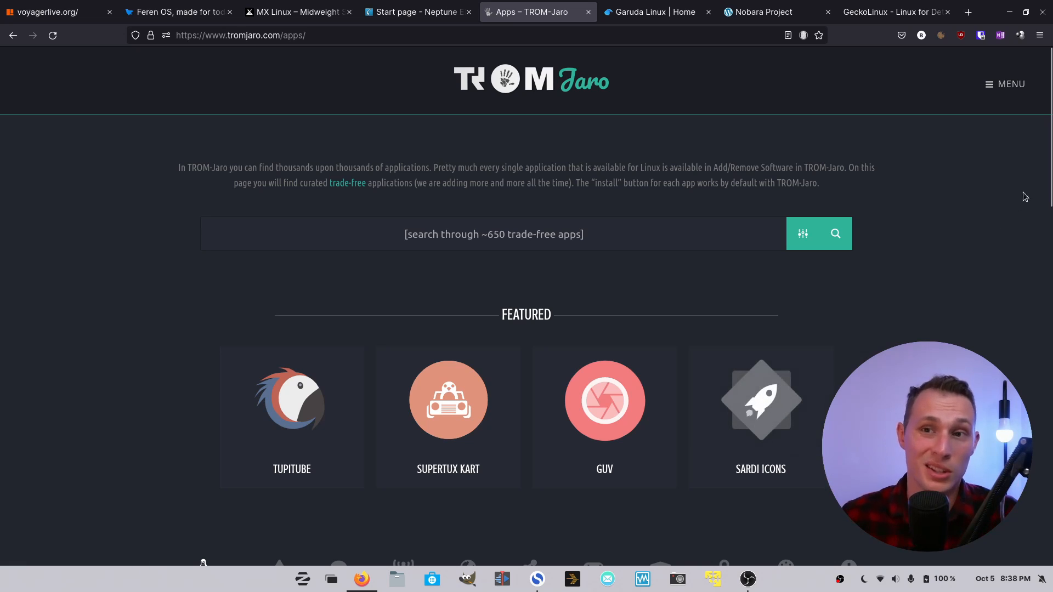
{"action": "scroll", "scroll_direction": "down", "scroll_amount": 3}
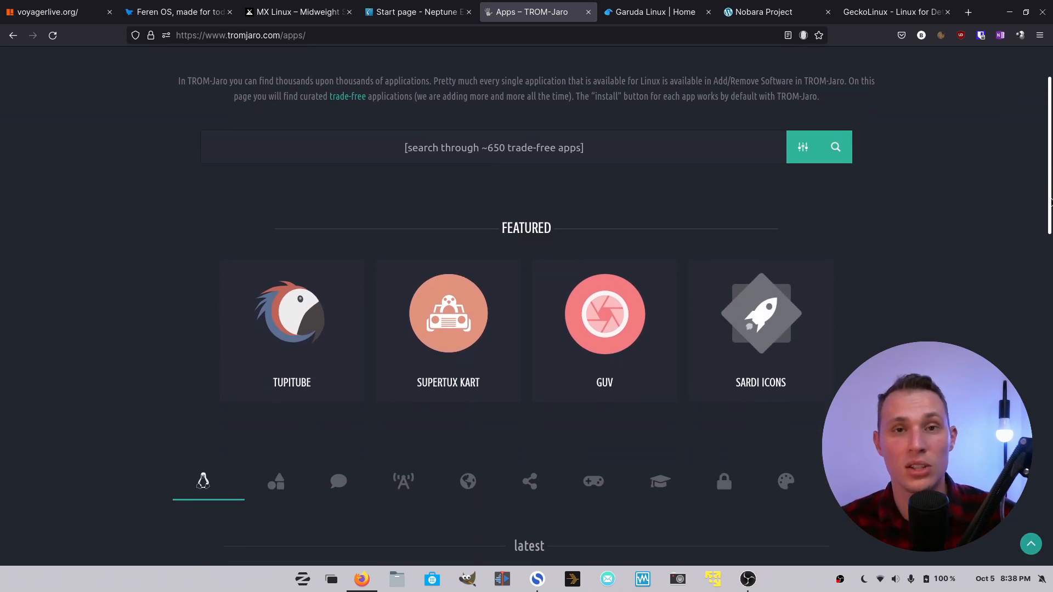
{"action": "scroll", "scroll_direction": "down", "scroll_amount": 3}
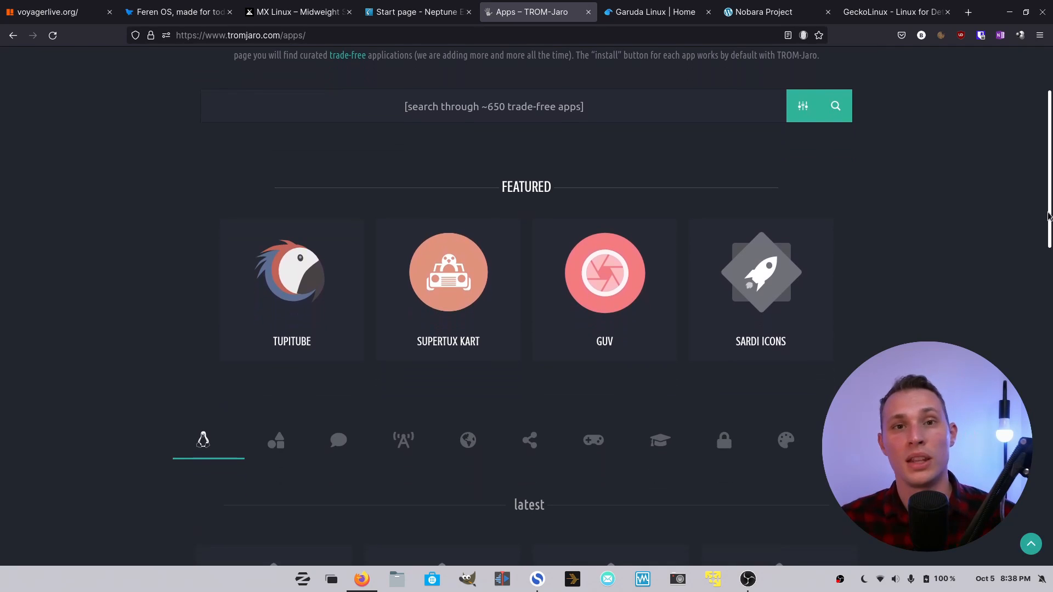
{"action": "scroll", "scroll_direction": "down", "scroll_amount": 3}
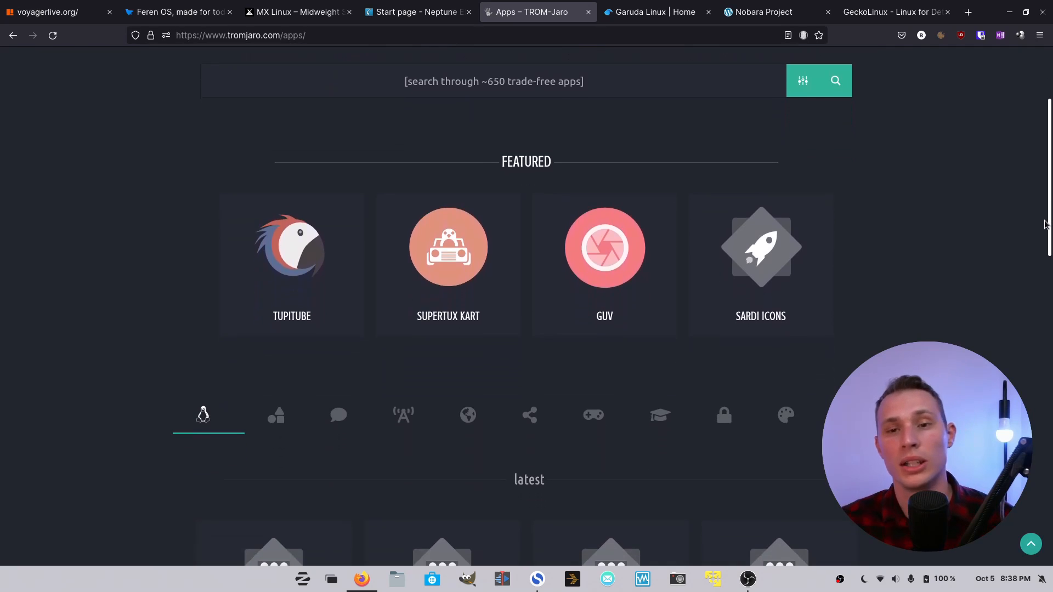
{"action": "scroll", "scroll_direction": "down", "scroll_amount": 3}
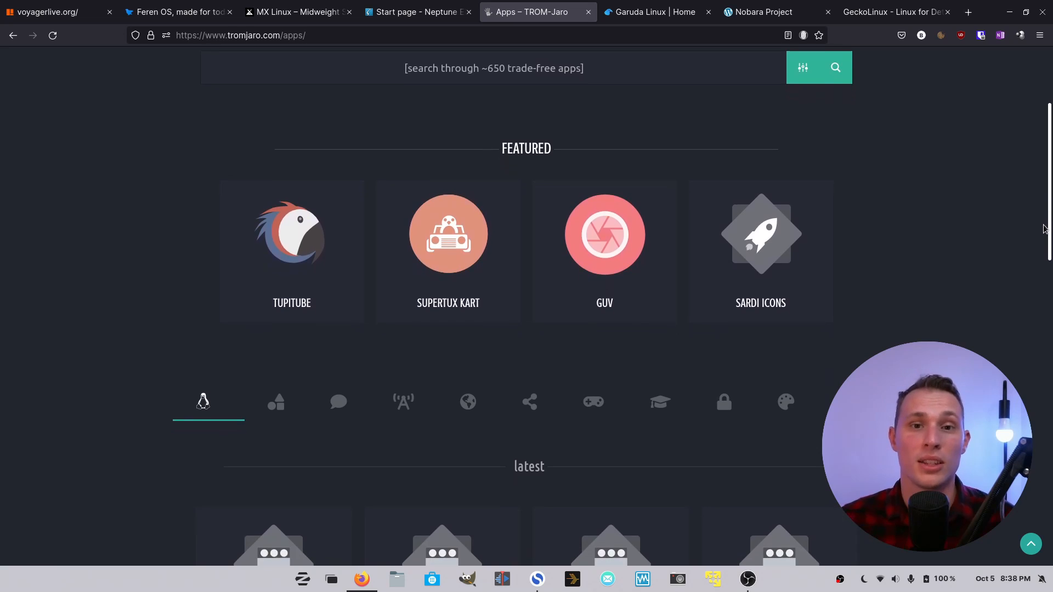
Scroll on through the Latest trade-free apps, then back toward the search banner.
{"action": "scroll", "scroll_direction": "down", "scroll_amount": 3}
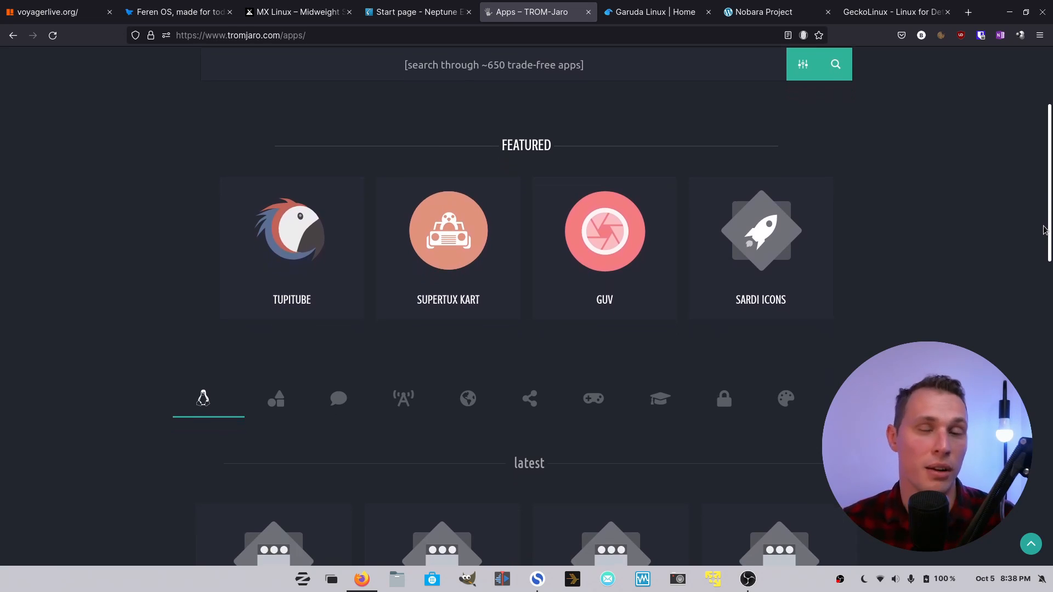
{"action": "scroll", "scroll_direction": "down", "scroll_amount": 3}
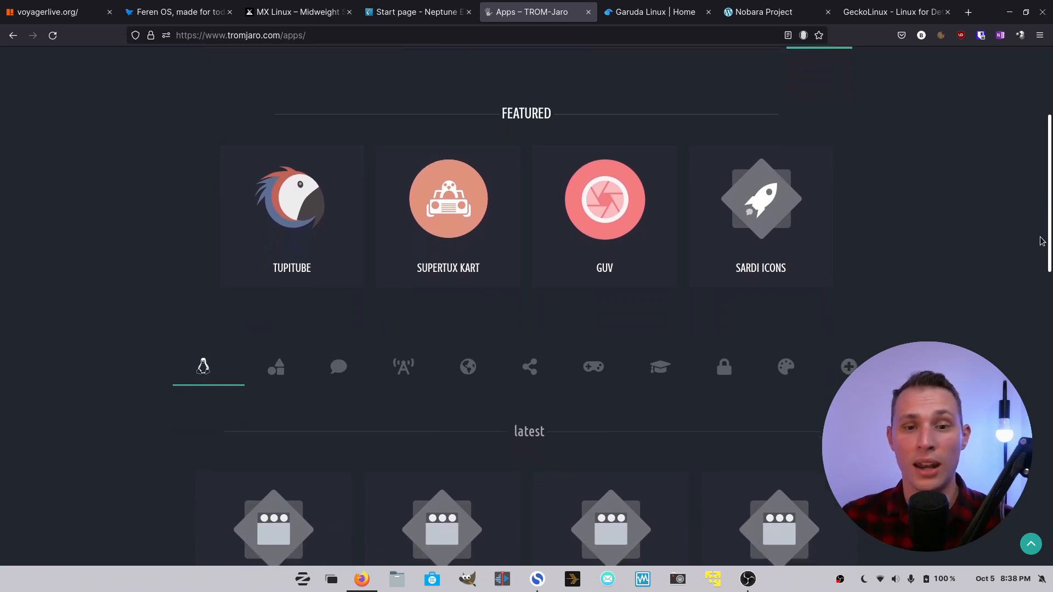
{"action": "scroll", "scroll_direction": "down", "scroll_amount": 3}
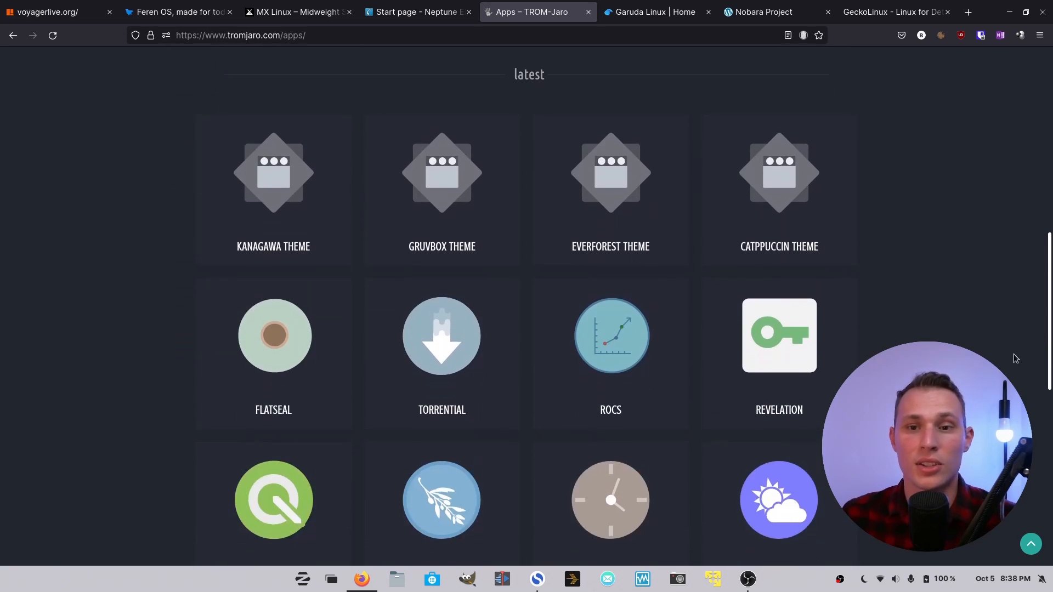
{"action": "scroll", "scroll_direction": "down", "scroll_amount": 3}
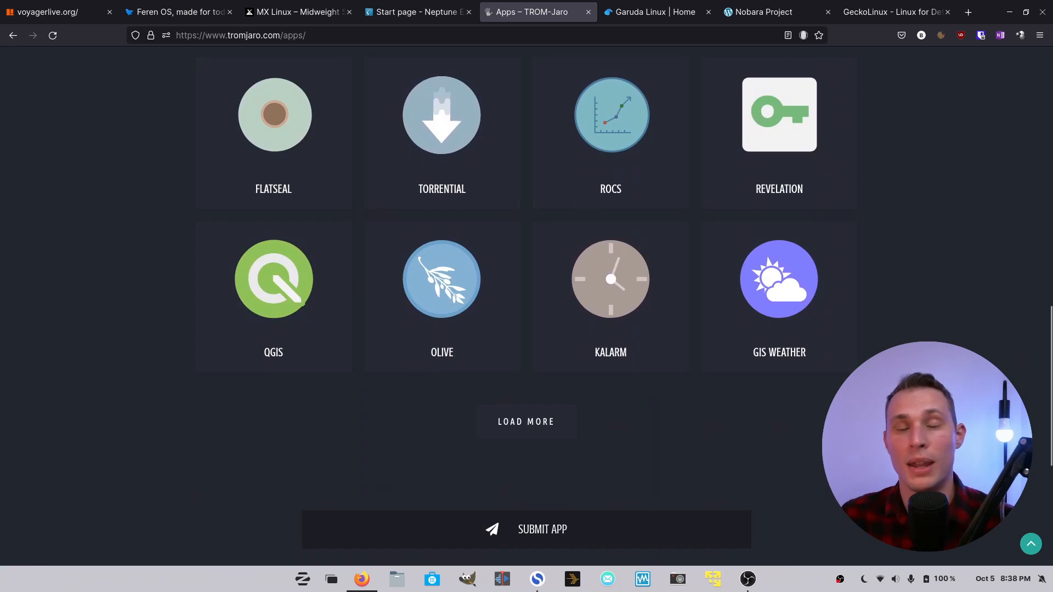
{"action": "scroll", "scroll_direction": "up", "scroll_amount": 3}
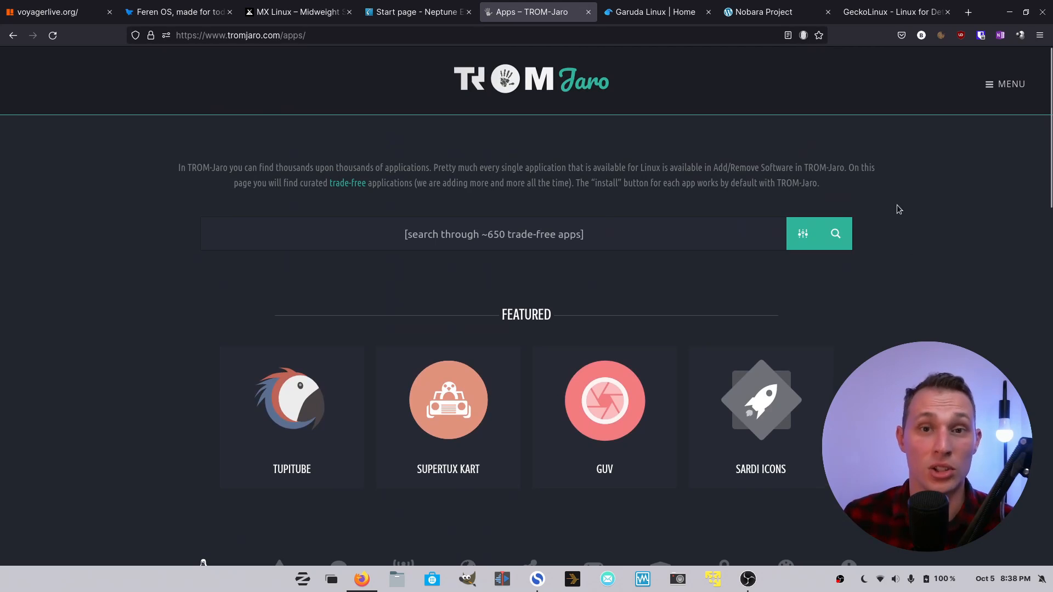
{"action": "mouse_move", "coordinate": [397, 142]}
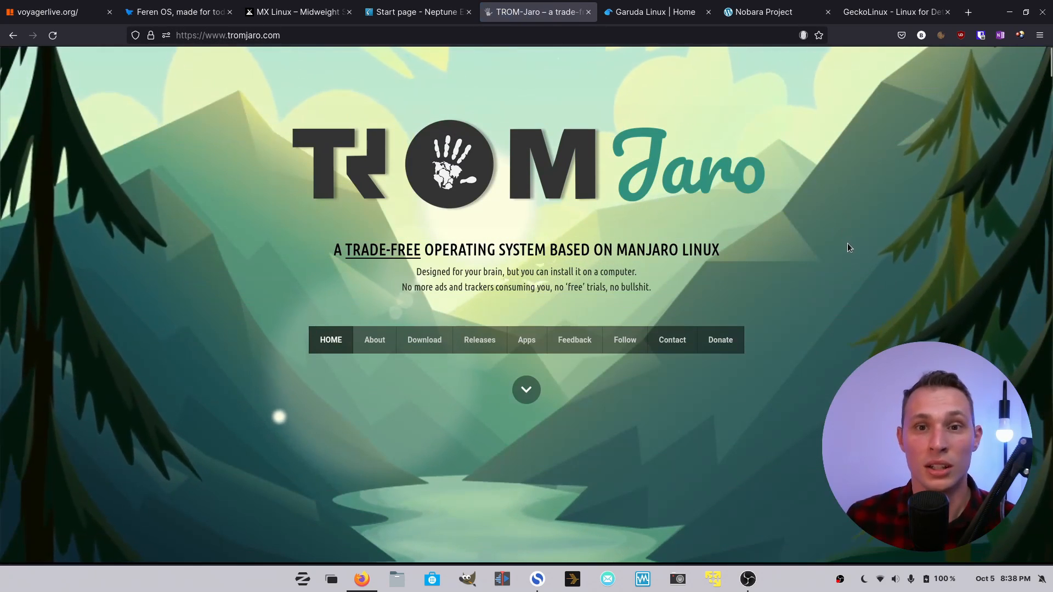
{"action": "mouse_move", "coordinate": [856, 171]}
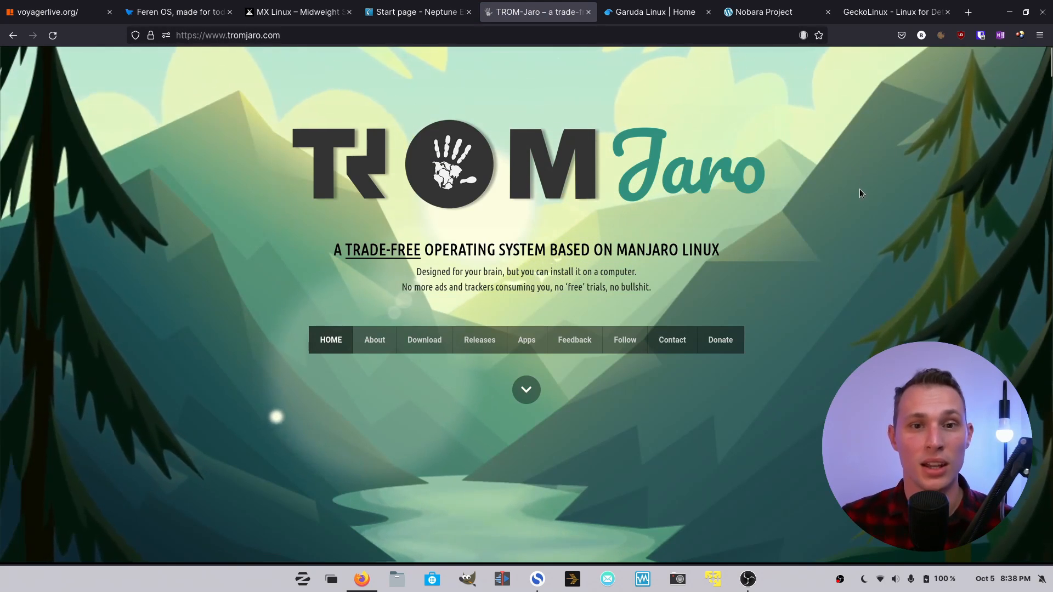
{"action": "mouse_move", "coordinate": [857, 176]}
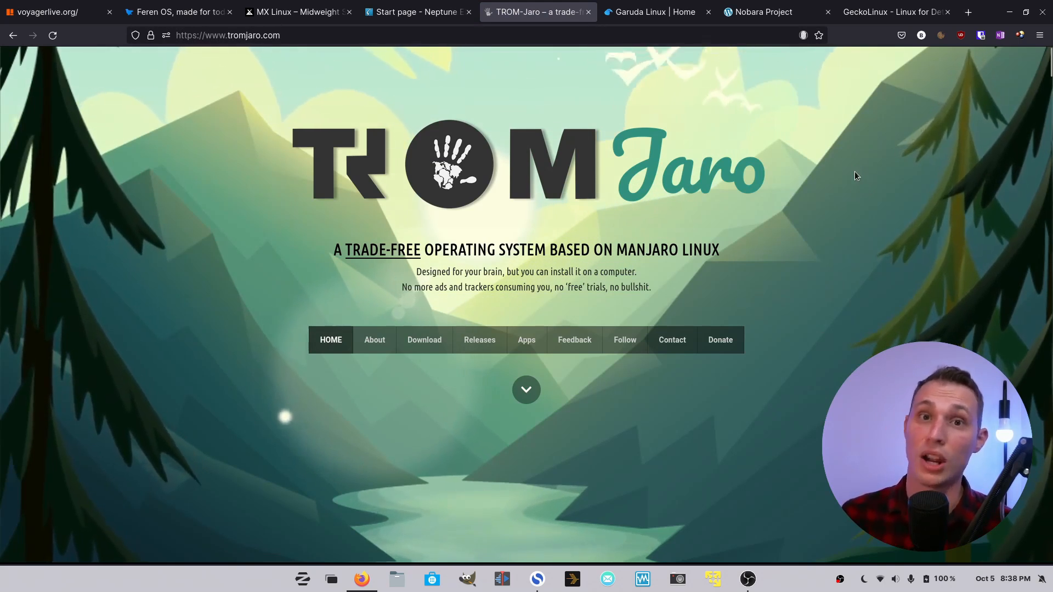
{"action": "mouse_move", "coordinate": [667, 64]}
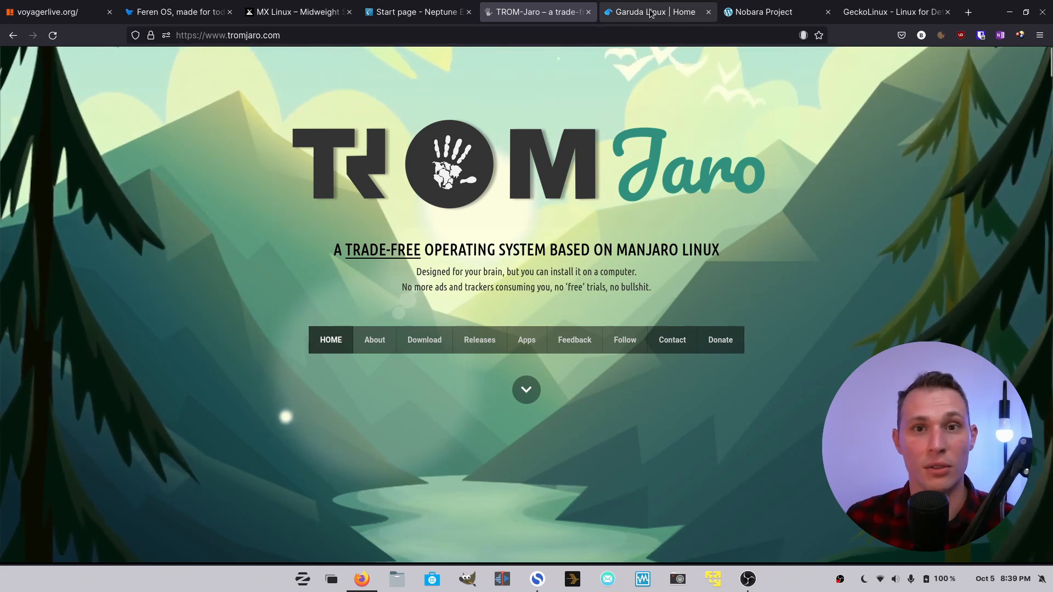
Switch to the Garuda Linux tab, zoom to 160% and read the Chaotic-AUR and settings manager sections.
{"action": "left_click", "coordinate": [647, 11]}
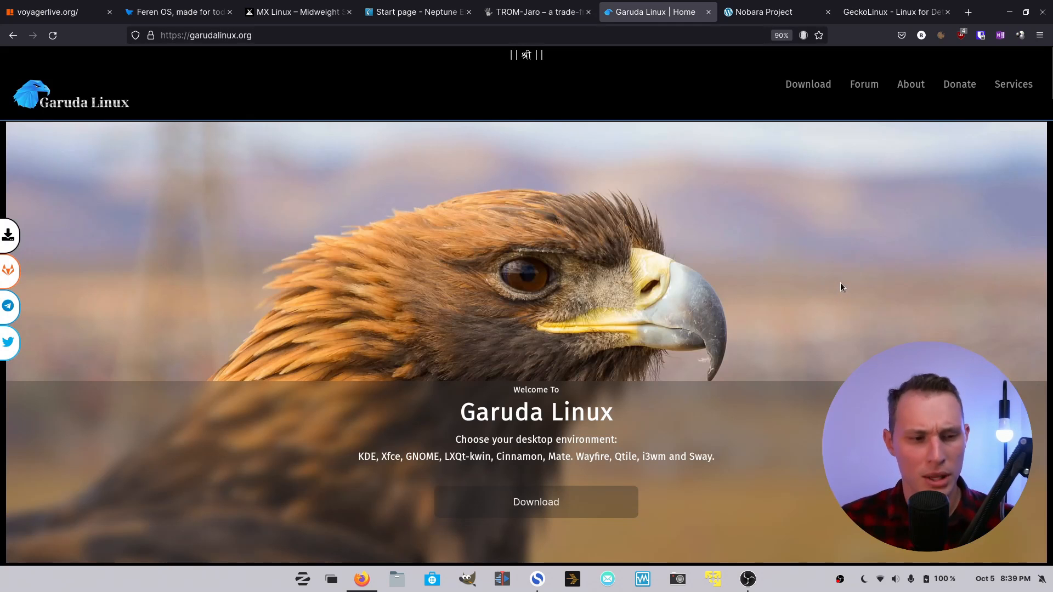
{"action": "key", "text": "ctrl+plus"}
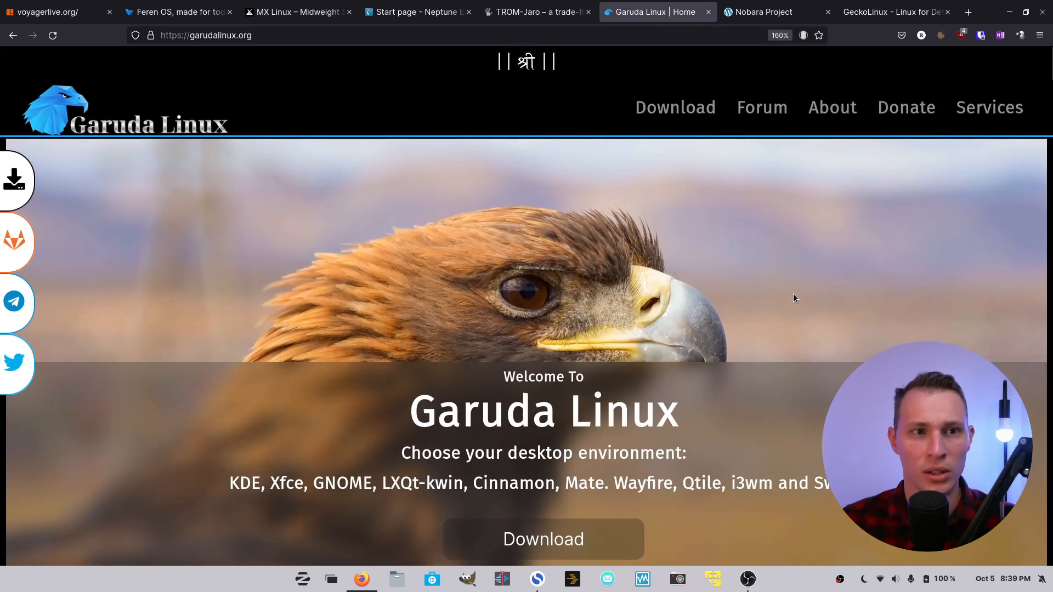
{"action": "scroll", "scroll_direction": "down", "scroll_amount": 3}
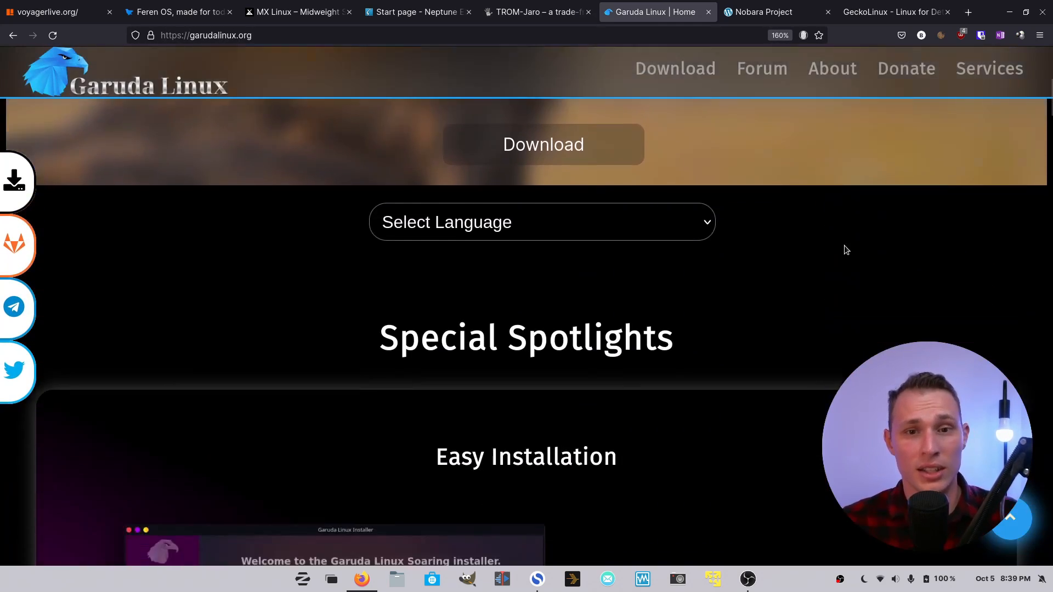
{"action": "scroll", "scroll_direction": "down", "scroll_amount": 3}
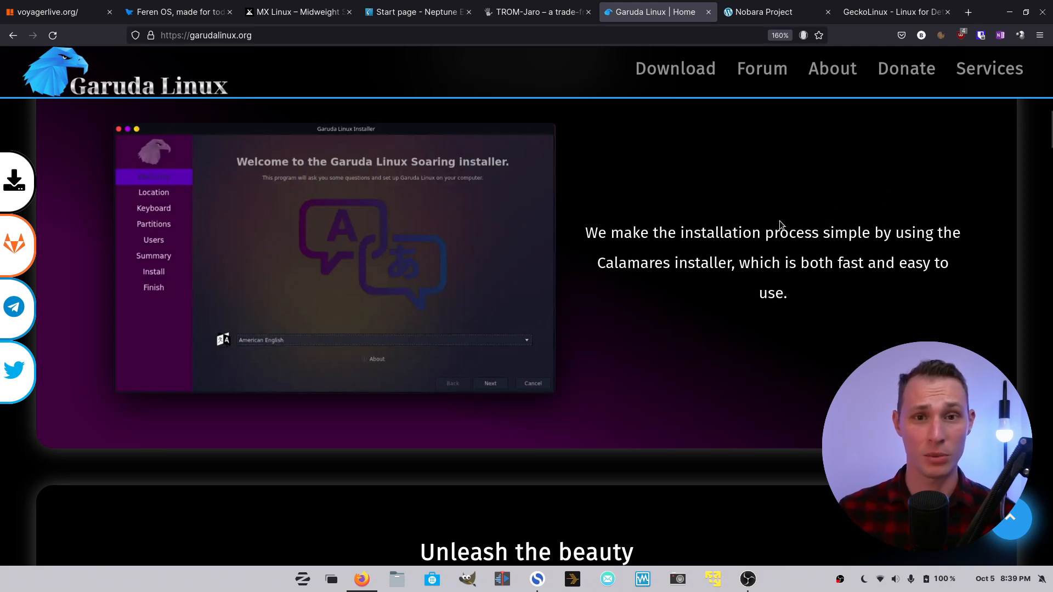
{"action": "scroll", "scroll_direction": "down", "scroll_amount": 3}
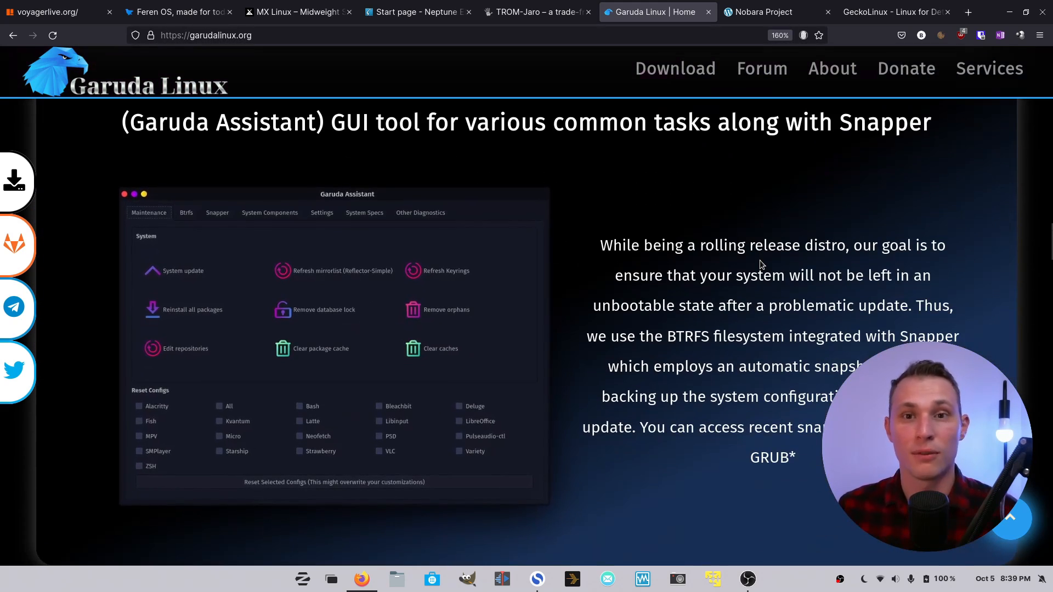
{"action": "scroll", "scroll_direction": "down", "scroll_amount": 3}
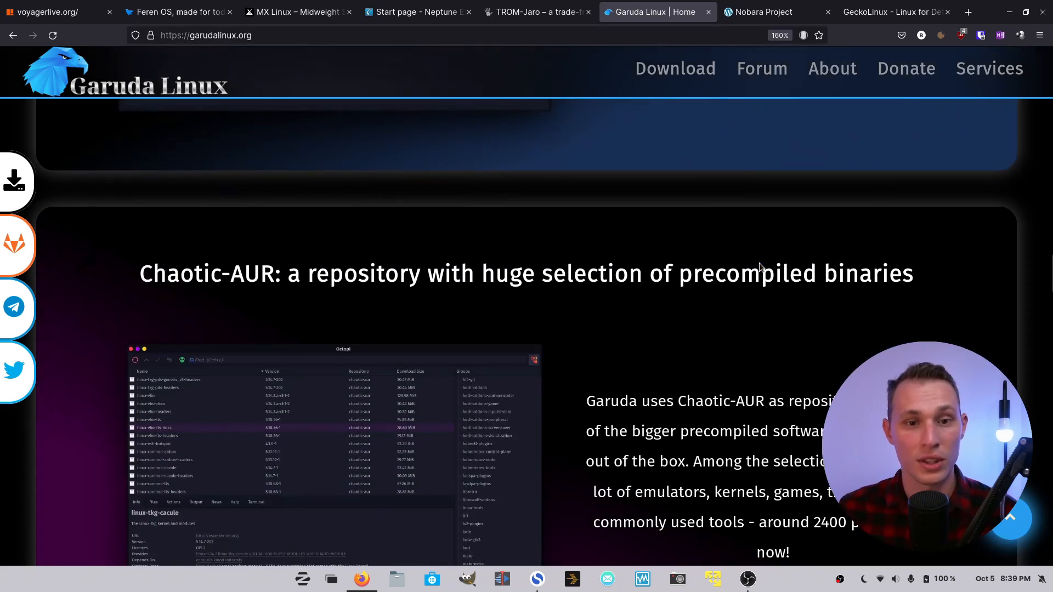
{"action": "scroll", "scroll_direction": "down", "scroll_amount": 3}
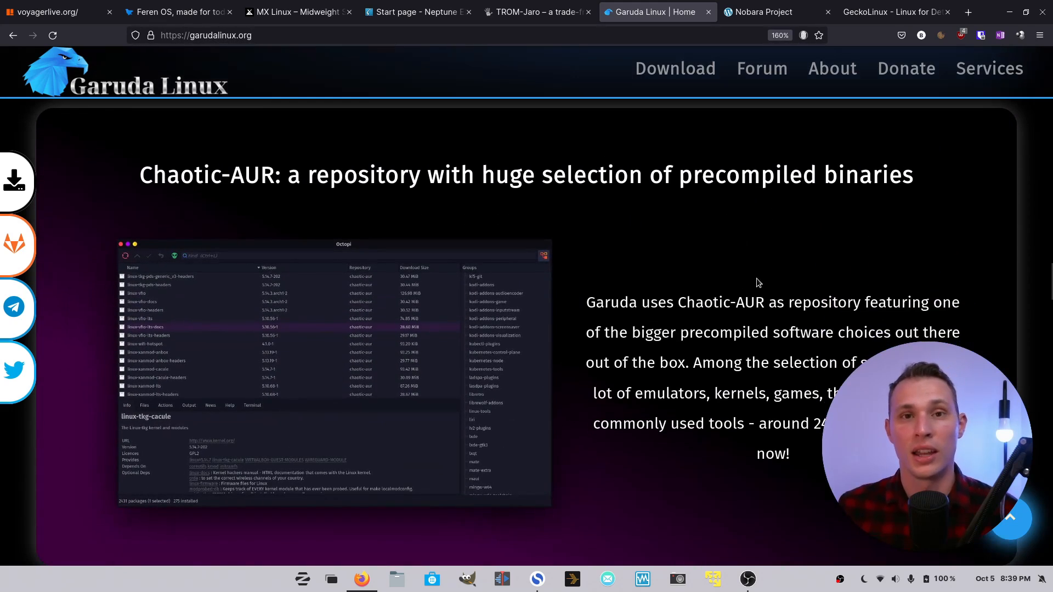
{"action": "mouse_move", "coordinate": [751, 280]}
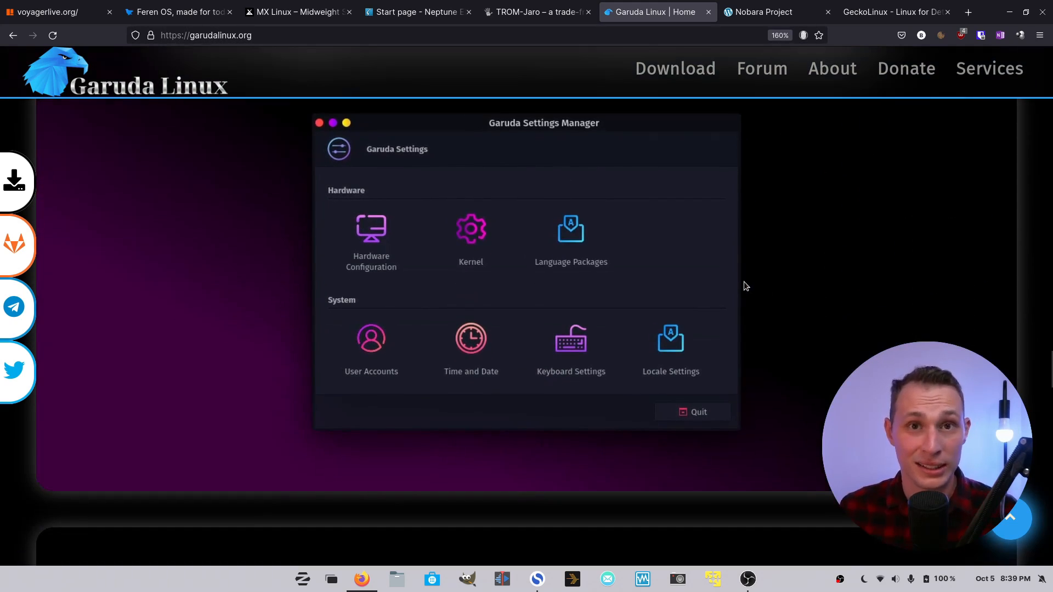
Read on through the gaming tools and features sections, then return toward the welcome banner.
{"action": "scroll", "scroll_direction": "down", "scroll_amount": 3}
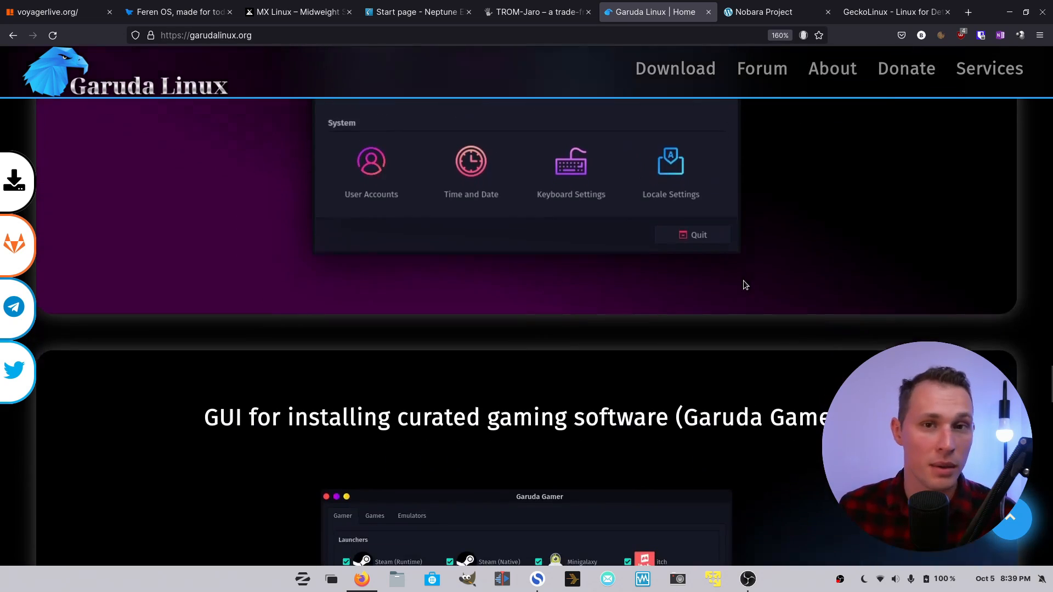
{"action": "scroll", "scroll_direction": "down", "scroll_amount": 3}
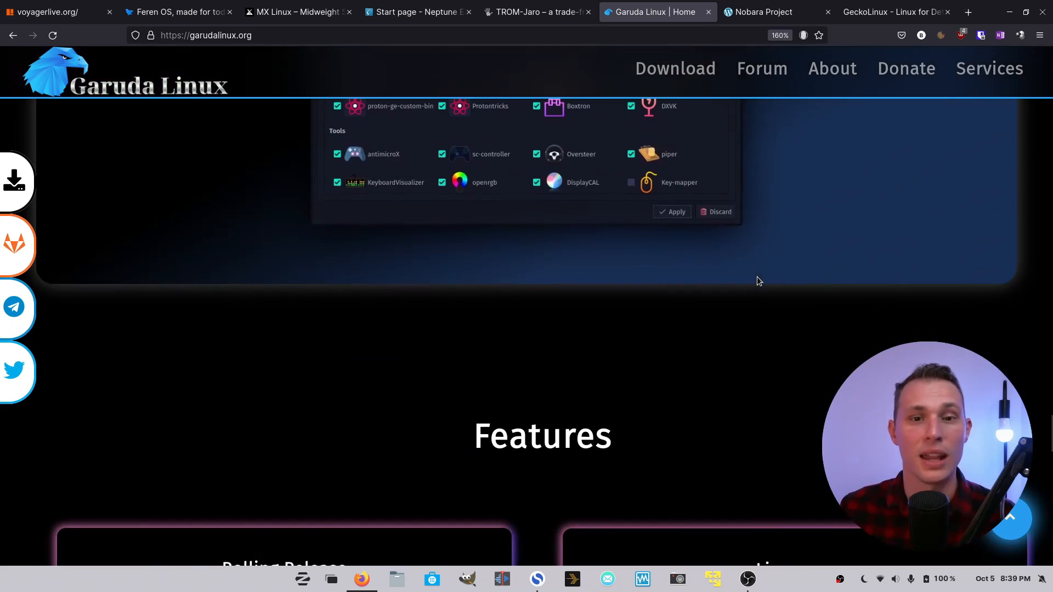
{"action": "scroll", "scroll_direction": "down", "scroll_amount": 3}
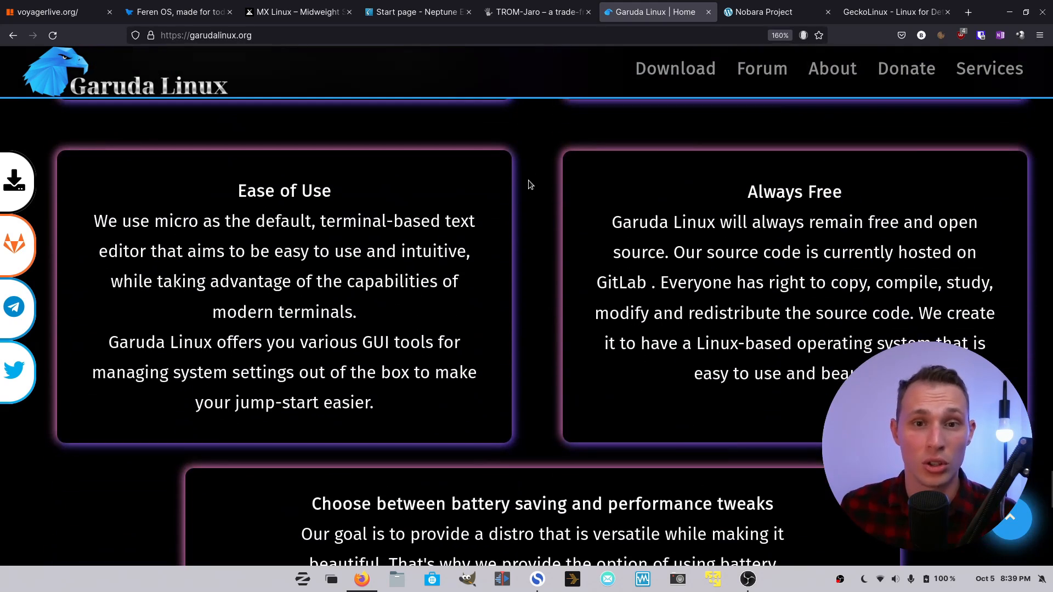
{"action": "scroll", "scroll_direction": "down", "scroll_amount": 3}
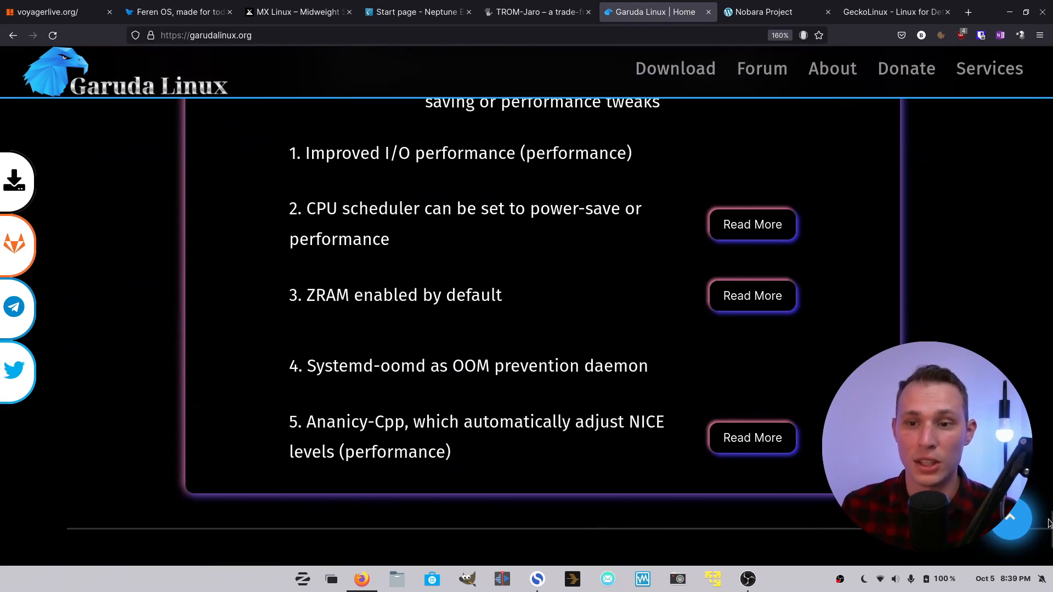
{"action": "scroll", "scroll_direction": "up", "scroll_amount": 3}
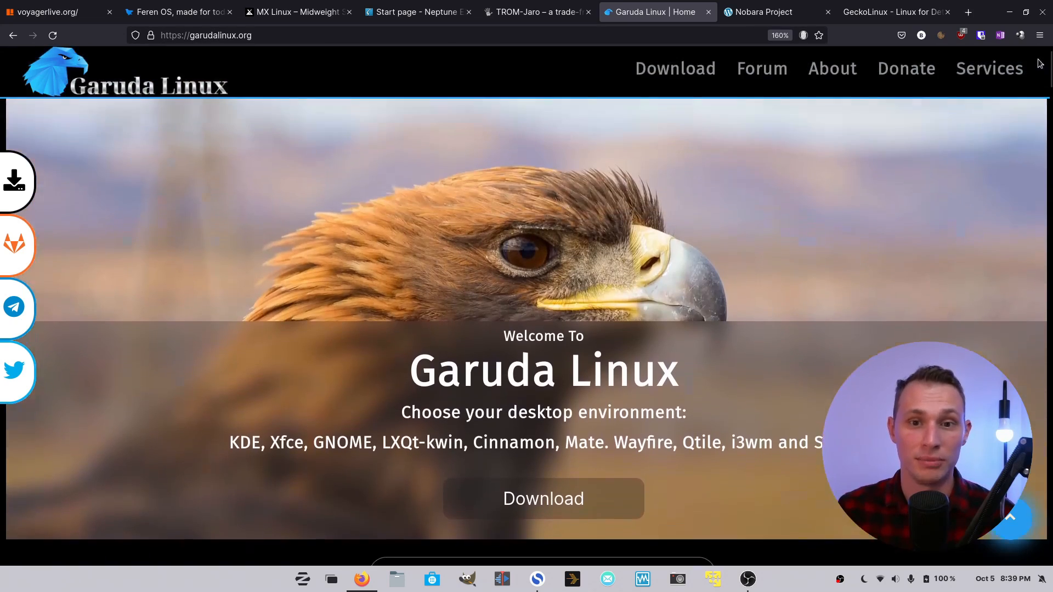
Switch to the Nobara Project tab, zoom in twice and read the kernel patches and gaming fixes list.
{"action": "left_click", "coordinate": [759, 11]}
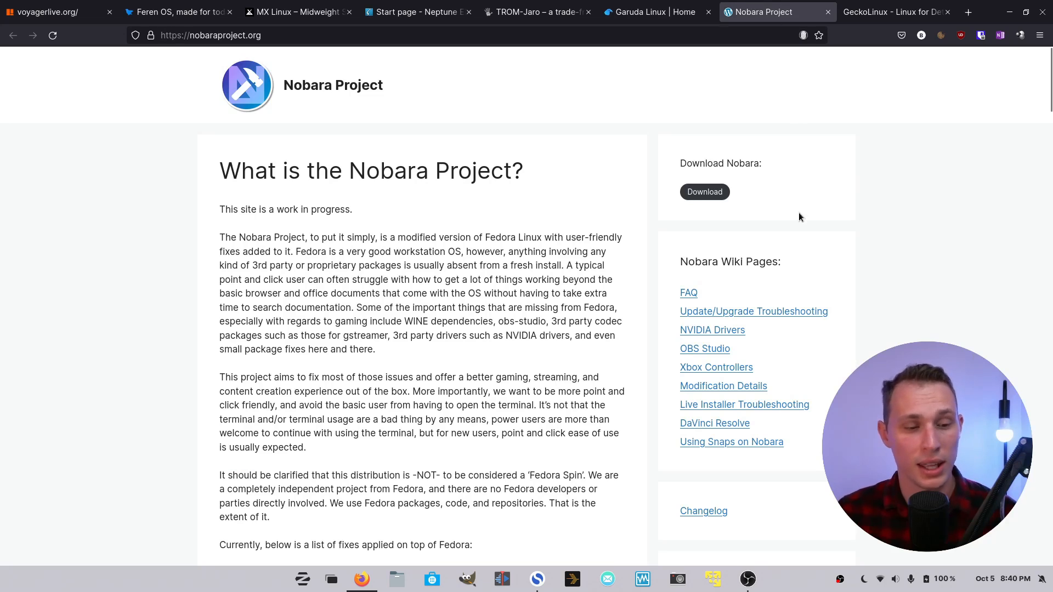
{"action": "mouse_move", "coordinate": [863, 336]}
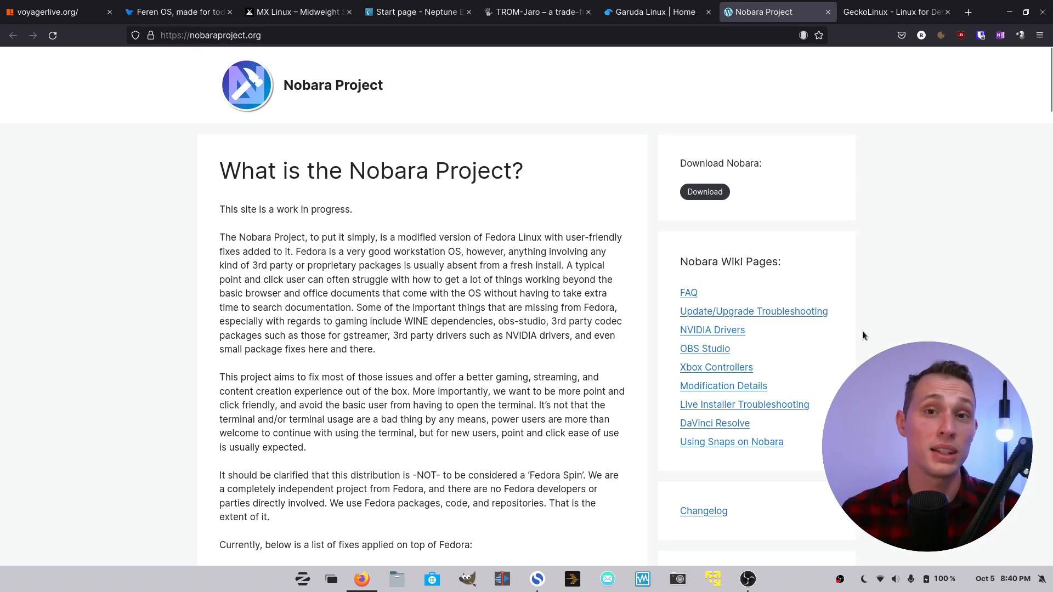
{"action": "key", "text": "ctrl+plus"}
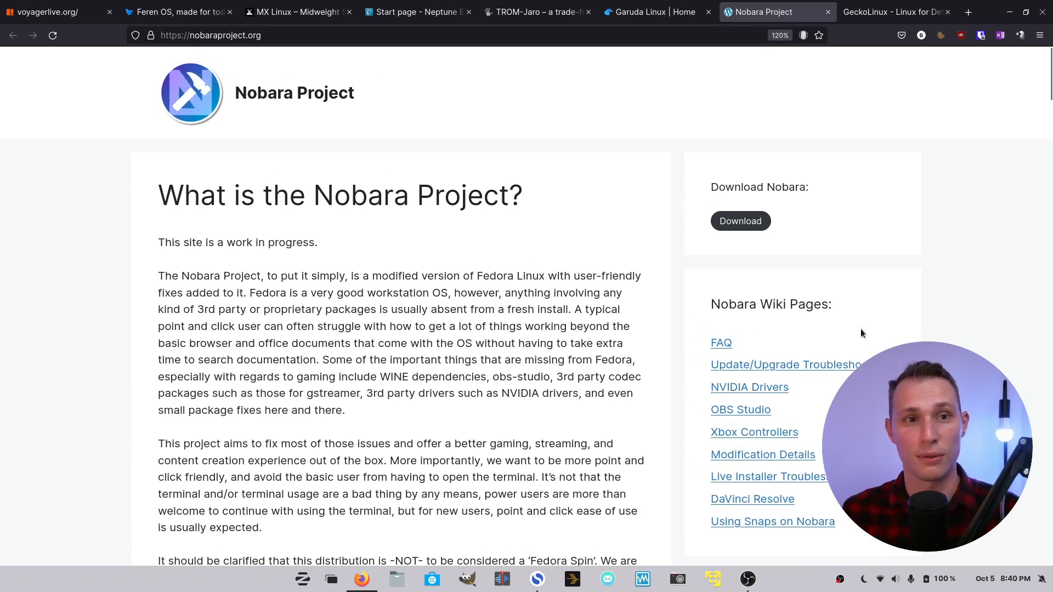
{"action": "key", "text": "ctrl+plus"}
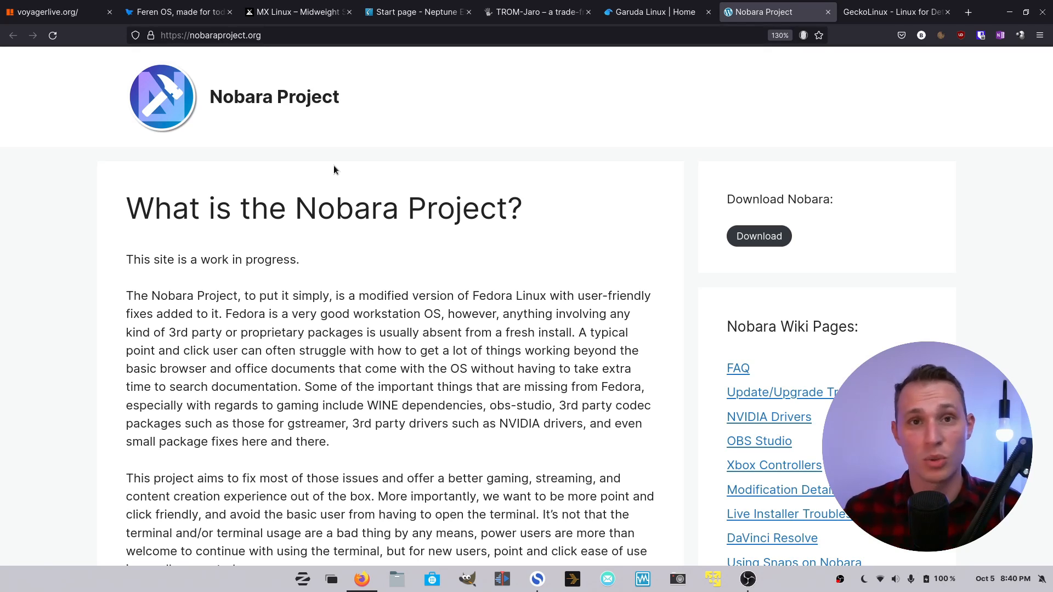
{"action": "mouse_move", "coordinate": [497, 239]}
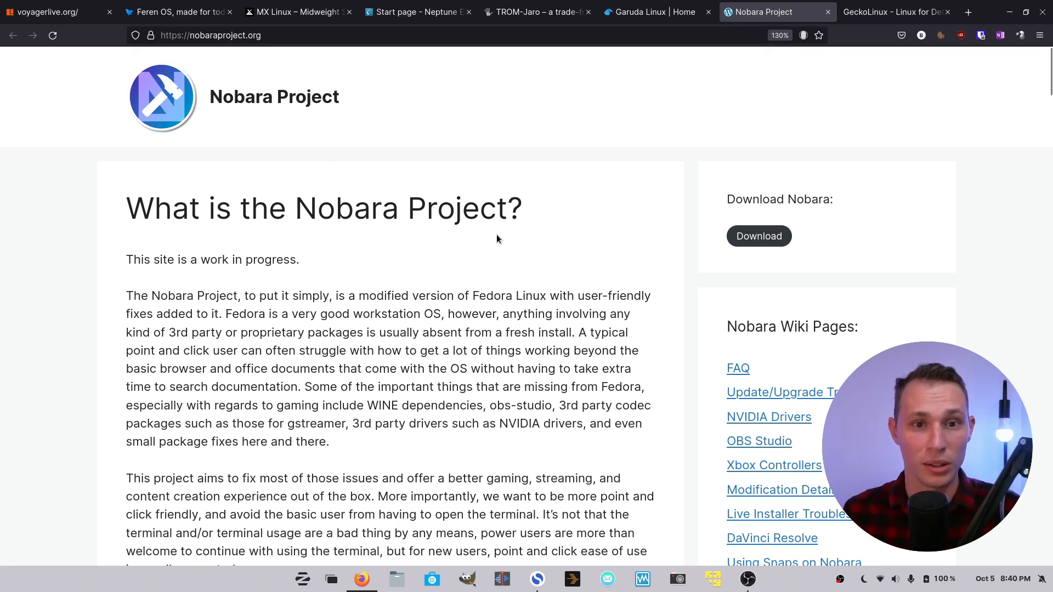
{"action": "mouse_move", "coordinate": [105, 282]}
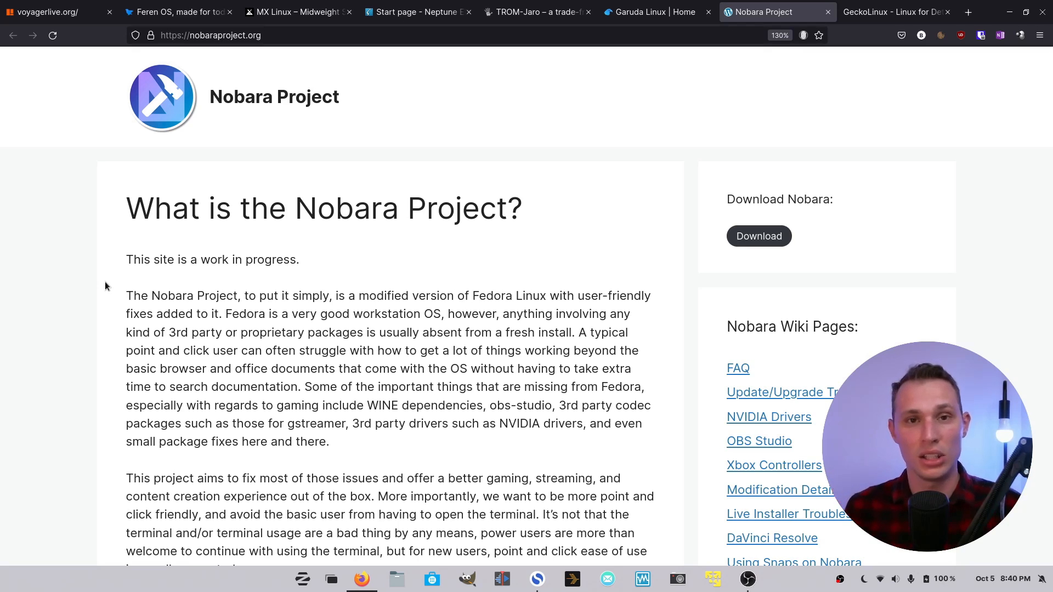
{"action": "mouse_move", "coordinate": [76, 243]}
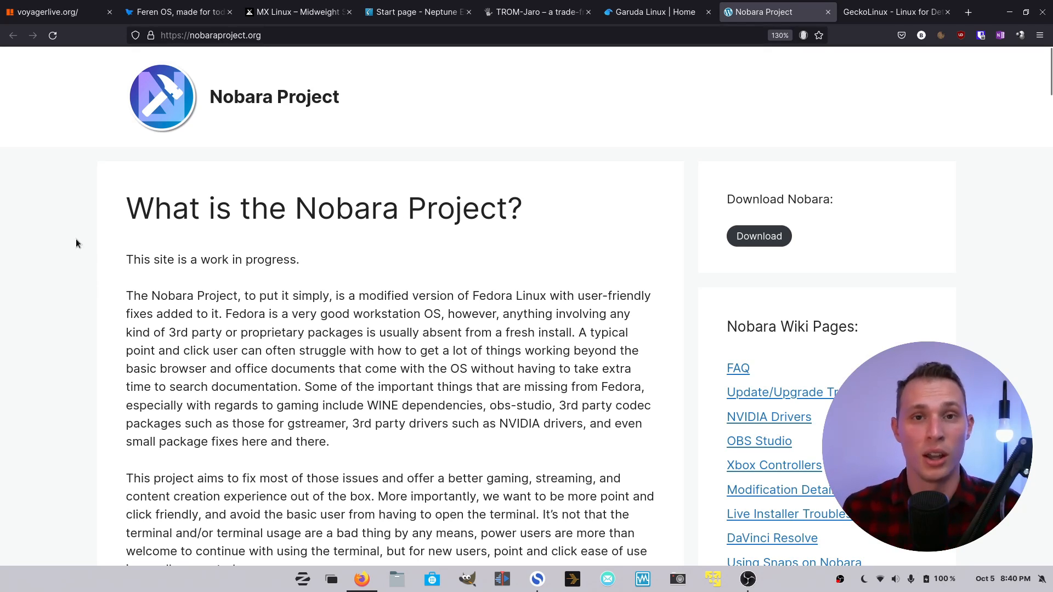
{"action": "mouse_move", "coordinate": [101, 250]}
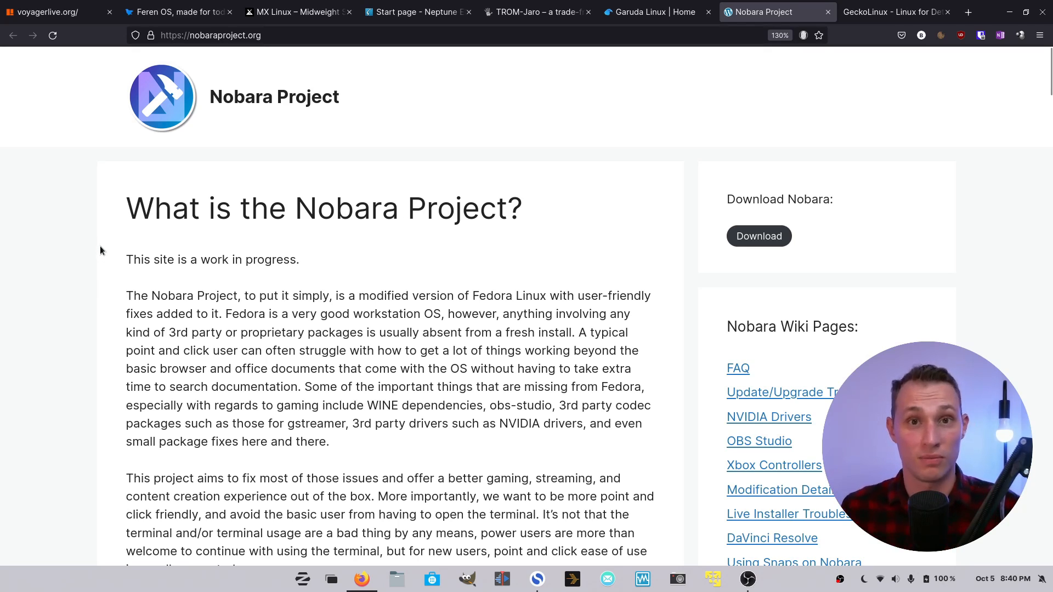
{"action": "mouse_move", "coordinate": [116, 233]}
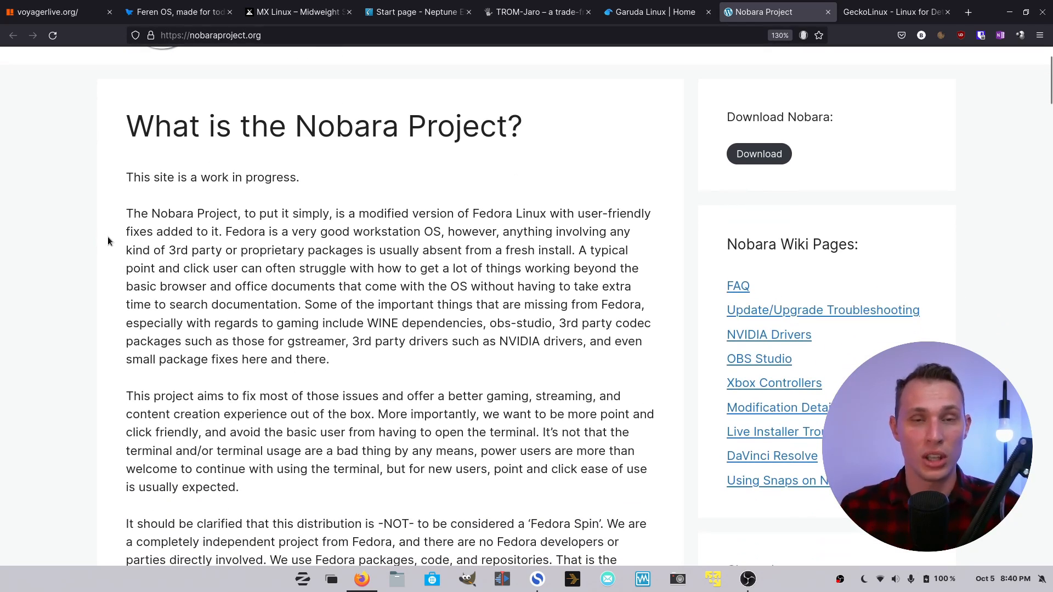
{"action": "scroll", "scroll_direction": "down", "scroll_amount": 3}
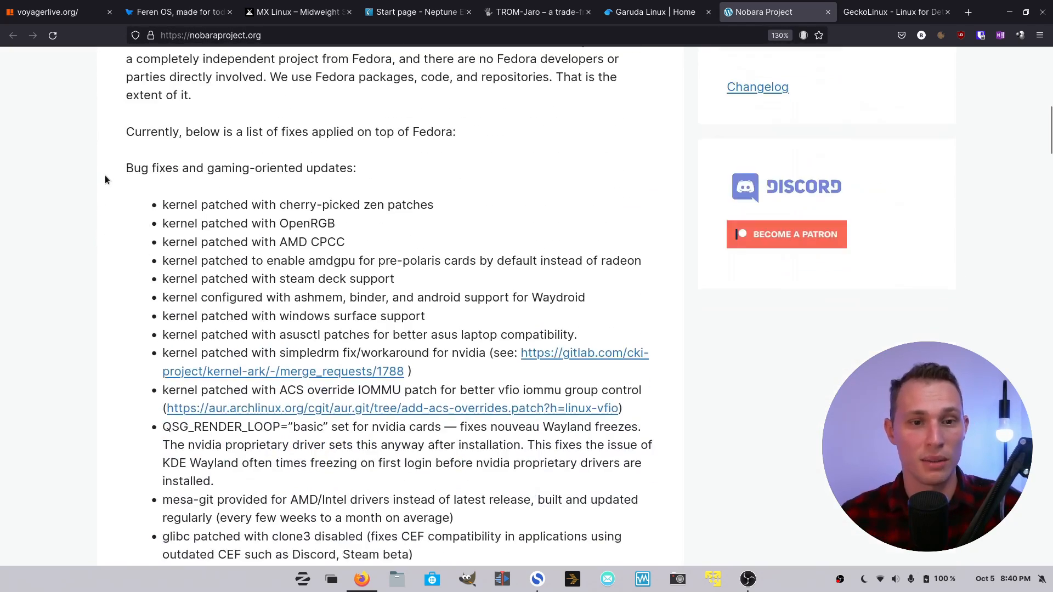
{"action": "scroll", "scroll_direction": "down", "scroll_amount": 3}
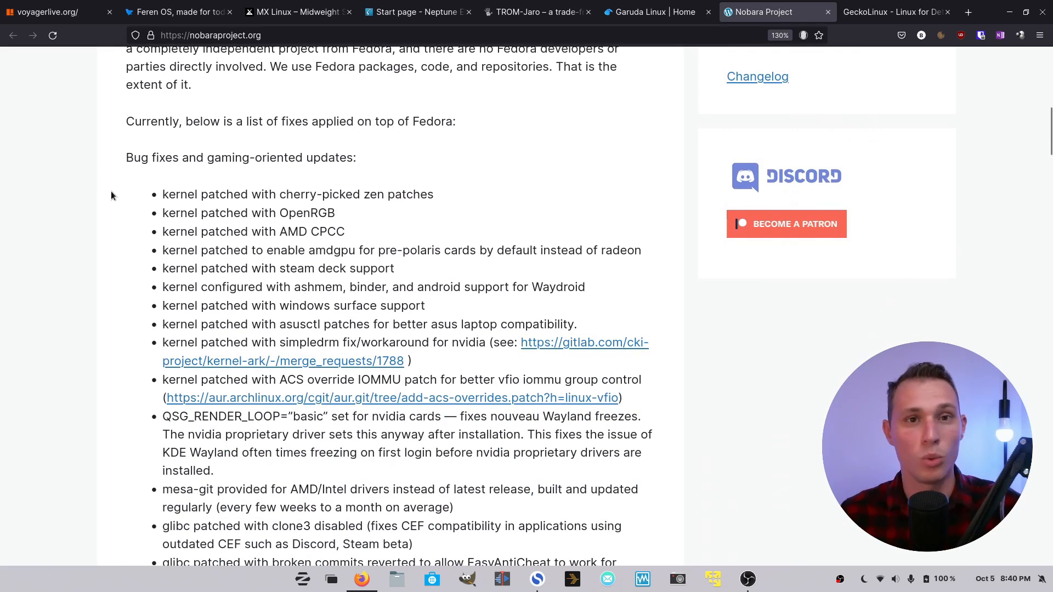
{"action": "scroll", "scroll_direction": "down", "scroll_amount": 3}
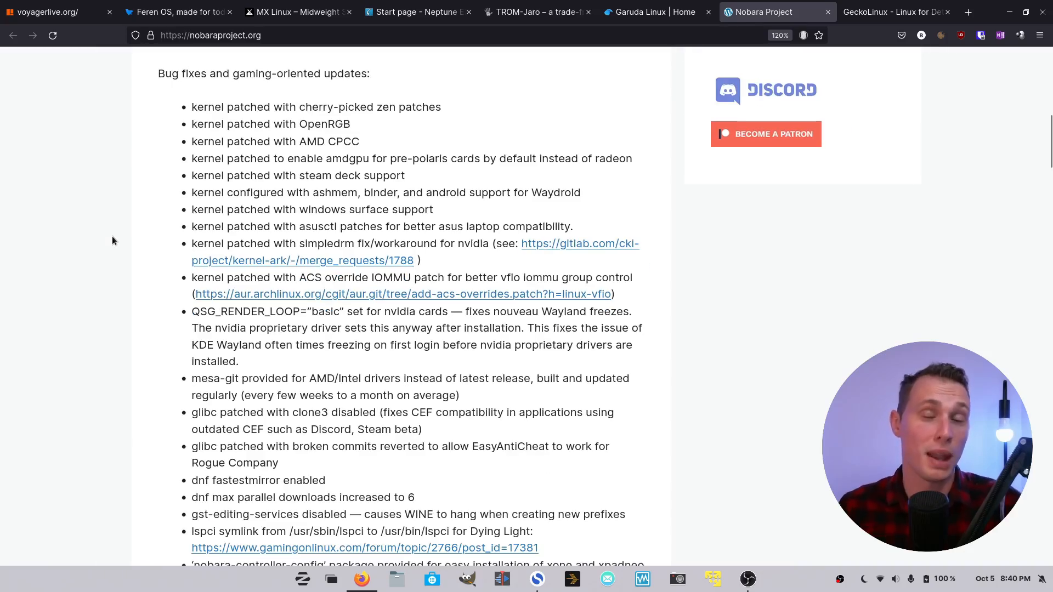
{"action": "scroll", "scroll_direction": "up", "scroll_amount": 3}
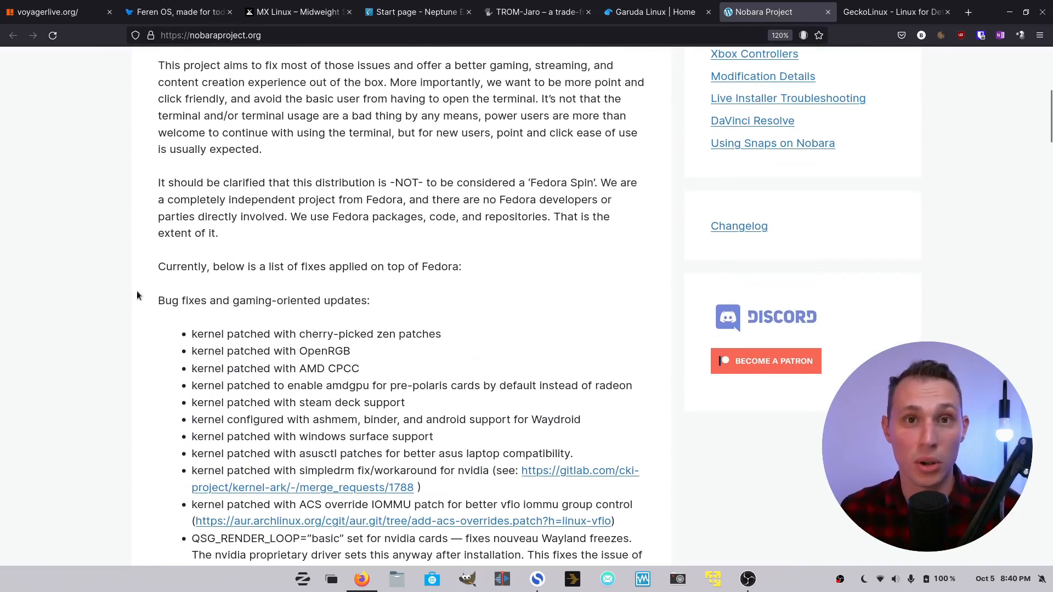
{"action": "scroll", "scroll_direction": "down", "scroll_amount": 3}
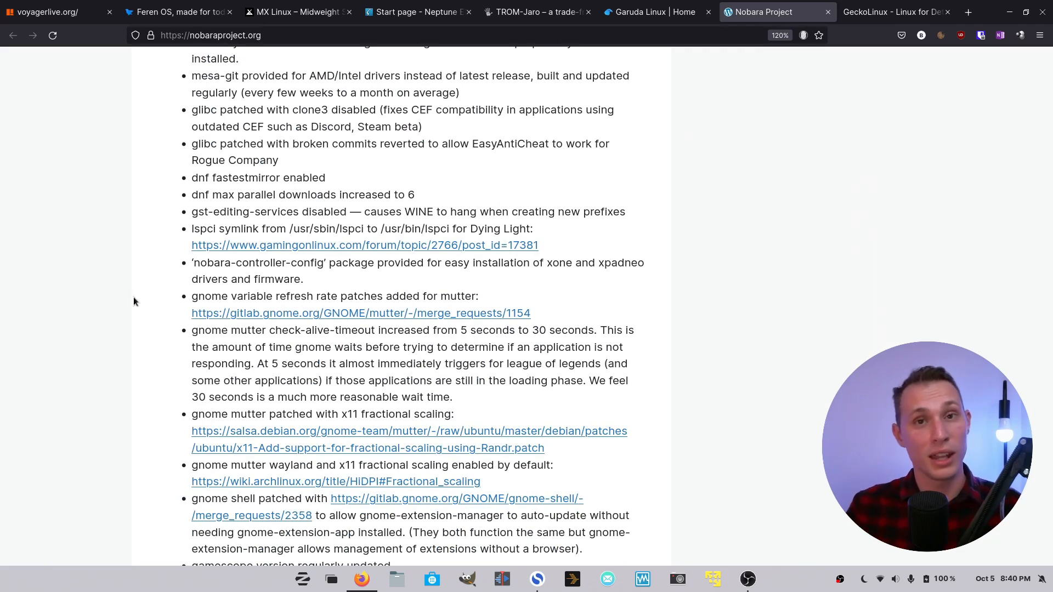
{"action": "scroll", "scroll_direction": "up", "scroll_amount": 3}
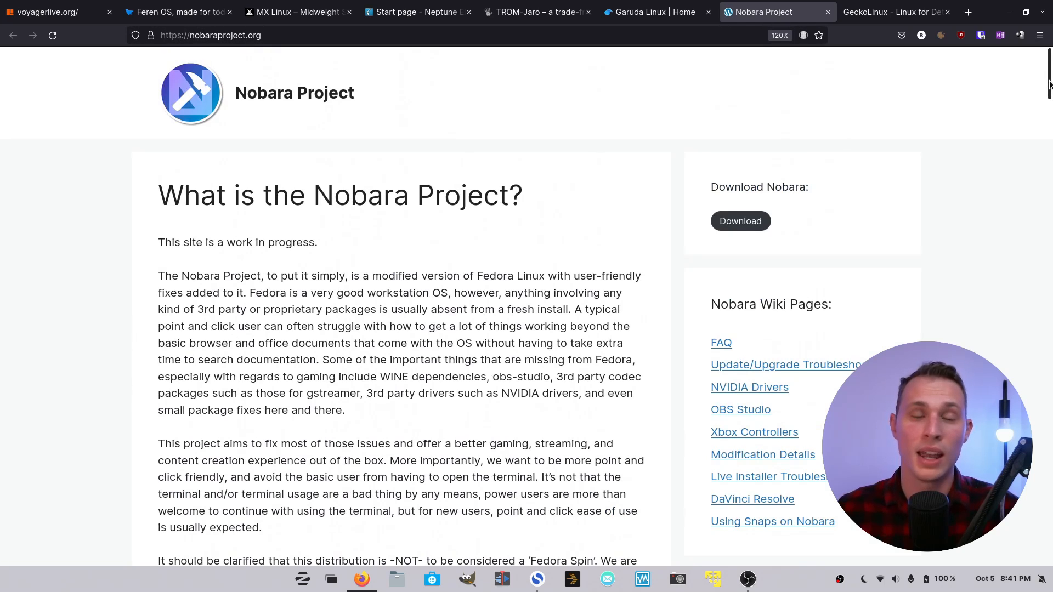
Read through the included software and RPM Fusion FAQ, then head back toward the introduction.
{"action": "scroll", "scroll_direction": "down", "scroll_amount": 3}
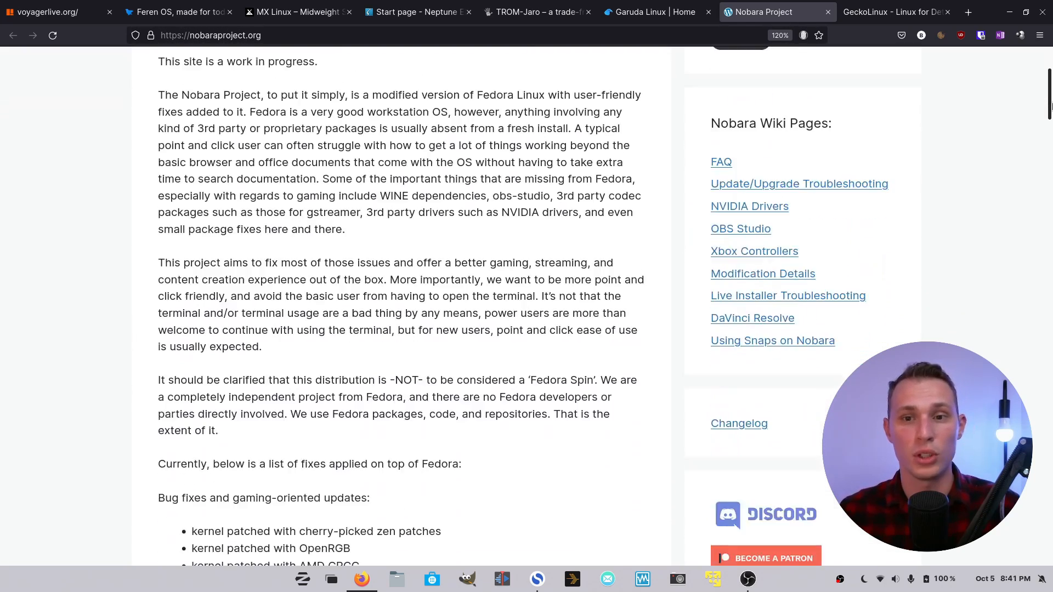
{"action": "scroll", "scroll_direction": "down", "scroll_amount": 3}
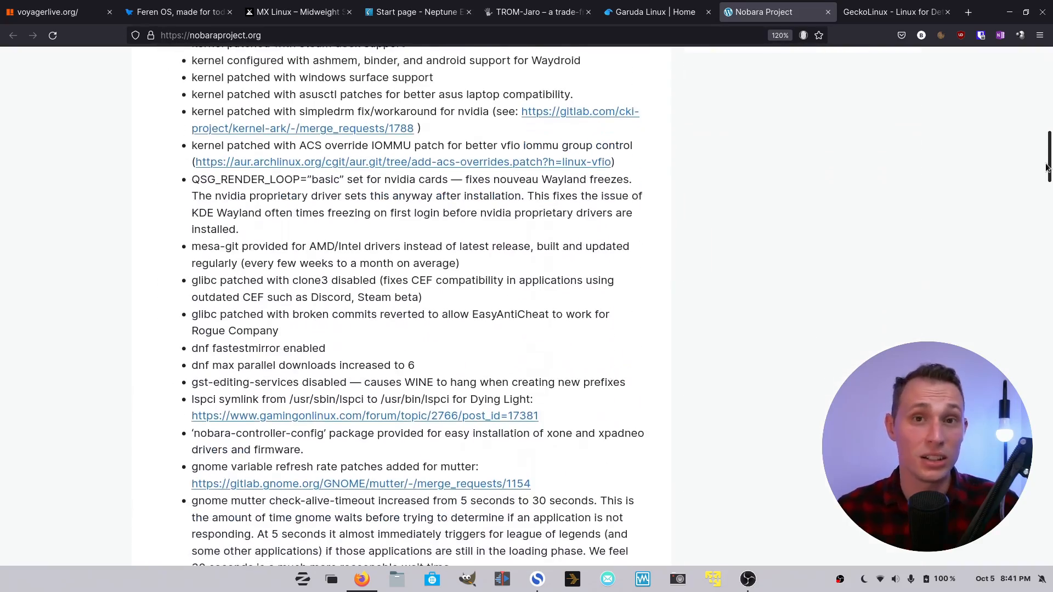
{"action": "scroll", "scroll_direction": "down", "scroll_amount": 3}
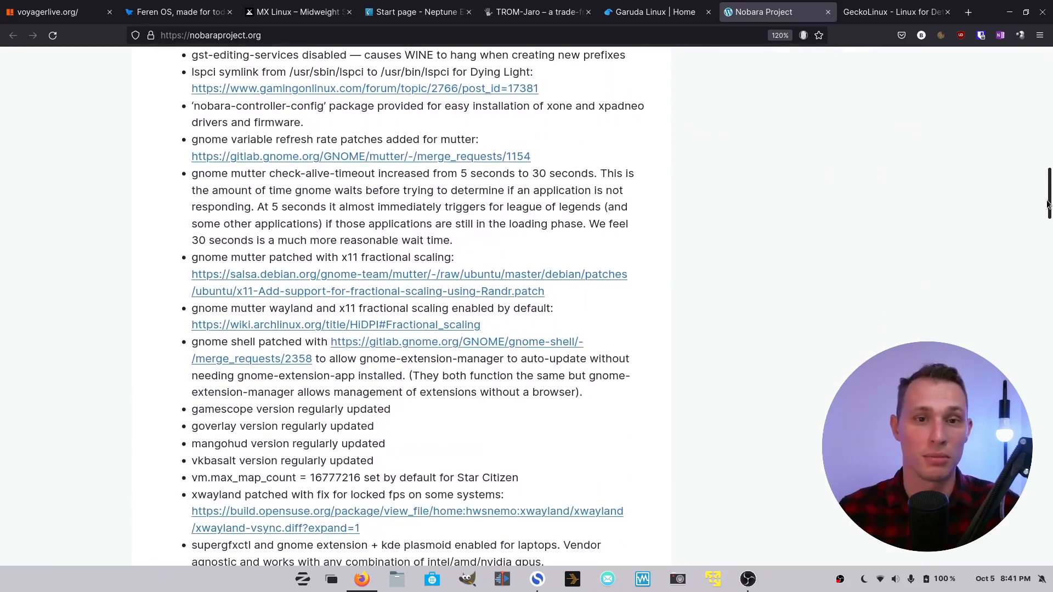
{"action": "scroll", "scroll_direction": "down", "scroll_amount": 3}
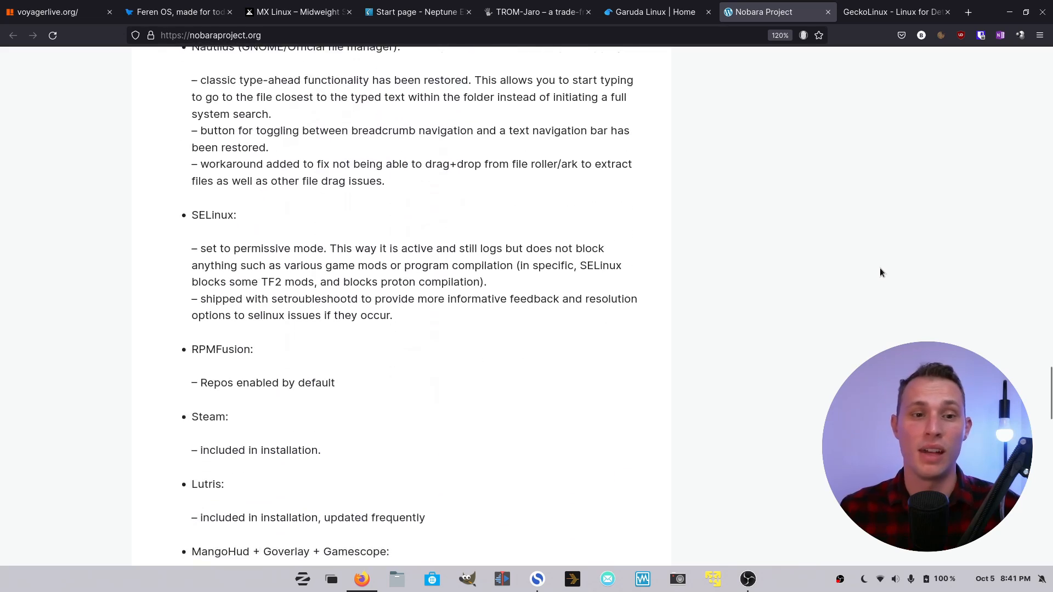
{"action": "scroll", "scroll_direction": "down", "scroll_amount": 3}
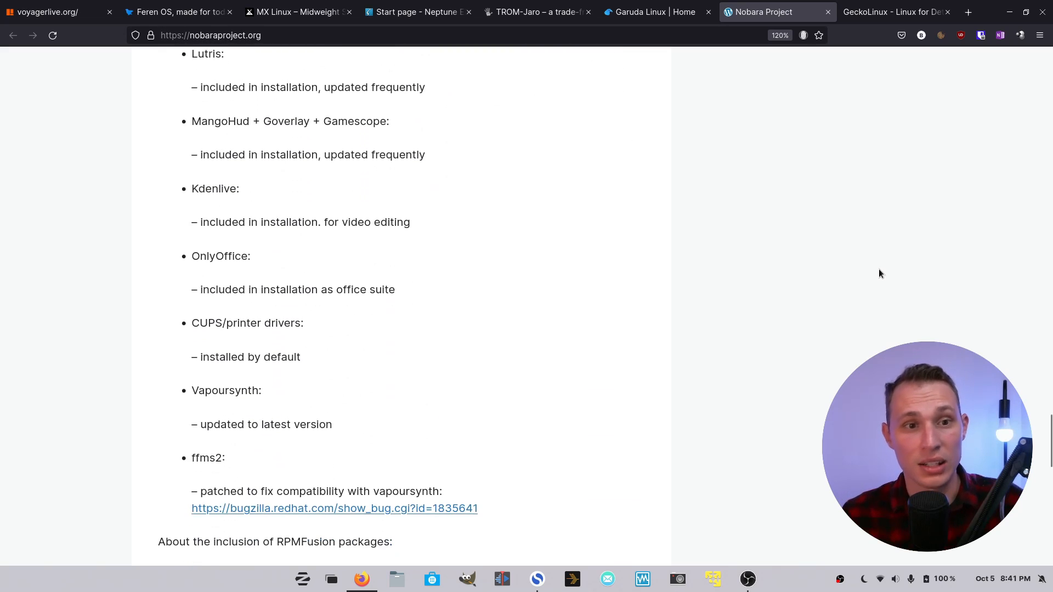
{"action": "scroll", "scroll_direction": "down", "scroll_amount": 3}
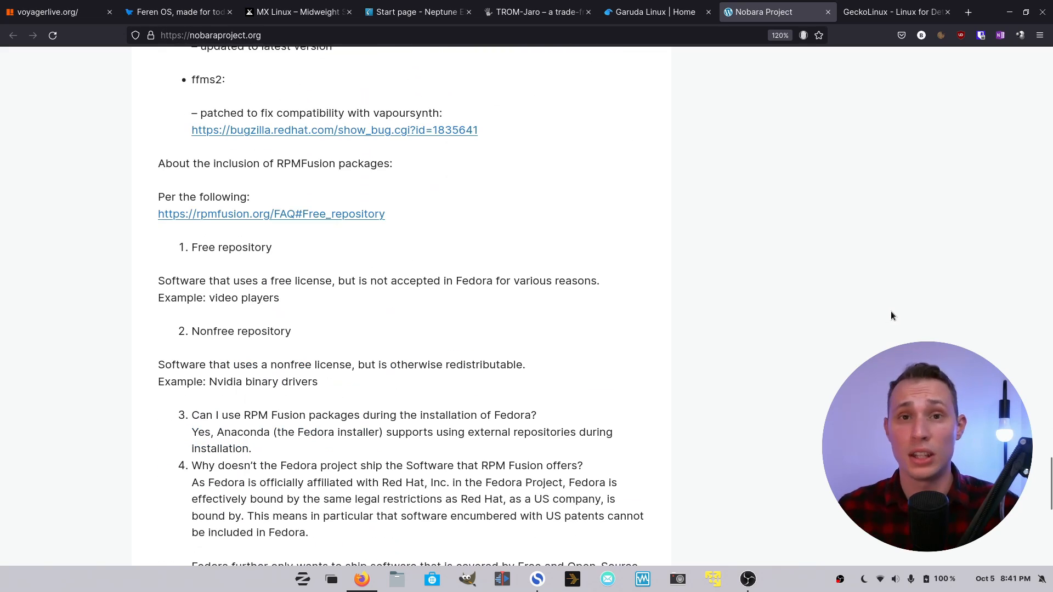
{"action": "scroll", "scroll_direction": "down", "scroll_amount": 3}
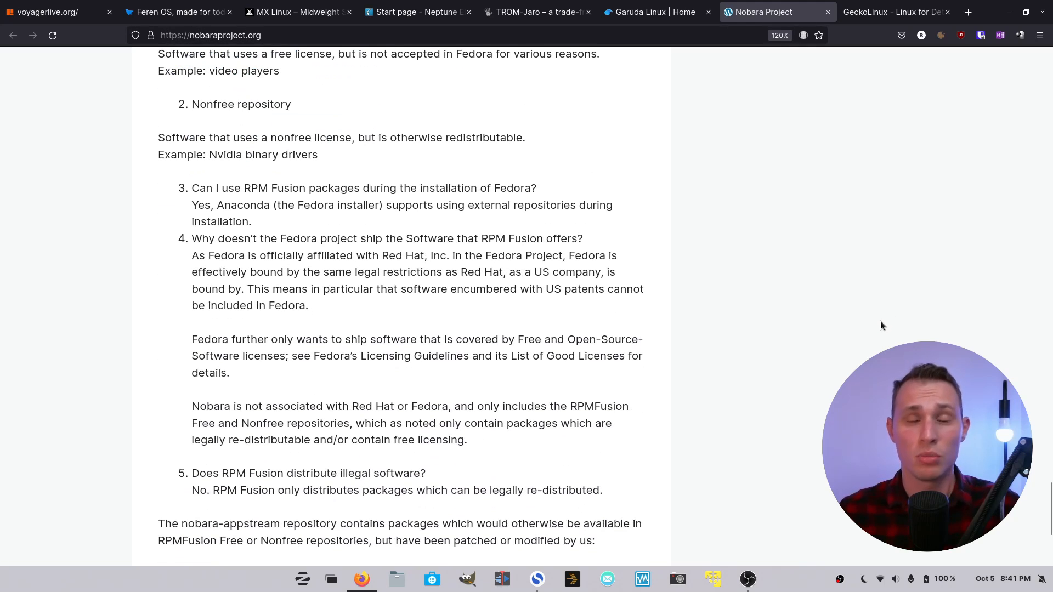
{"action": "scroll", "scroll_direction": "down", "scroll_amount": 3}
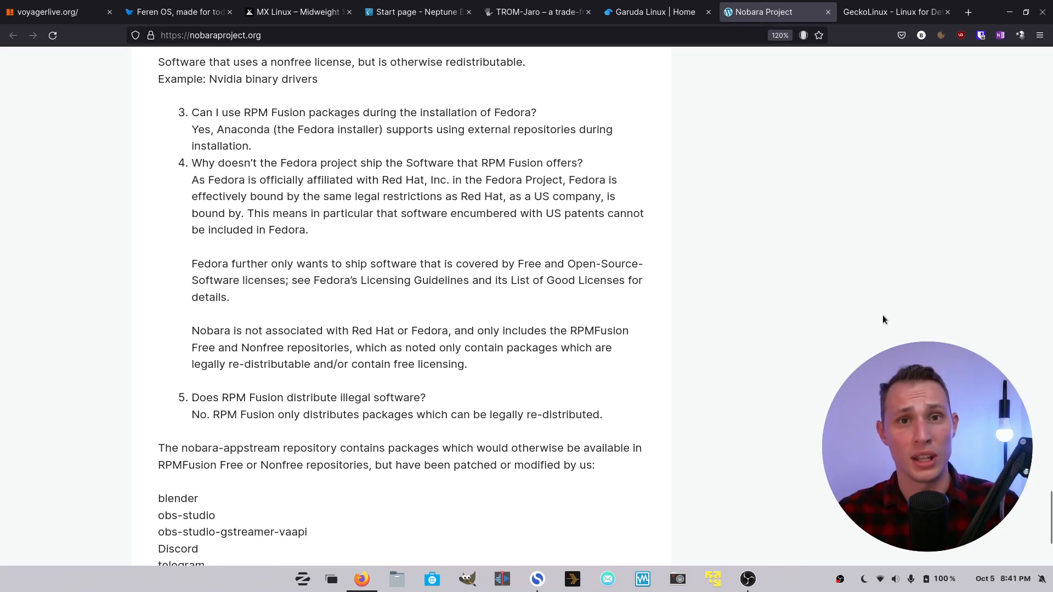
{"action": "scroll", "scroll_direction": "up", "scroll_amount": 3}
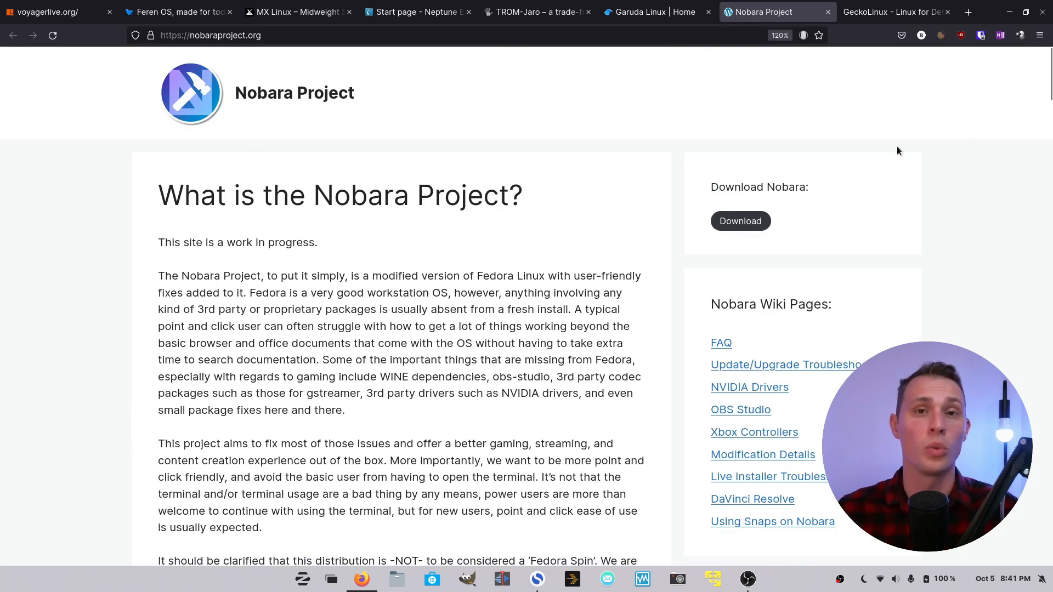
{"action": "mouse_move", "coordinate": [770, 172]}
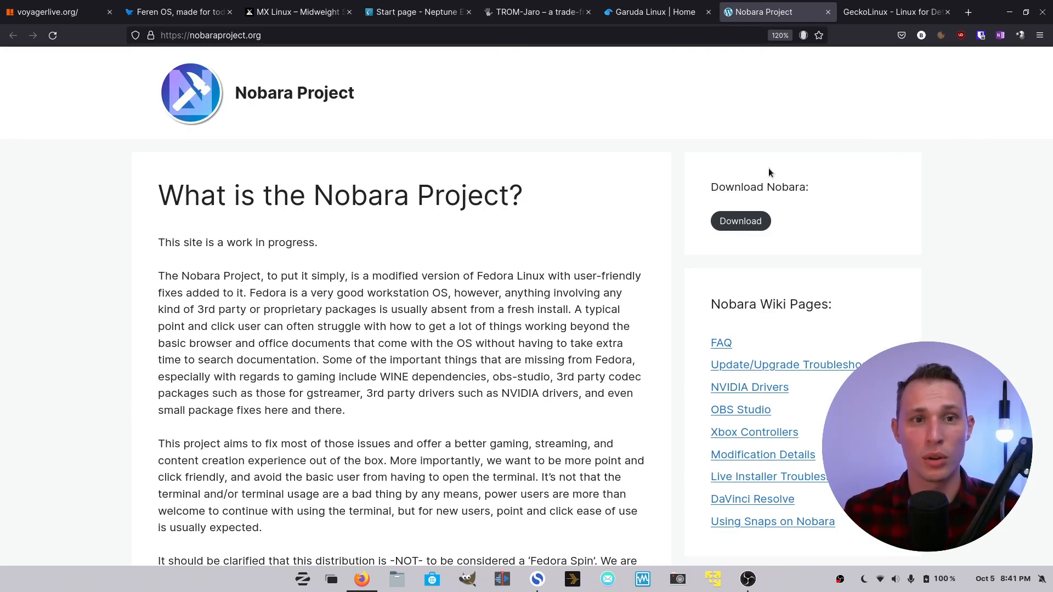
{"action": "mouse_move", "coordinate": [713, 132]}
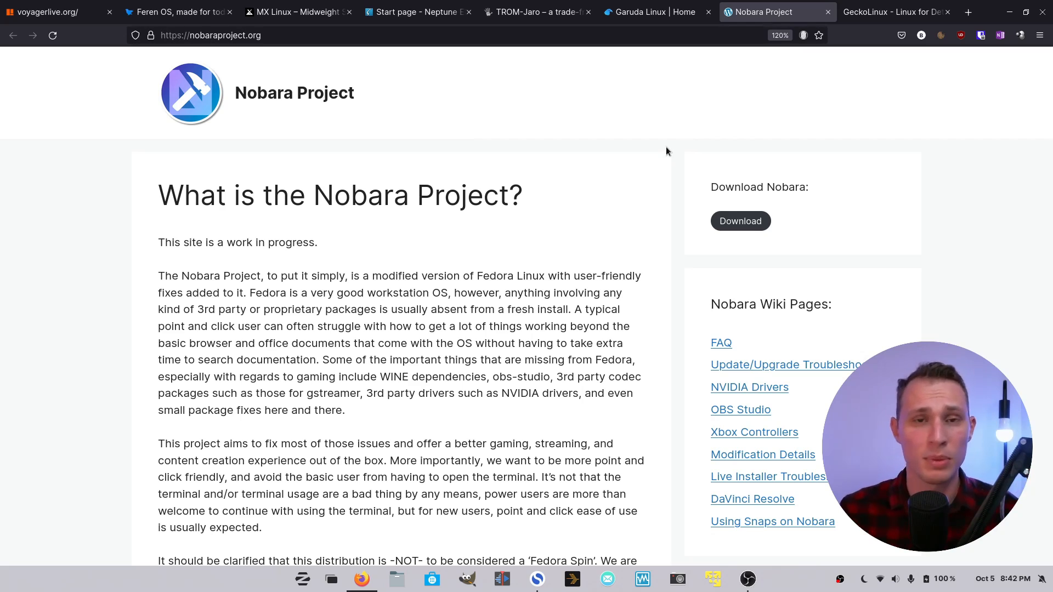
{"action": "mouse_move", "coordinate": [655, 137]}
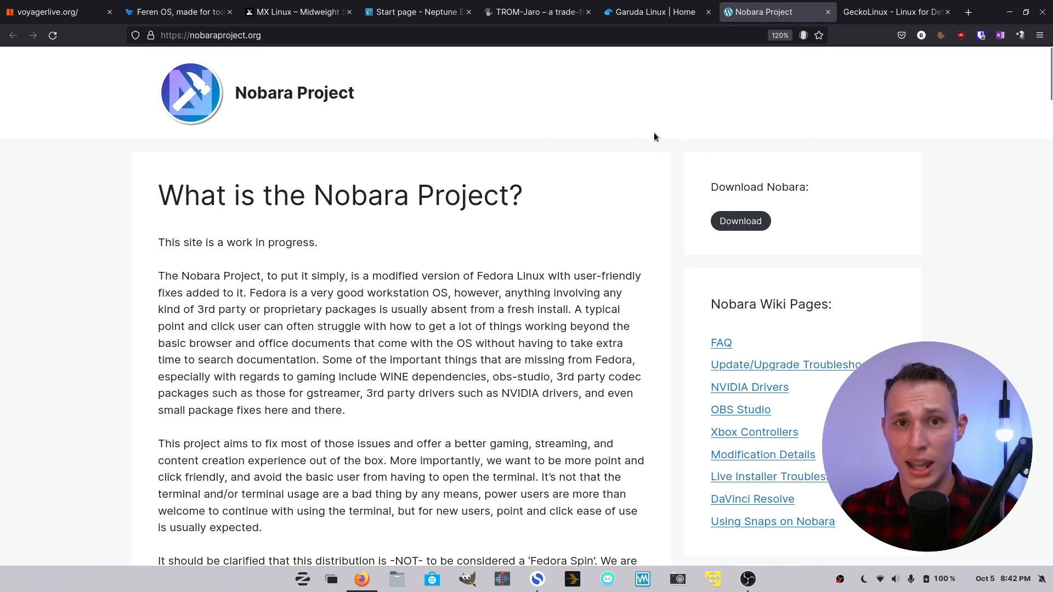
{"action": "mouse_move", "coordinate": [844, 67]}
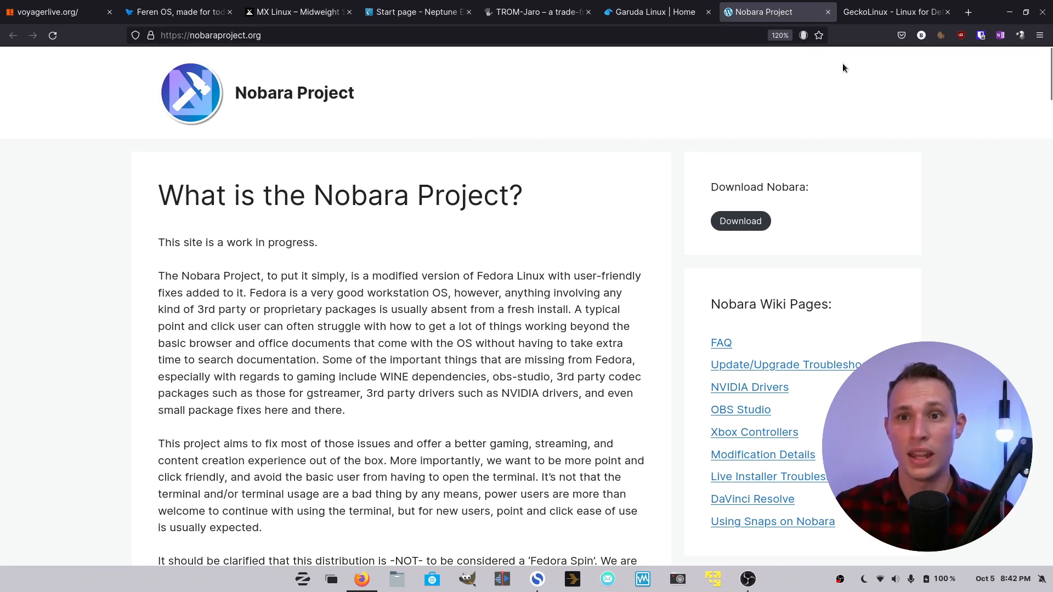
{"action": "mouse_move", "coordinate": [892, 12]}
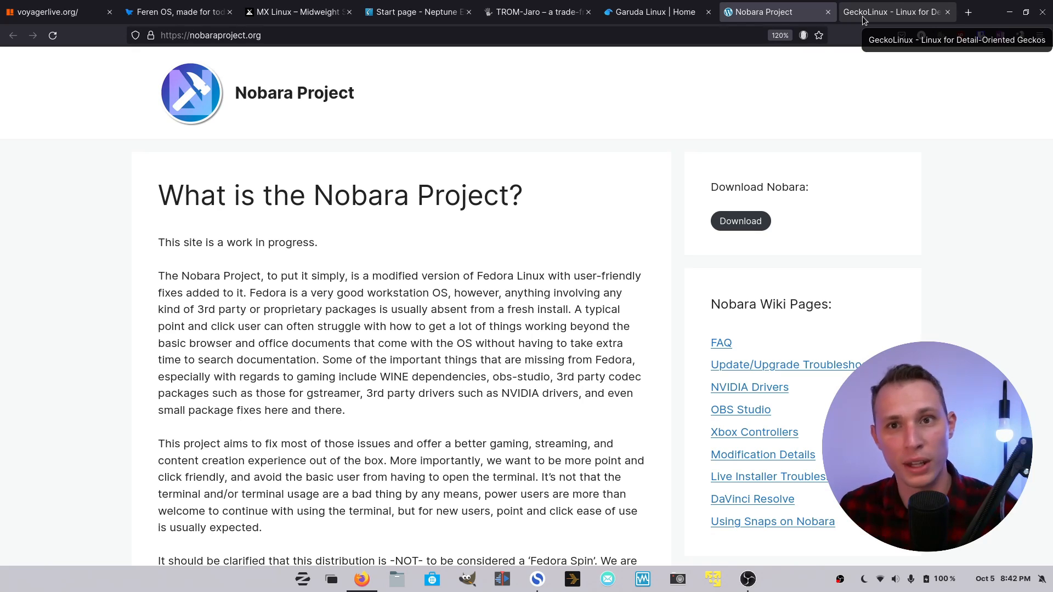
Switch to the GeckoLinux tab and scroll to the Pantheon edition desktop screenshots.
{"action": "left_click", "coordinate": [892, 11]}
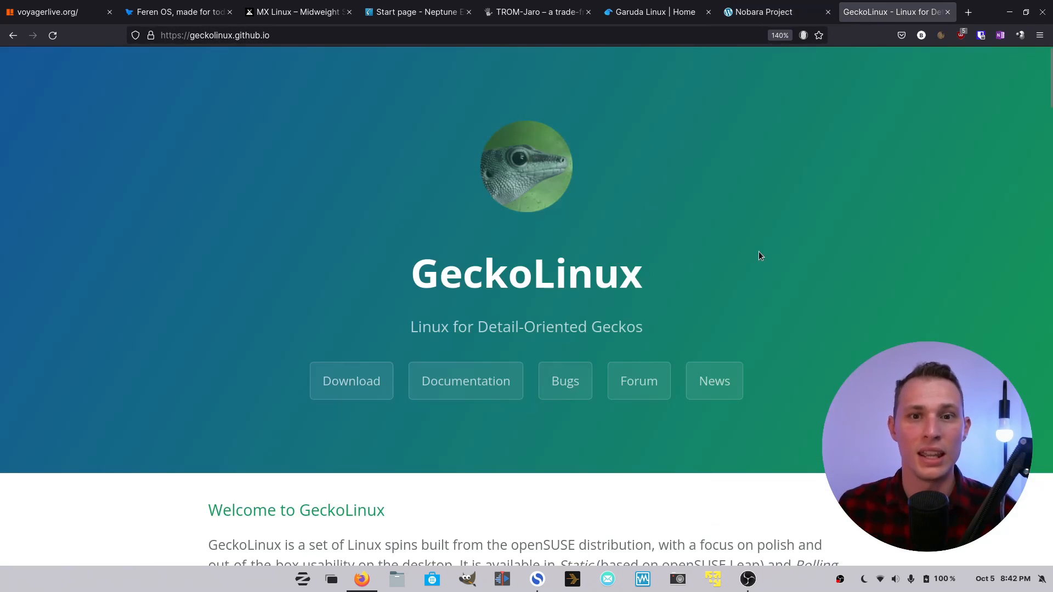
{"action": "scroll", "scroll_direction": "down", "scroll_amount": 3}
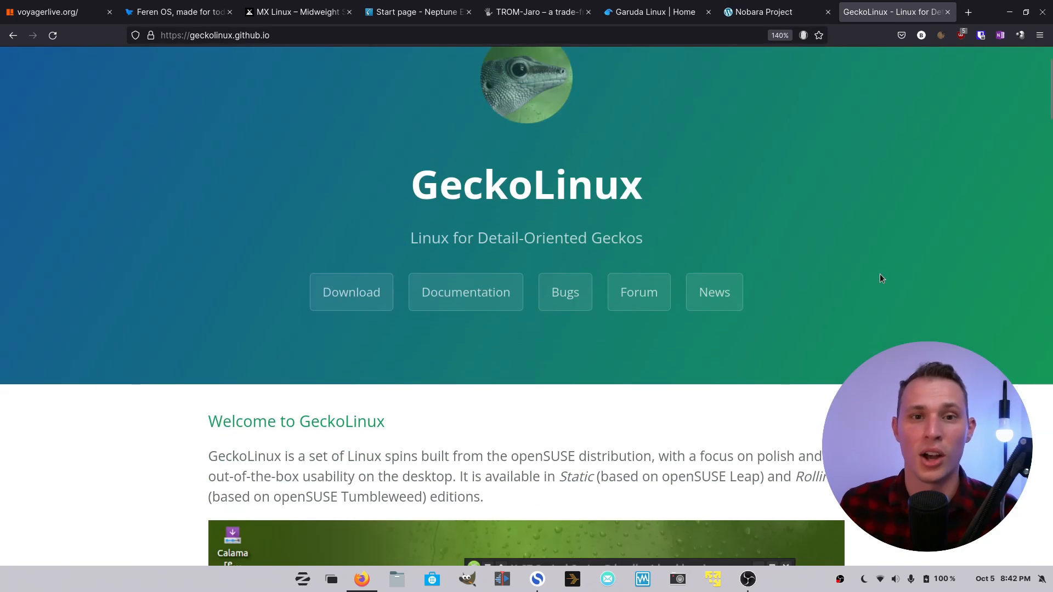
{"action": "scroll", "scroll_direction": "down", "scroll_amount": 3}
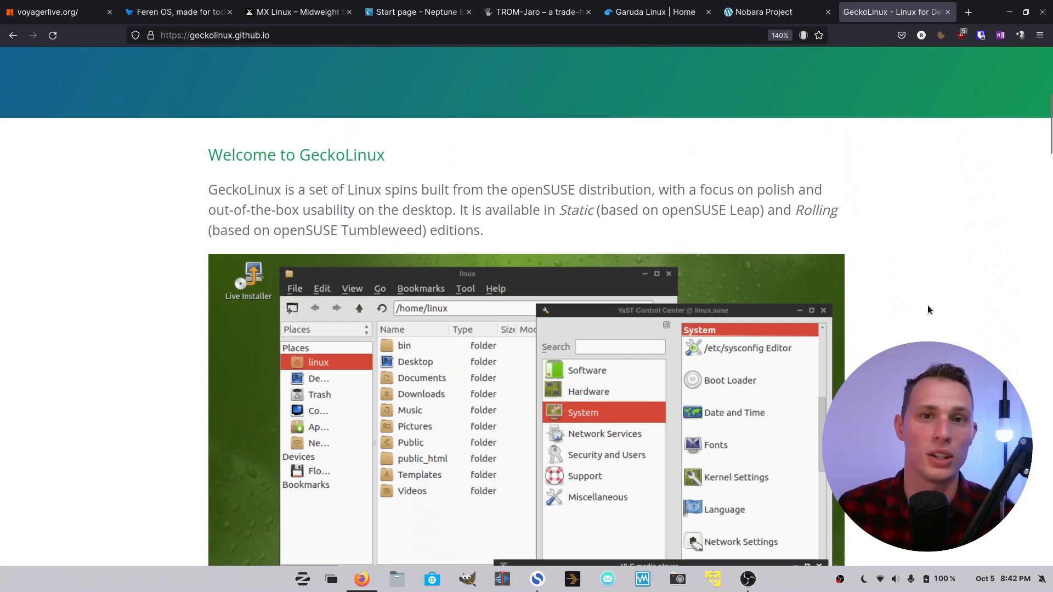
{"action": "scroll", "scroll_direction": "down", "scroll_amount": 3}
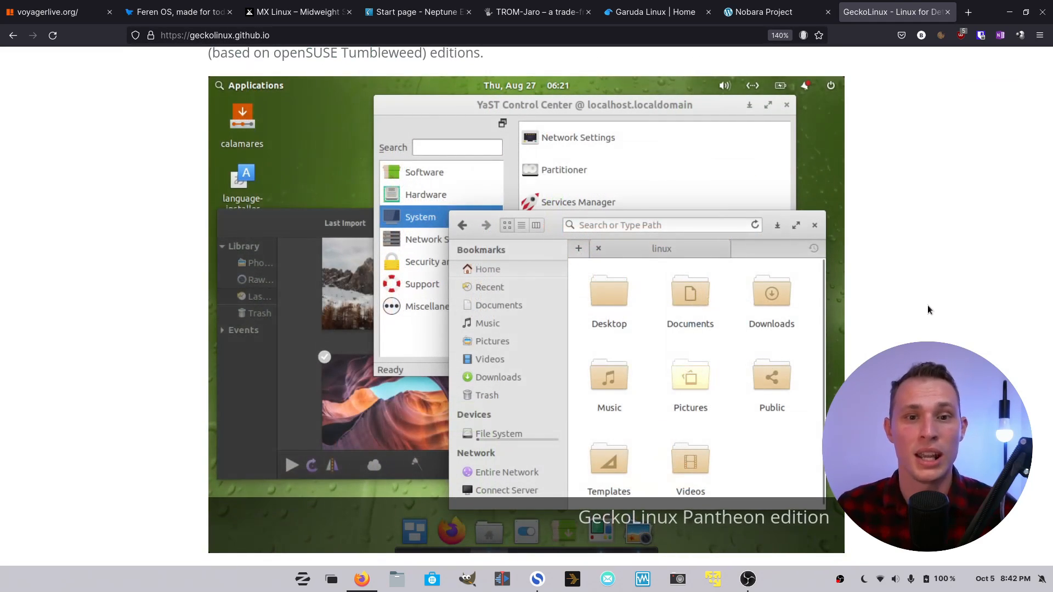
{"action": "mouse_move", "coordinate": [932, 319]}
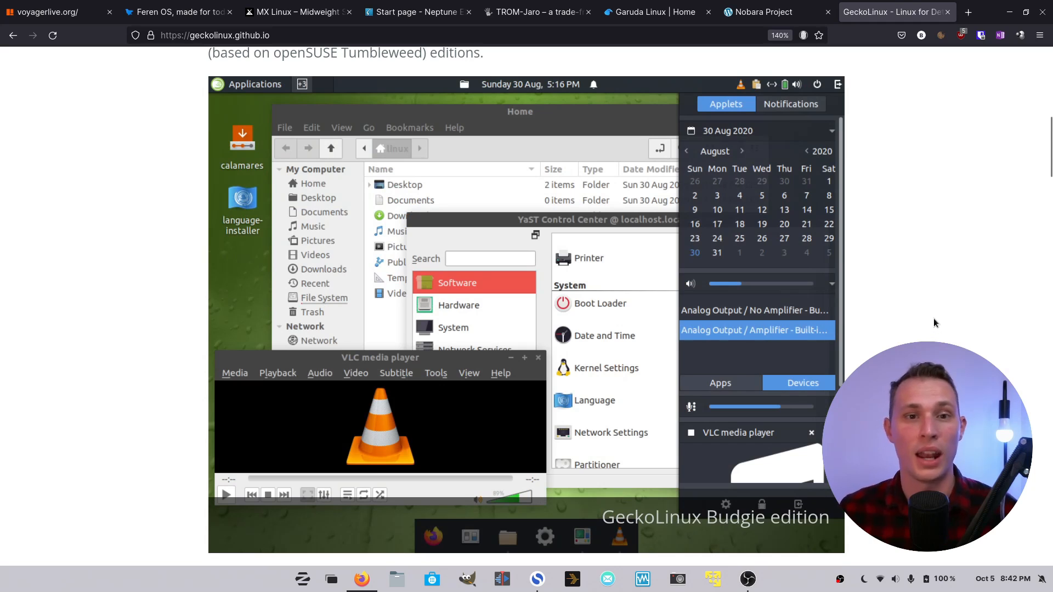
Scroll the GeckoLinux homepage past Features and the Static and Rolling download grids to the NEXT editions heading.
{"action": "scroll", "scroll_direction": "down", "scroll_amount": 3}
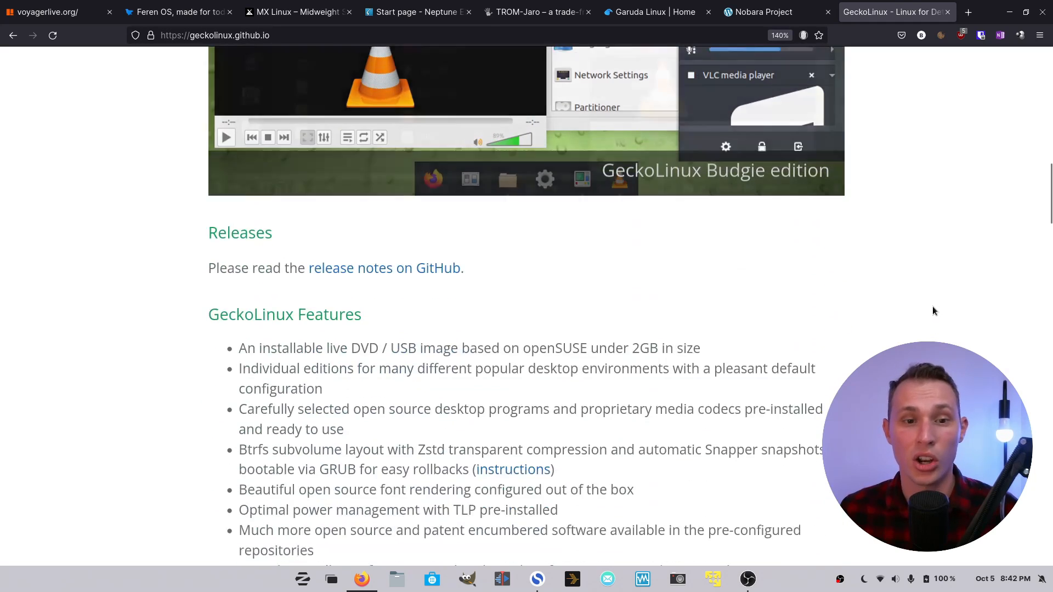
{"action": "scroll", "scroll_direction": "down", "scroll_amount": 3}
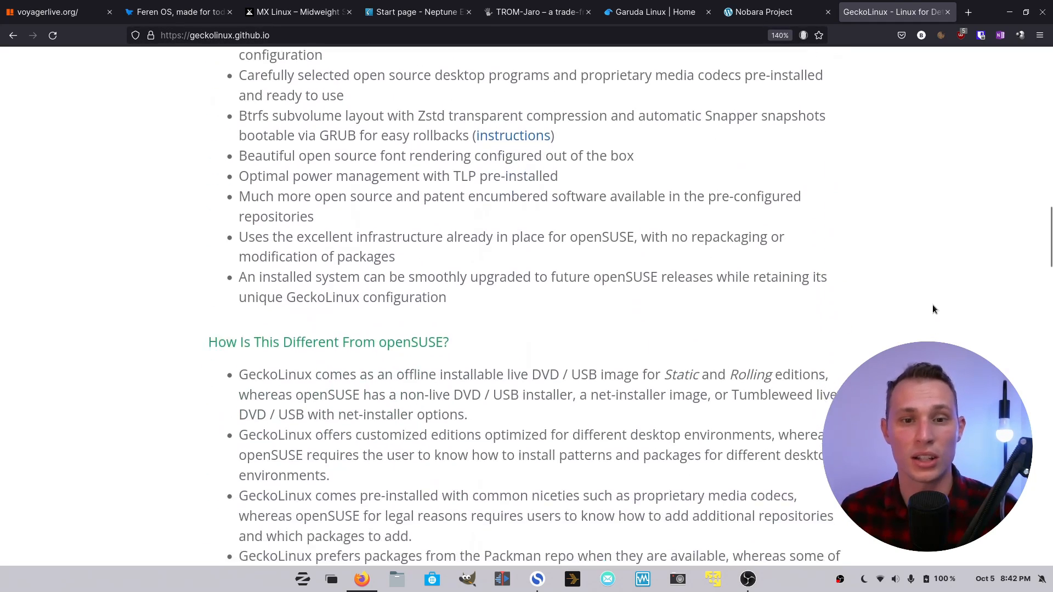
{"action": "scroll", "scroll_direction": "down", "scroll_amount": 3}
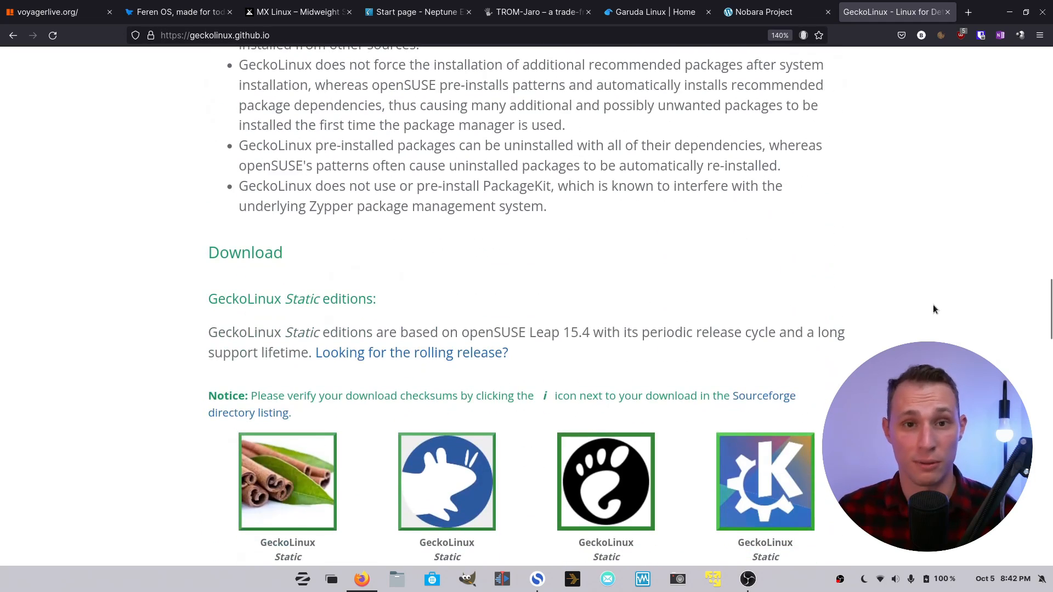
{"action": "scroll", "scroll_direction": "down", "scroll_amount": 3}
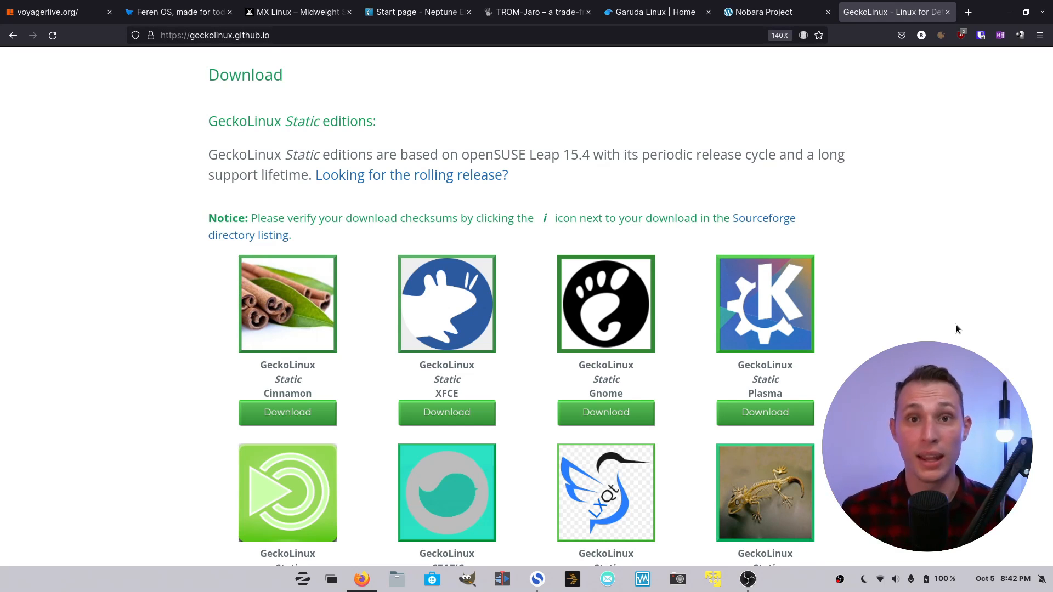
{"action": "scroll", "scroll_direction": "down", "scroll_amount": 3}
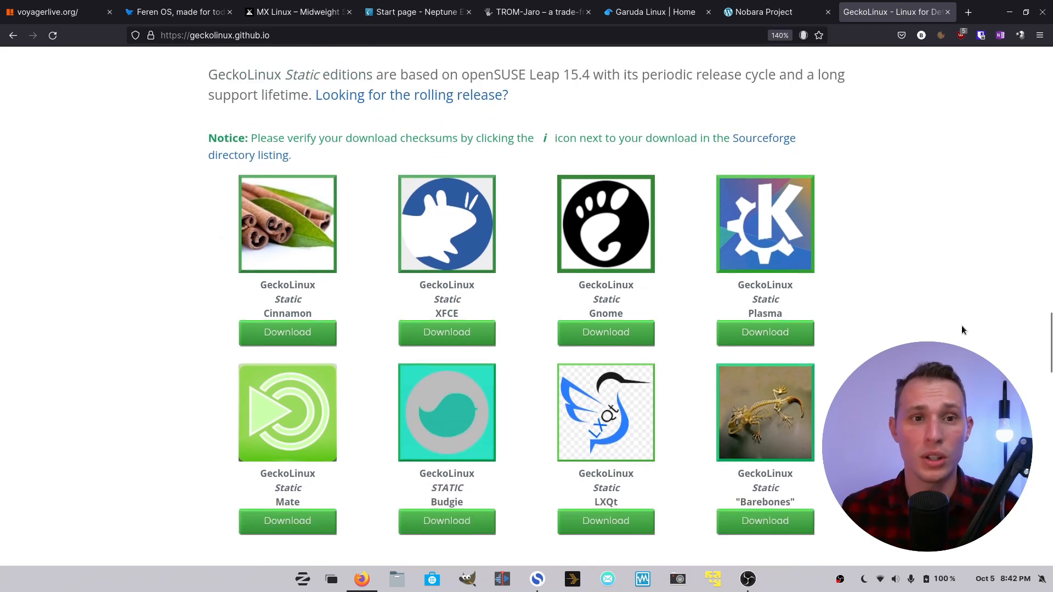
{"action": "scroll", "scroll_direction": "down", "scroll_amount": 3}
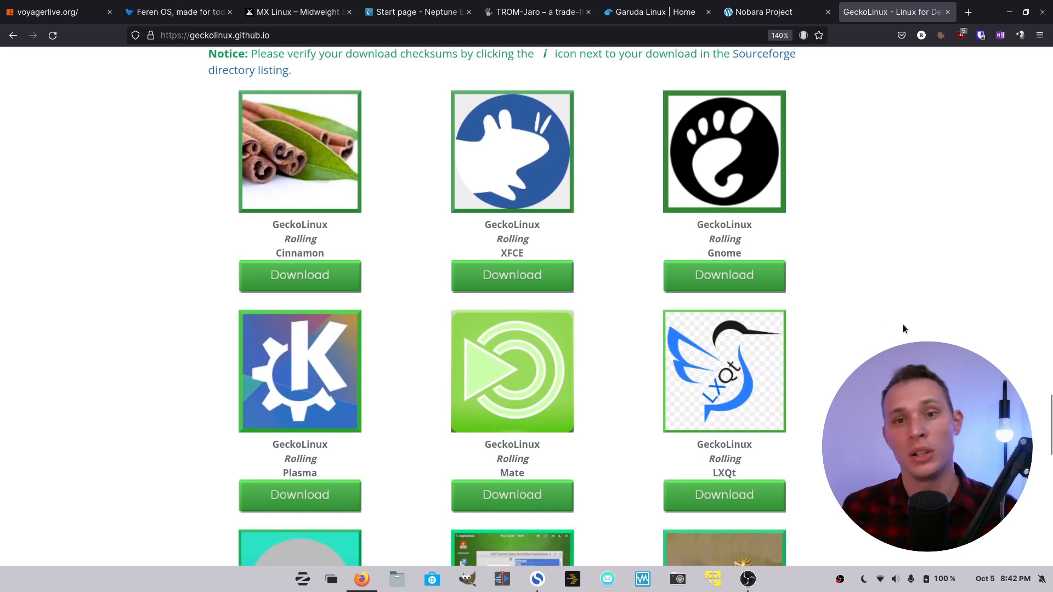
{"action": "scroll", "scroll_direction": "down", "scroll_amount": 3}
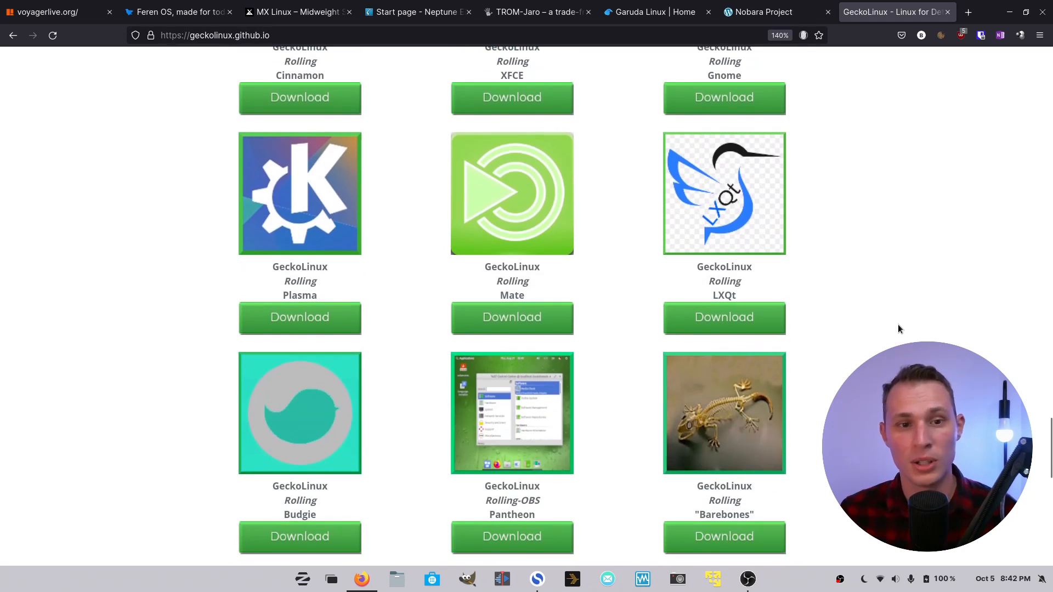
{"action": "scroll", "scroll_direction": "down", "scroll_amount": 3}
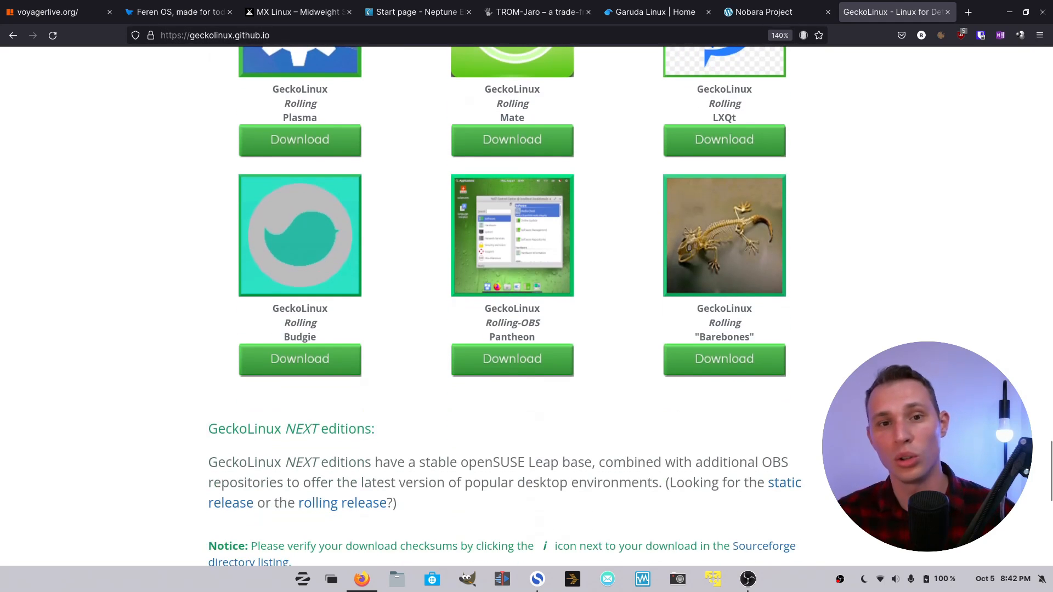
{"action": "scroll", "scroll_direction": "down", "scroll_amount": 3}
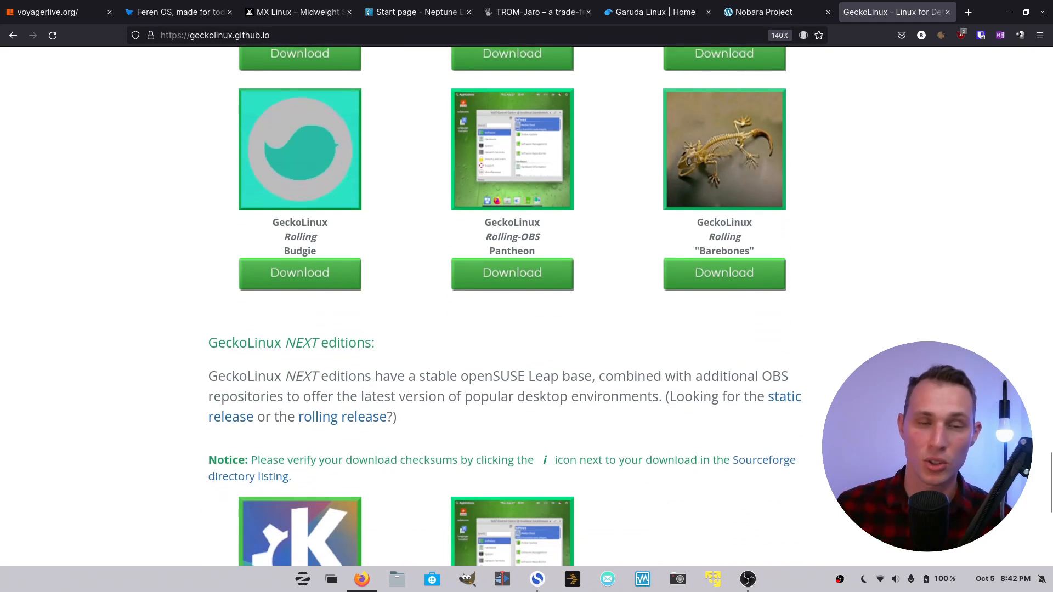
{"action": "scroll", "scroll_direction": "down", "scroll_amount": 3}
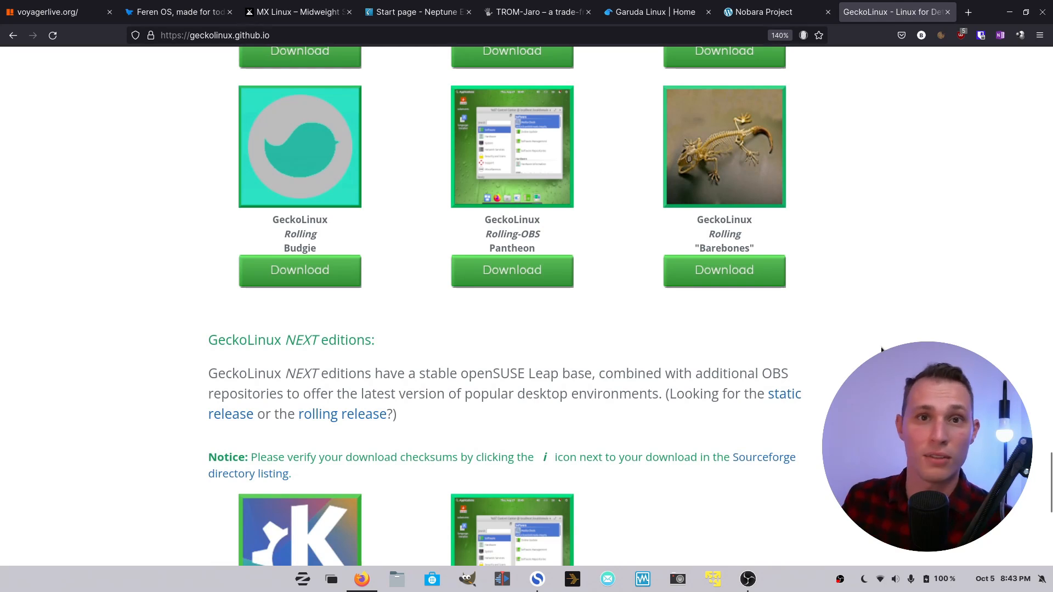